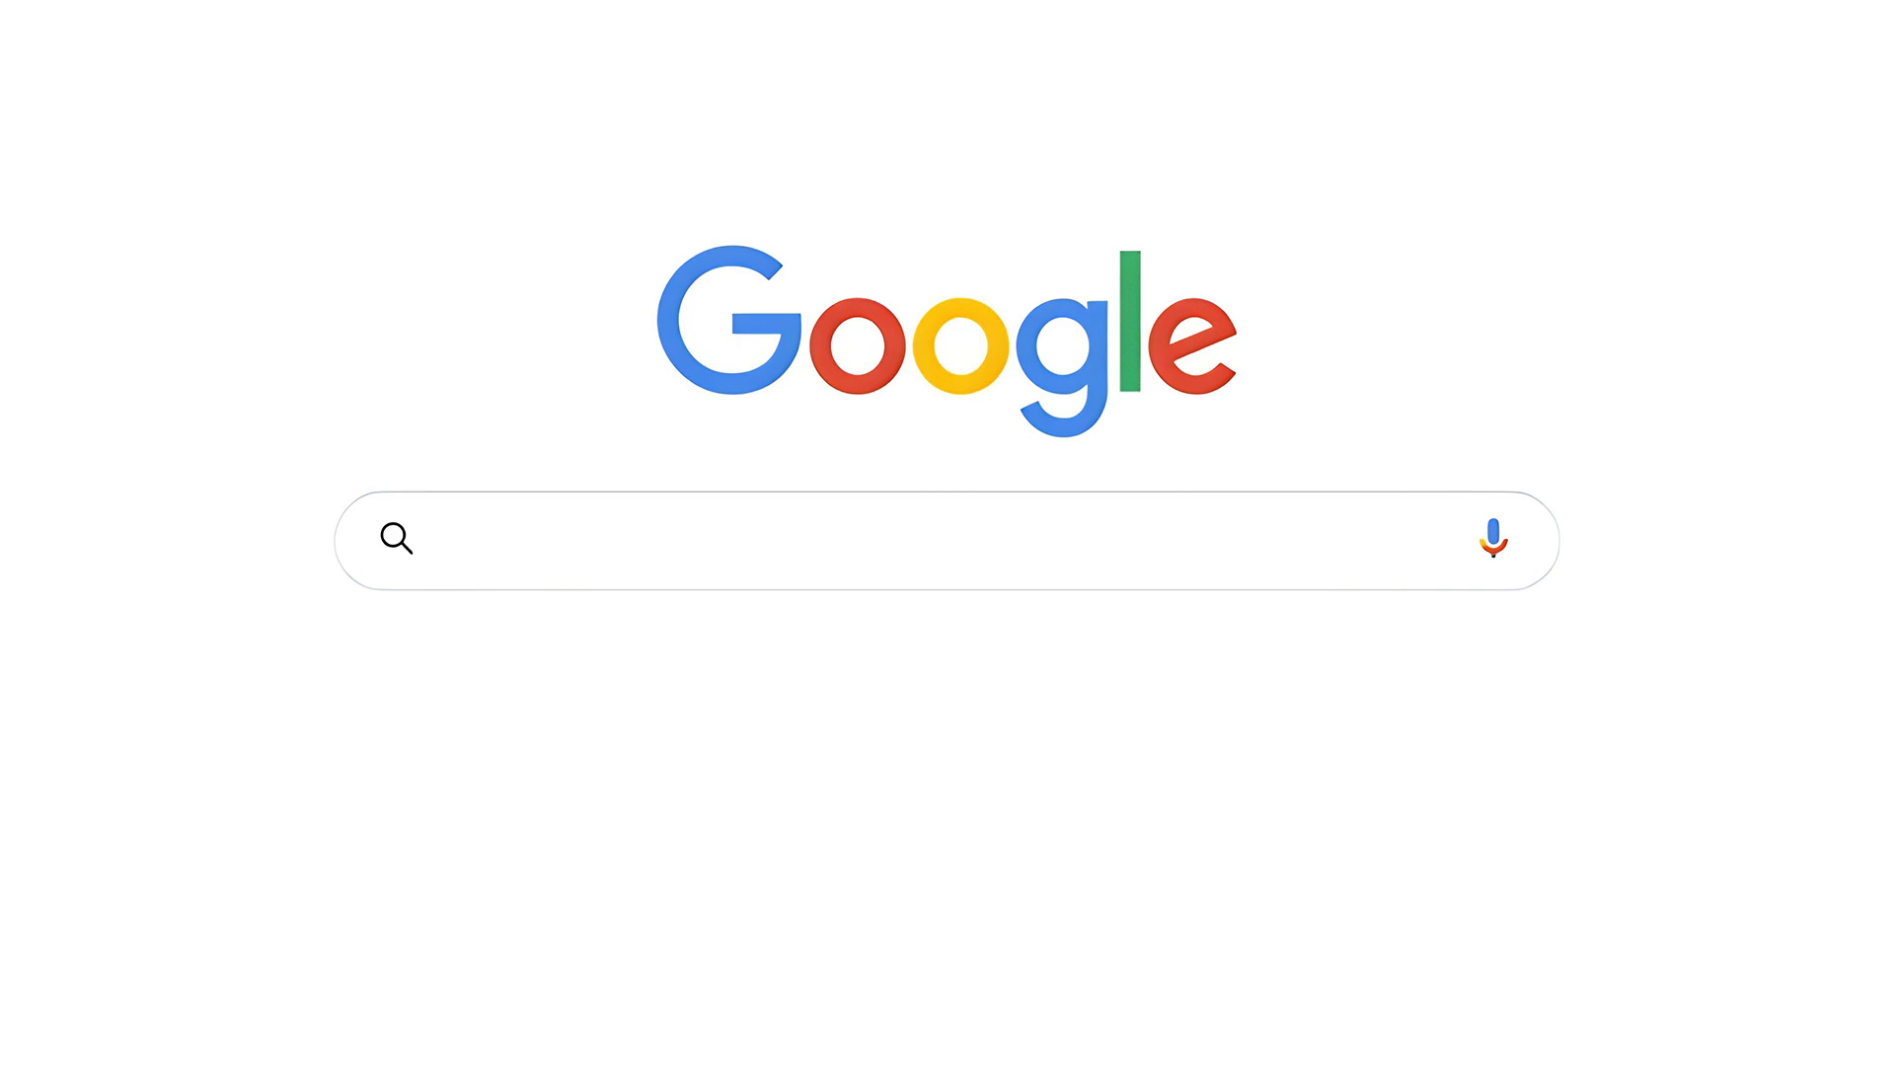
Search Google for 'SysTools Access Database Recovery' and go to the top systoolsgroup.com result
type("SysTools Access Database Recov")
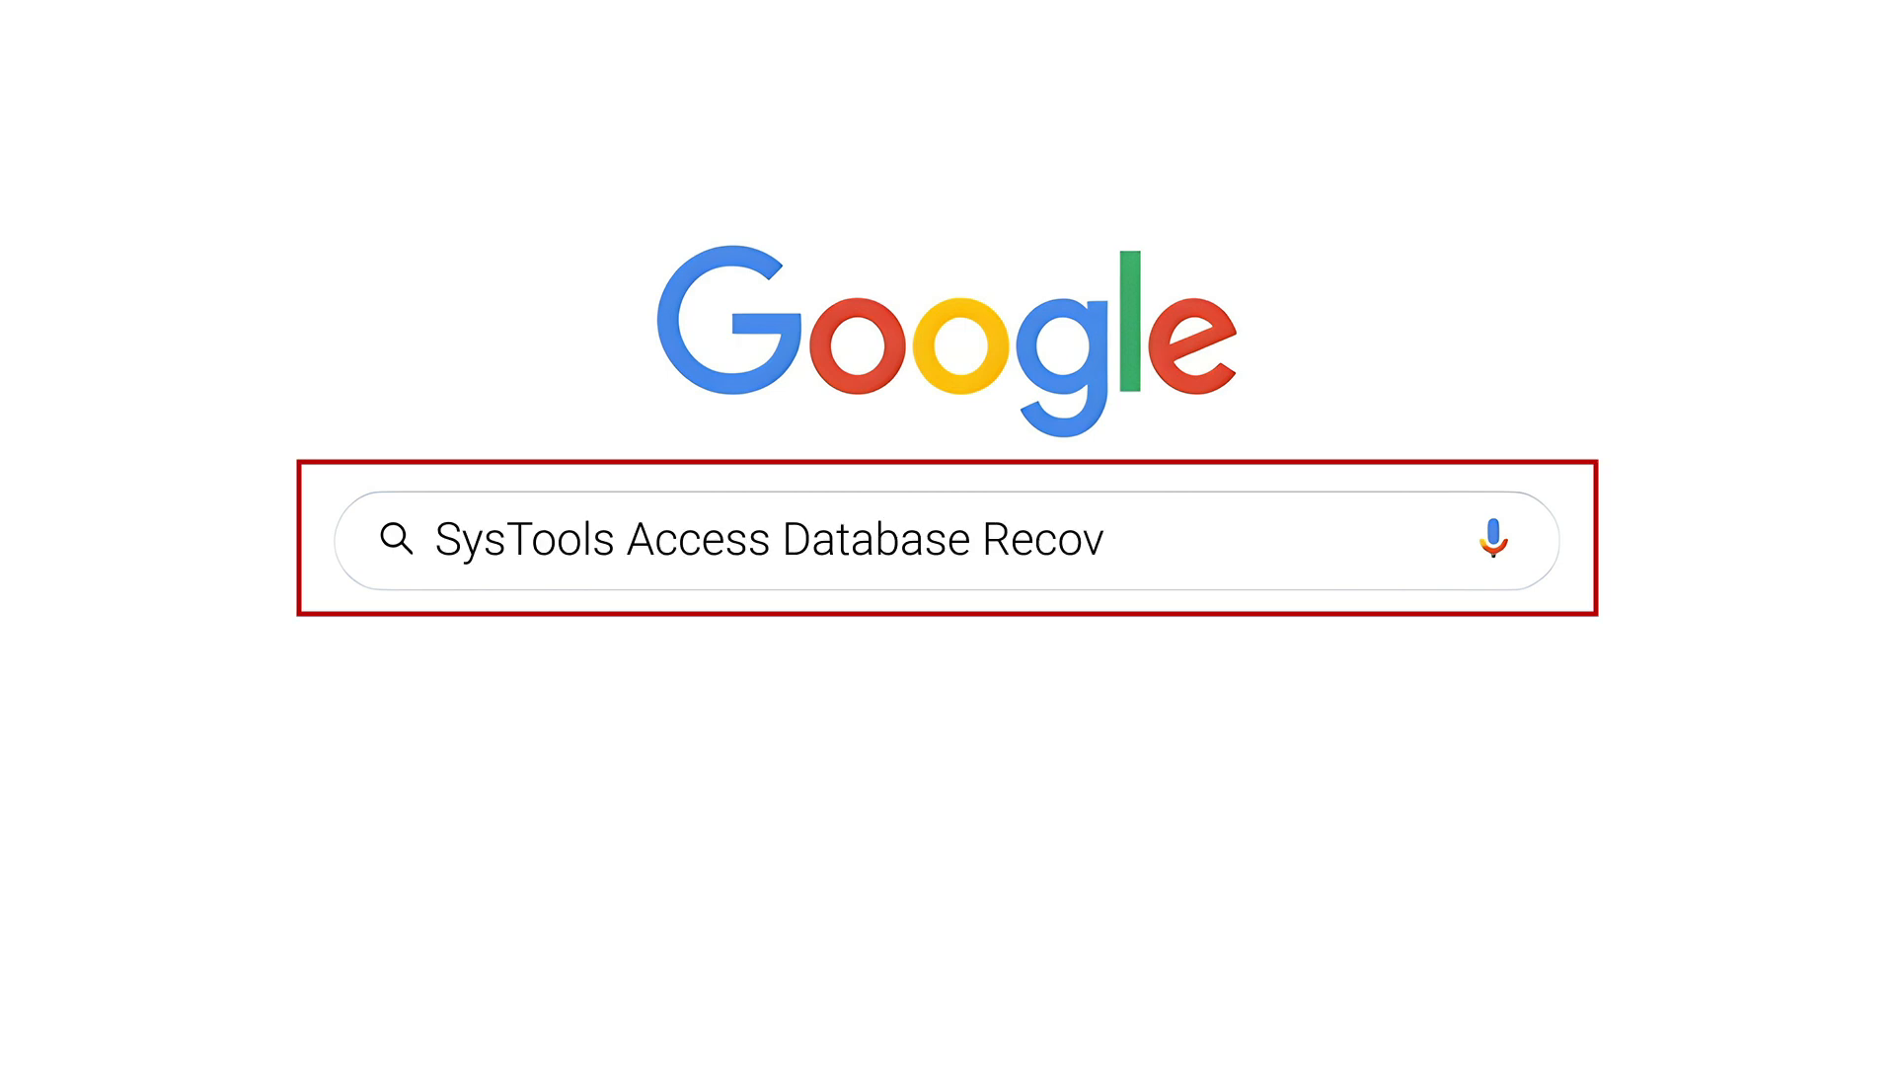
type("ery")
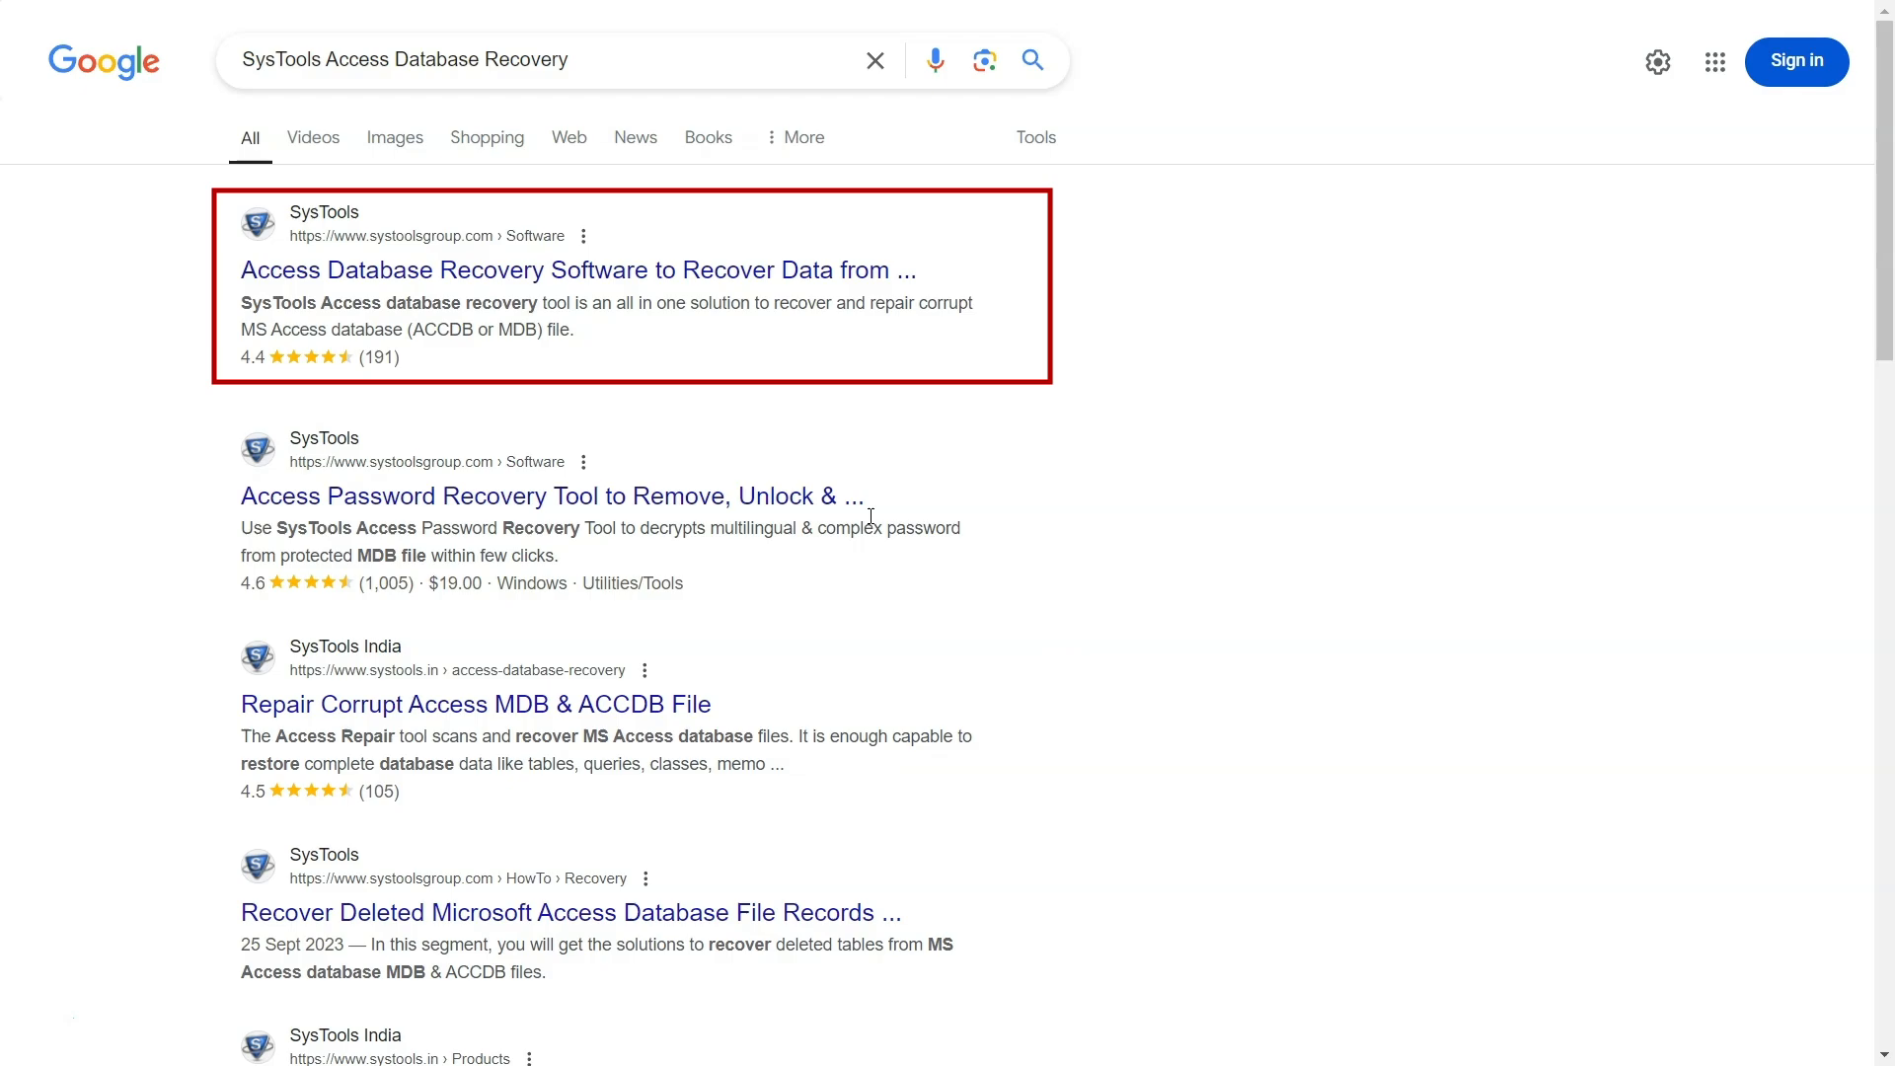
left_click(574, 271)
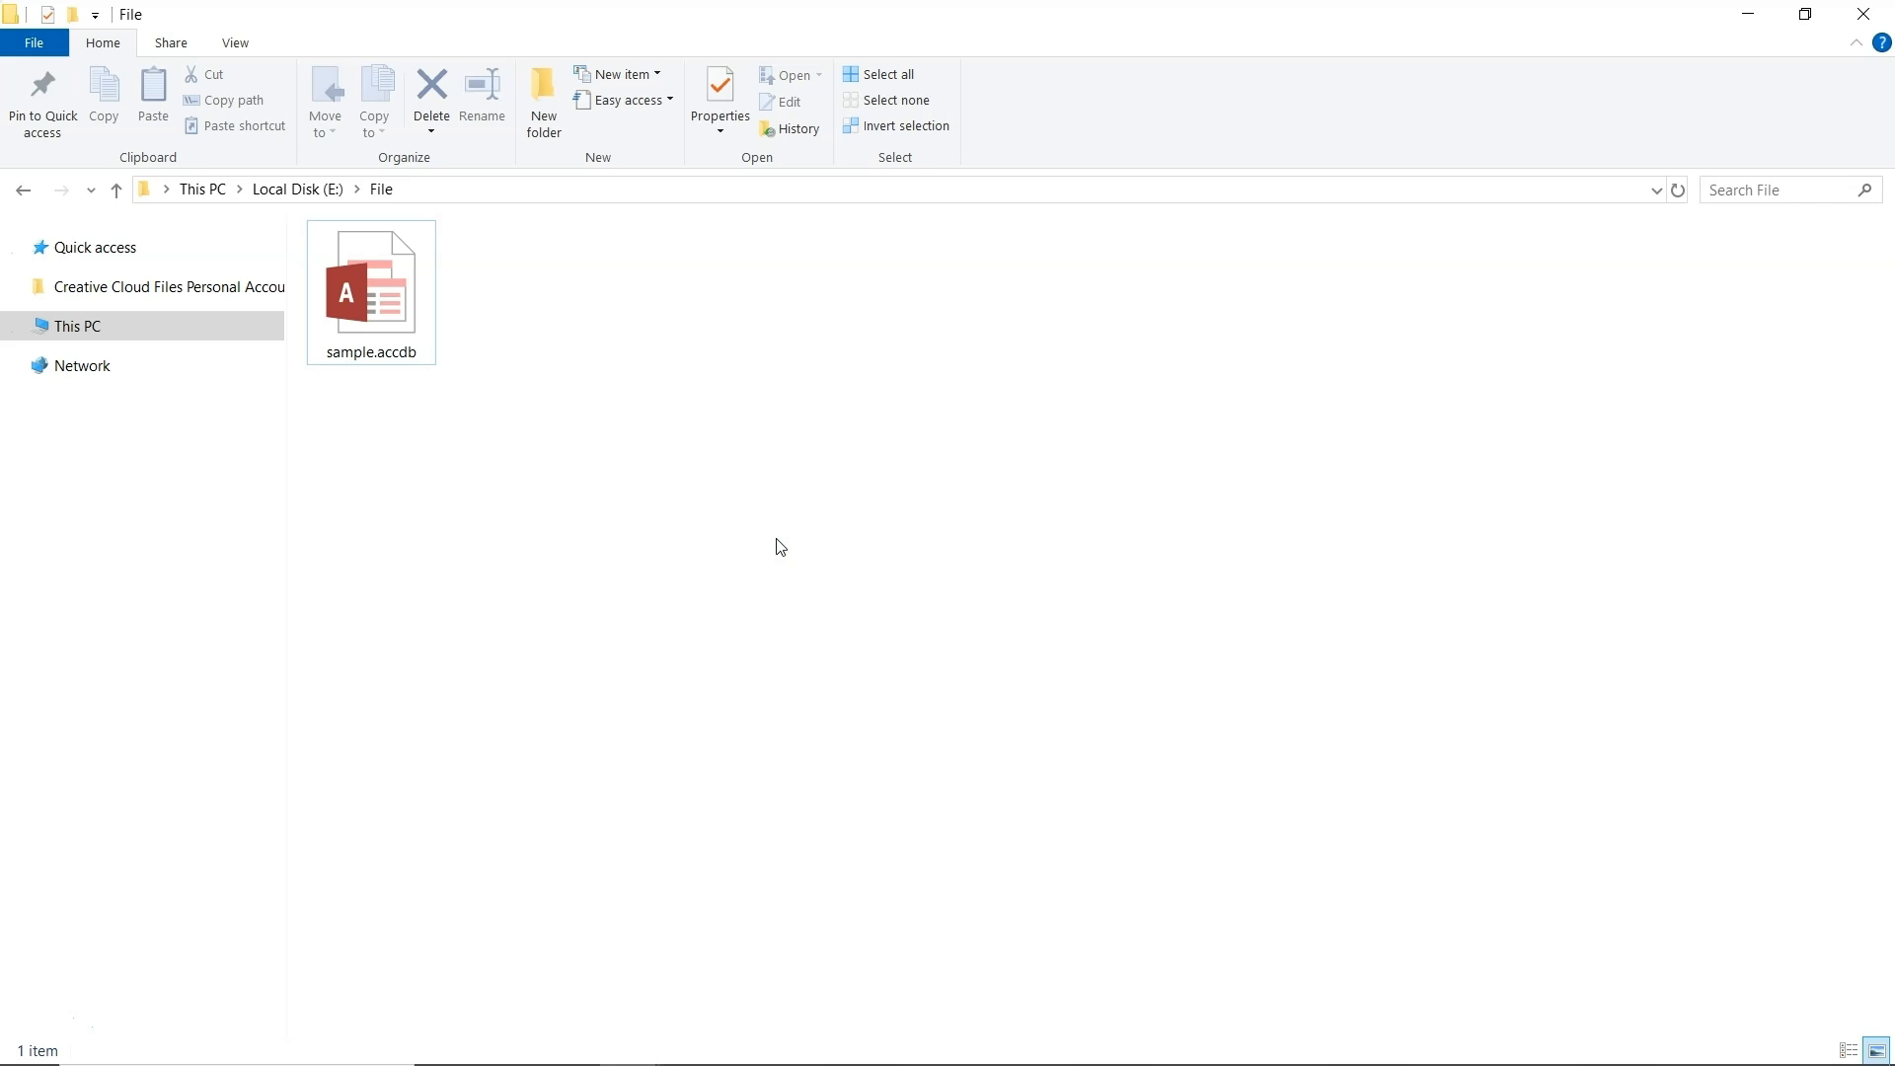
mouse_move(762, 533)
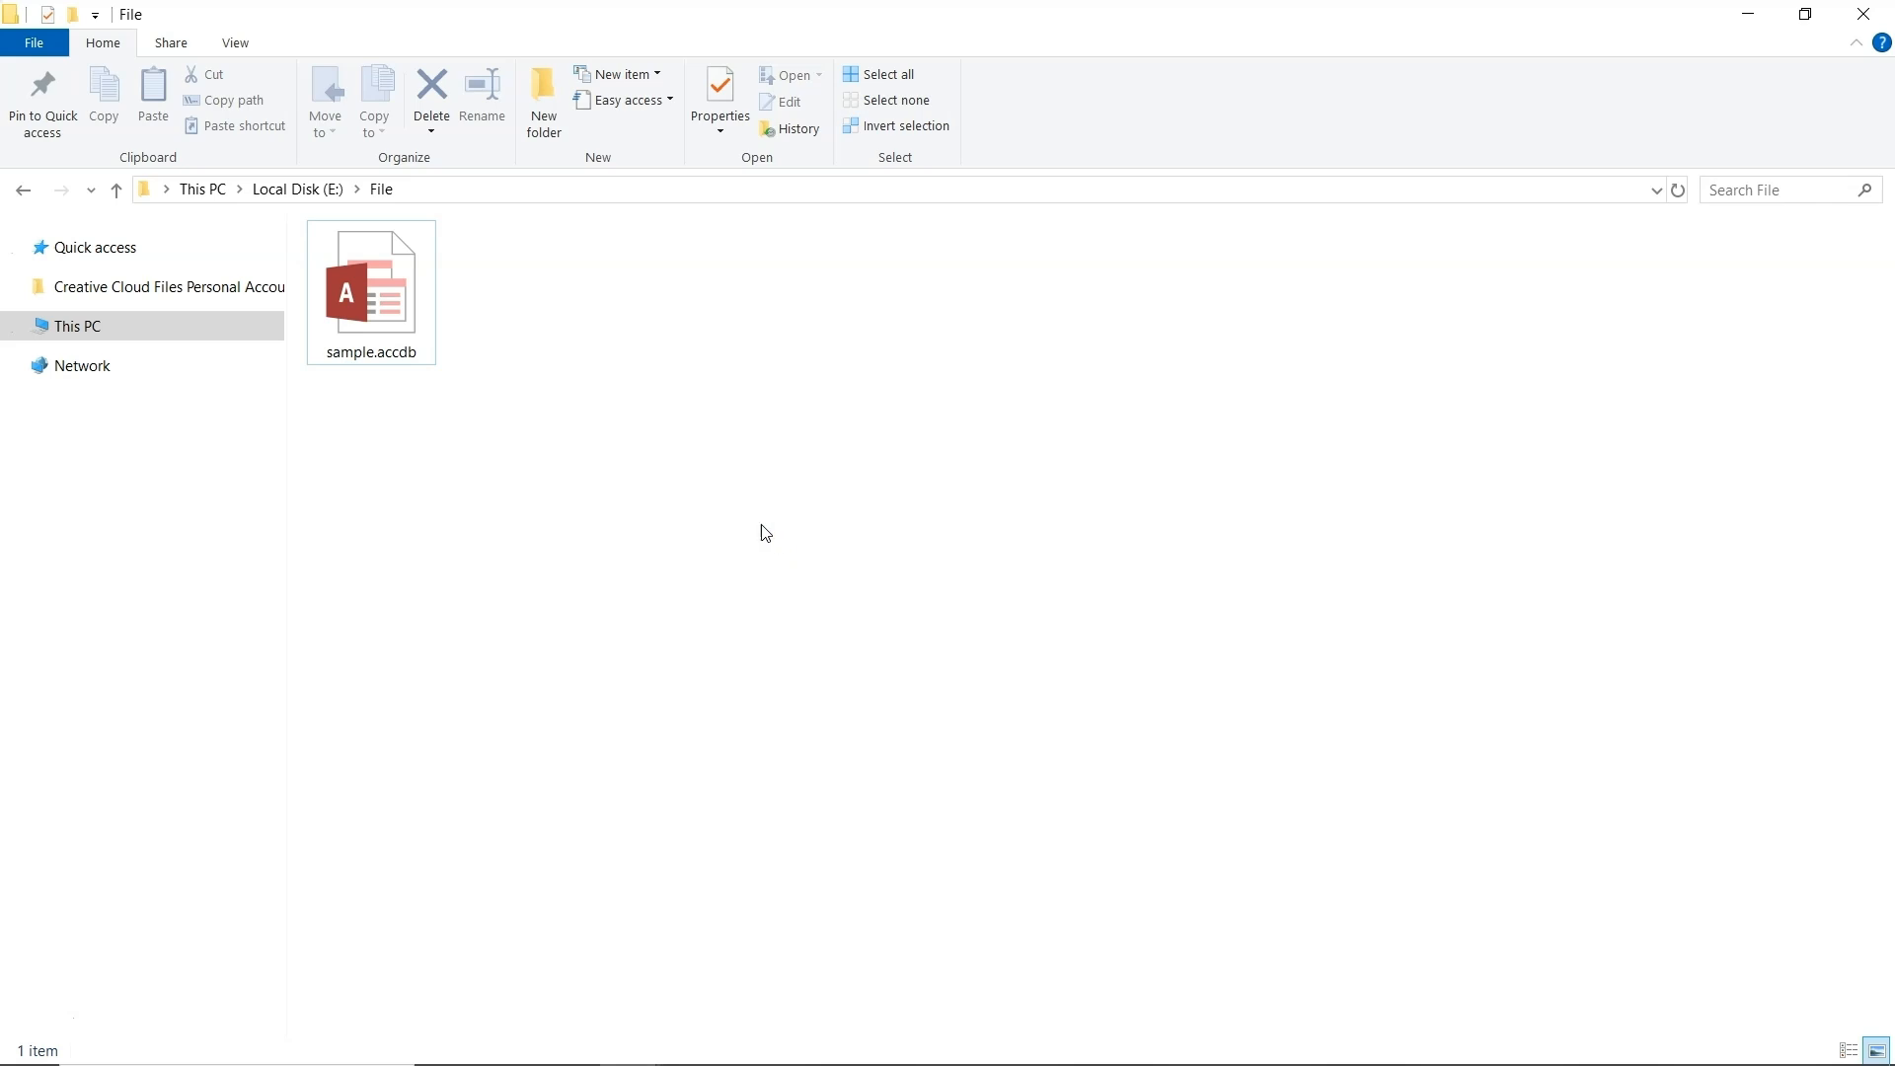
Open sample.accdb in Access and check that its DATA and company tables show no records
left_click(372, 291)
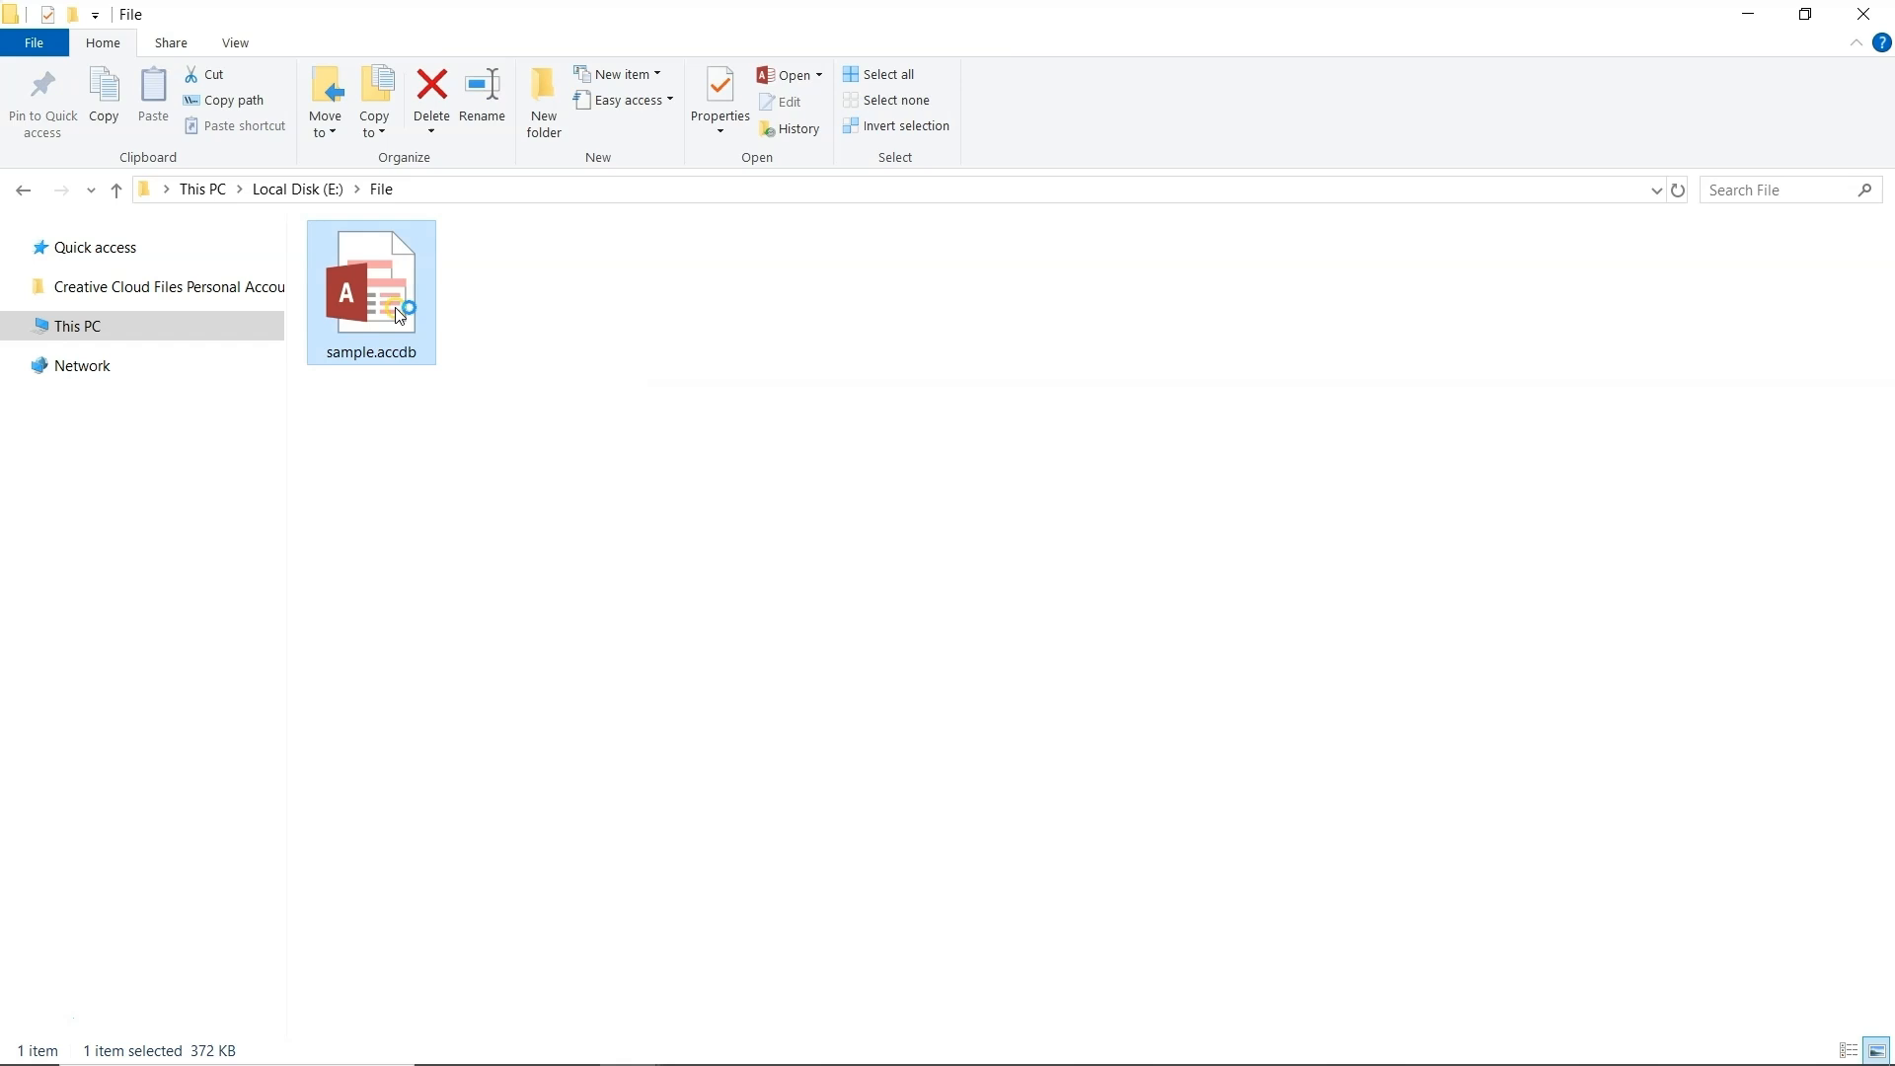
double_click(371, 278)
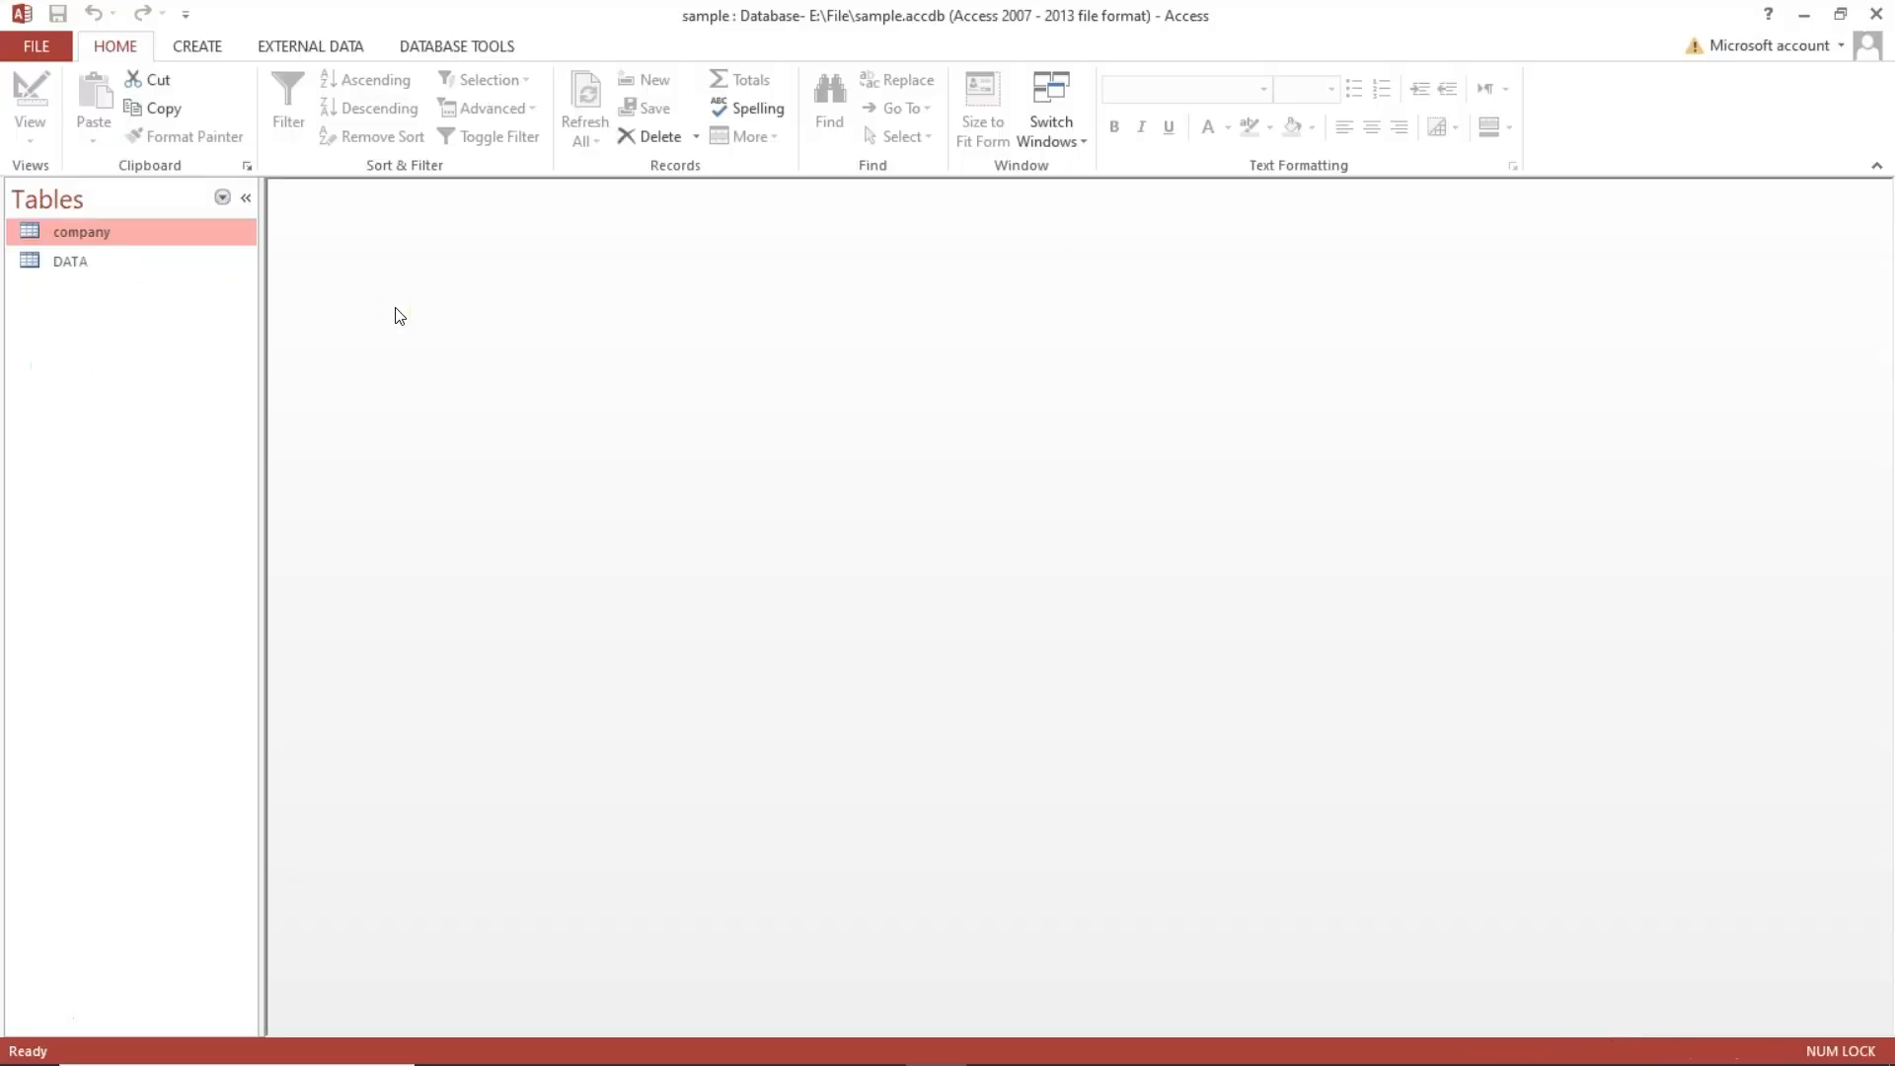
left_click(71, 261)
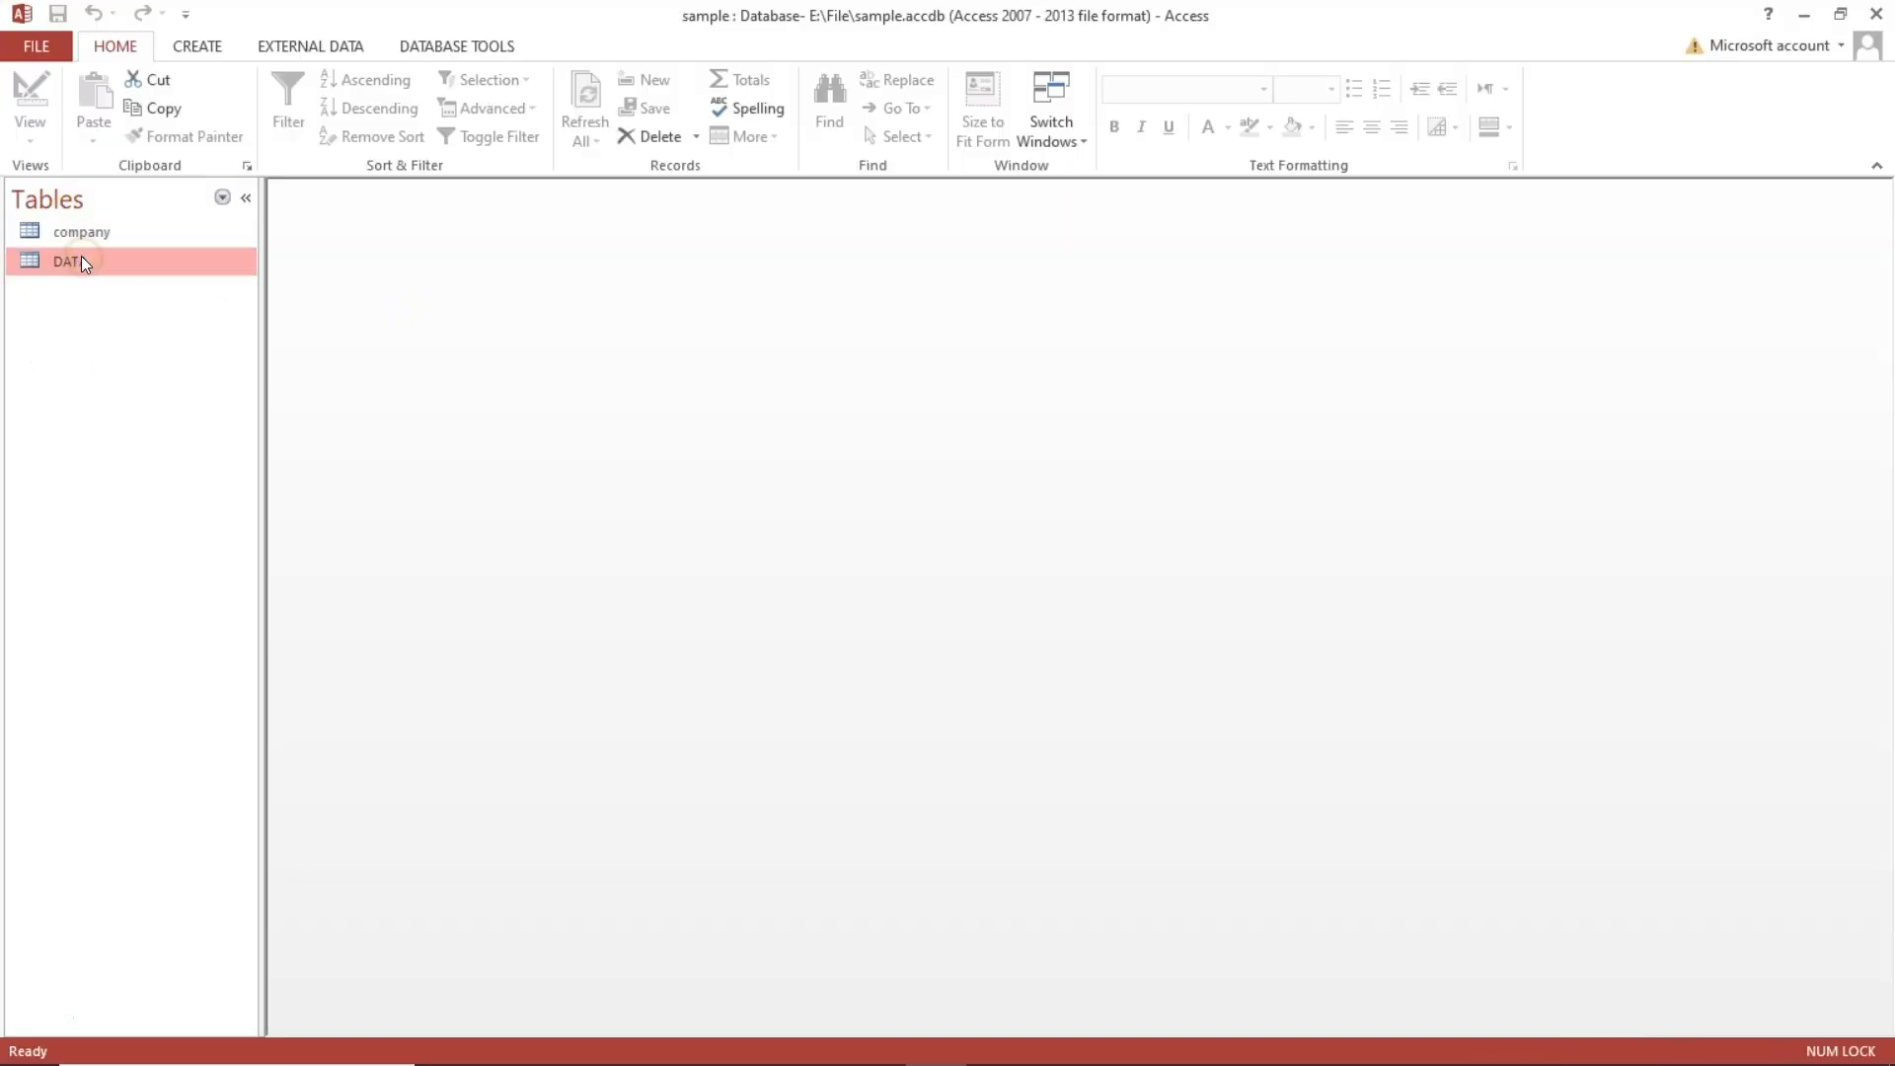
left_click(81, 231)
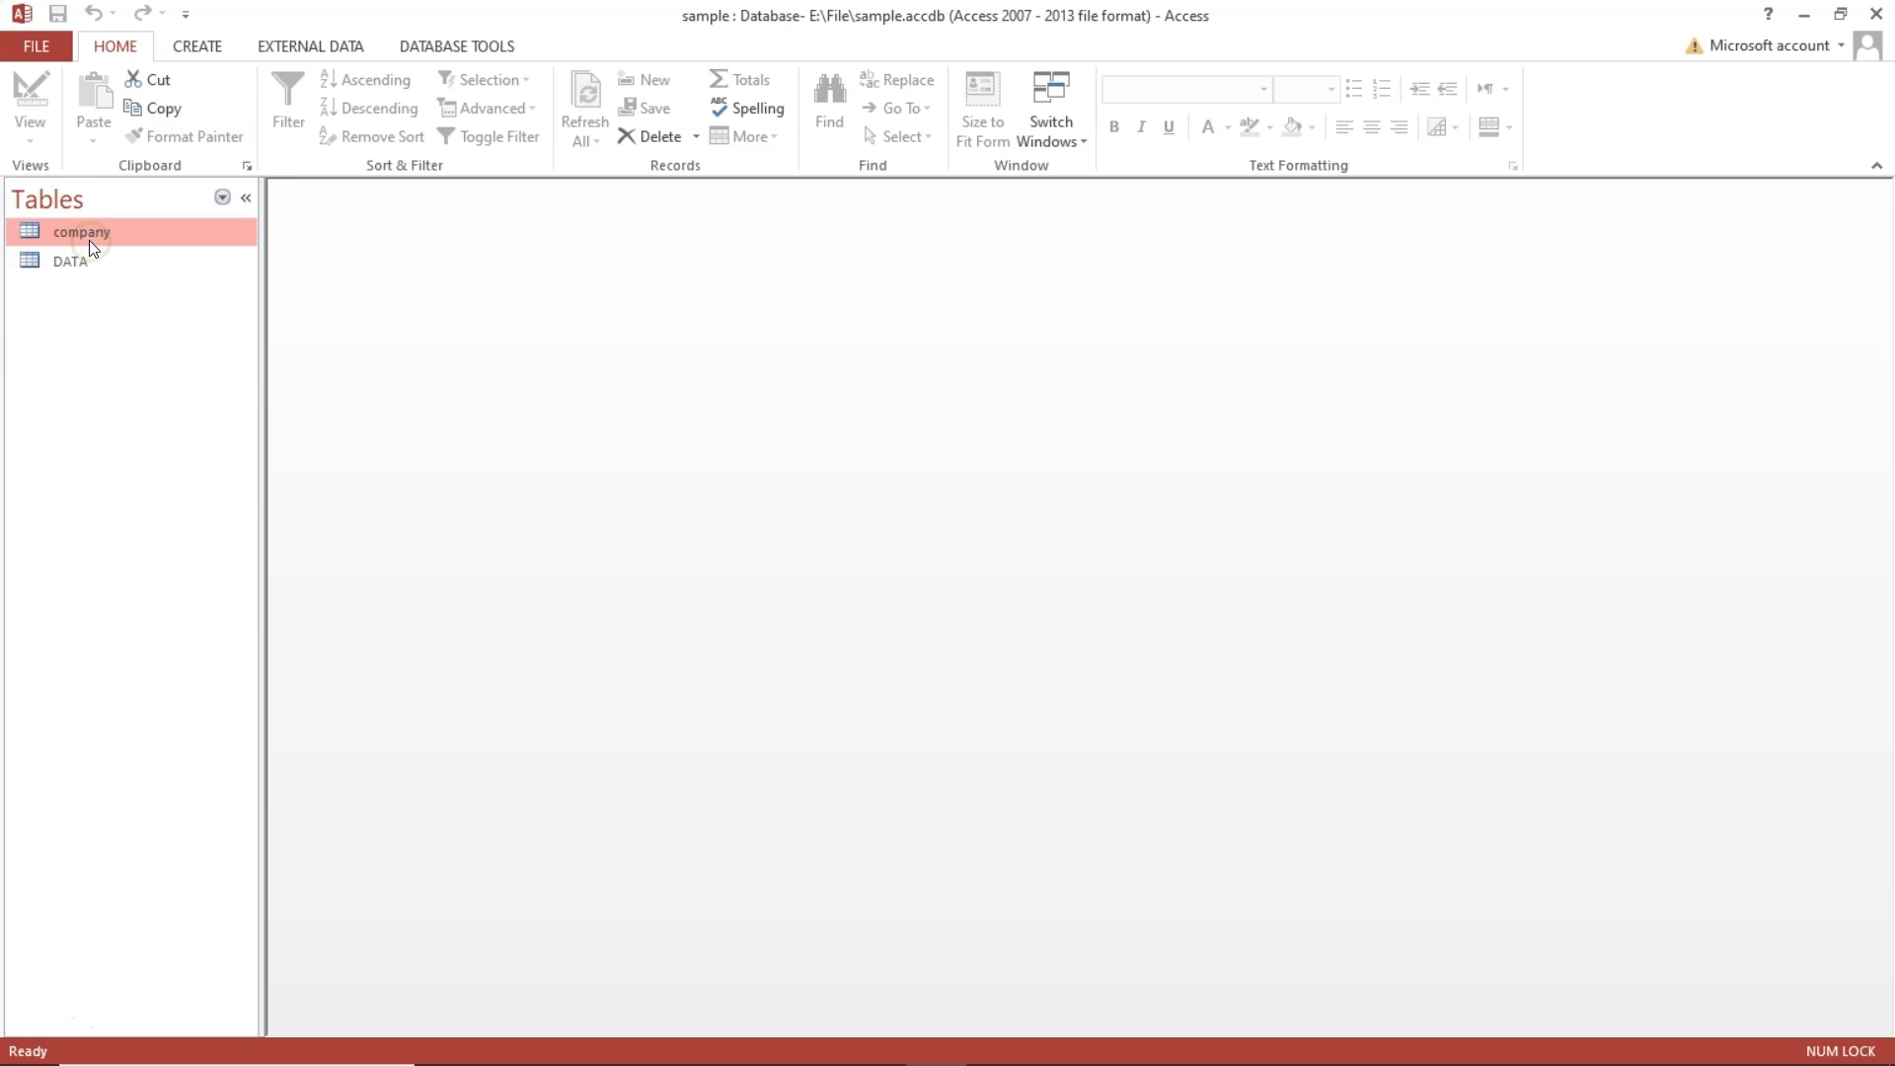
mouse_move(546, 401)
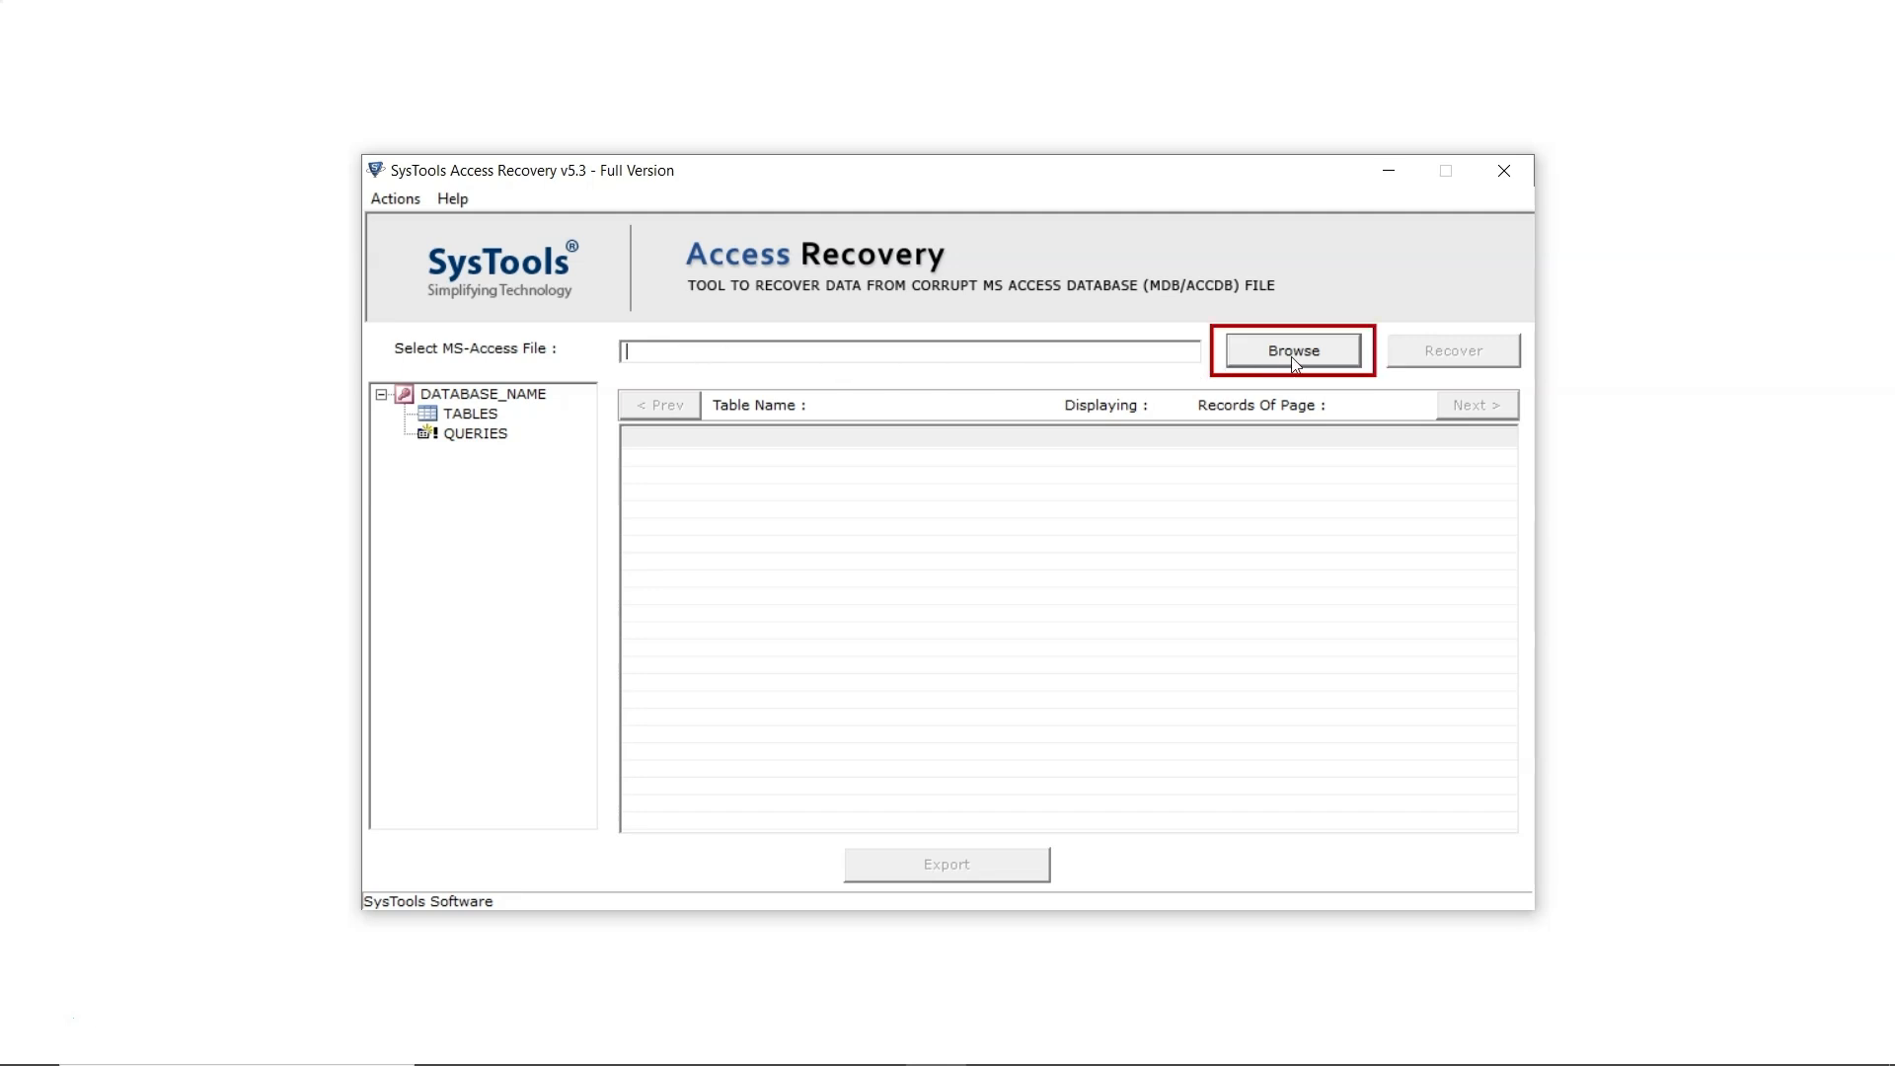
Load E:\File\sample.accdb into the recovery tool and run Recover to completion
left_click(1291, 351)
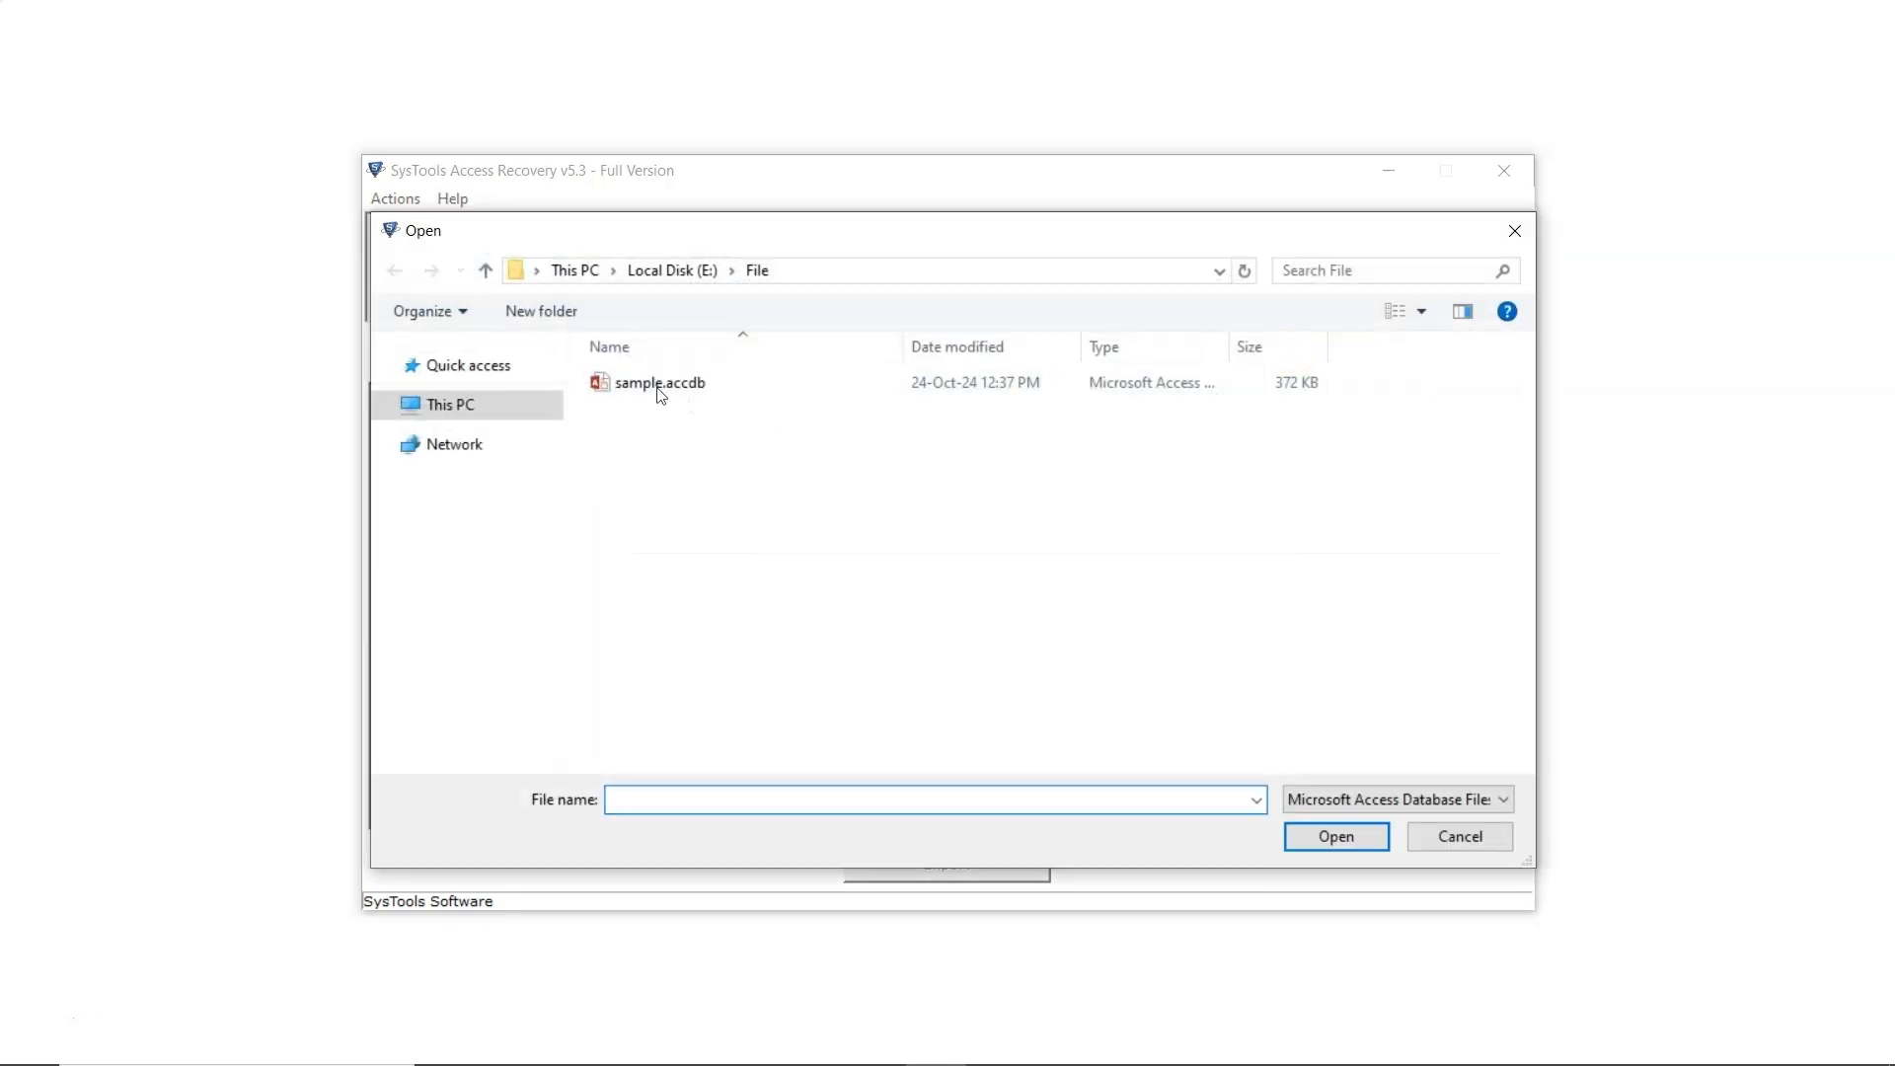
left_click(659, 381)
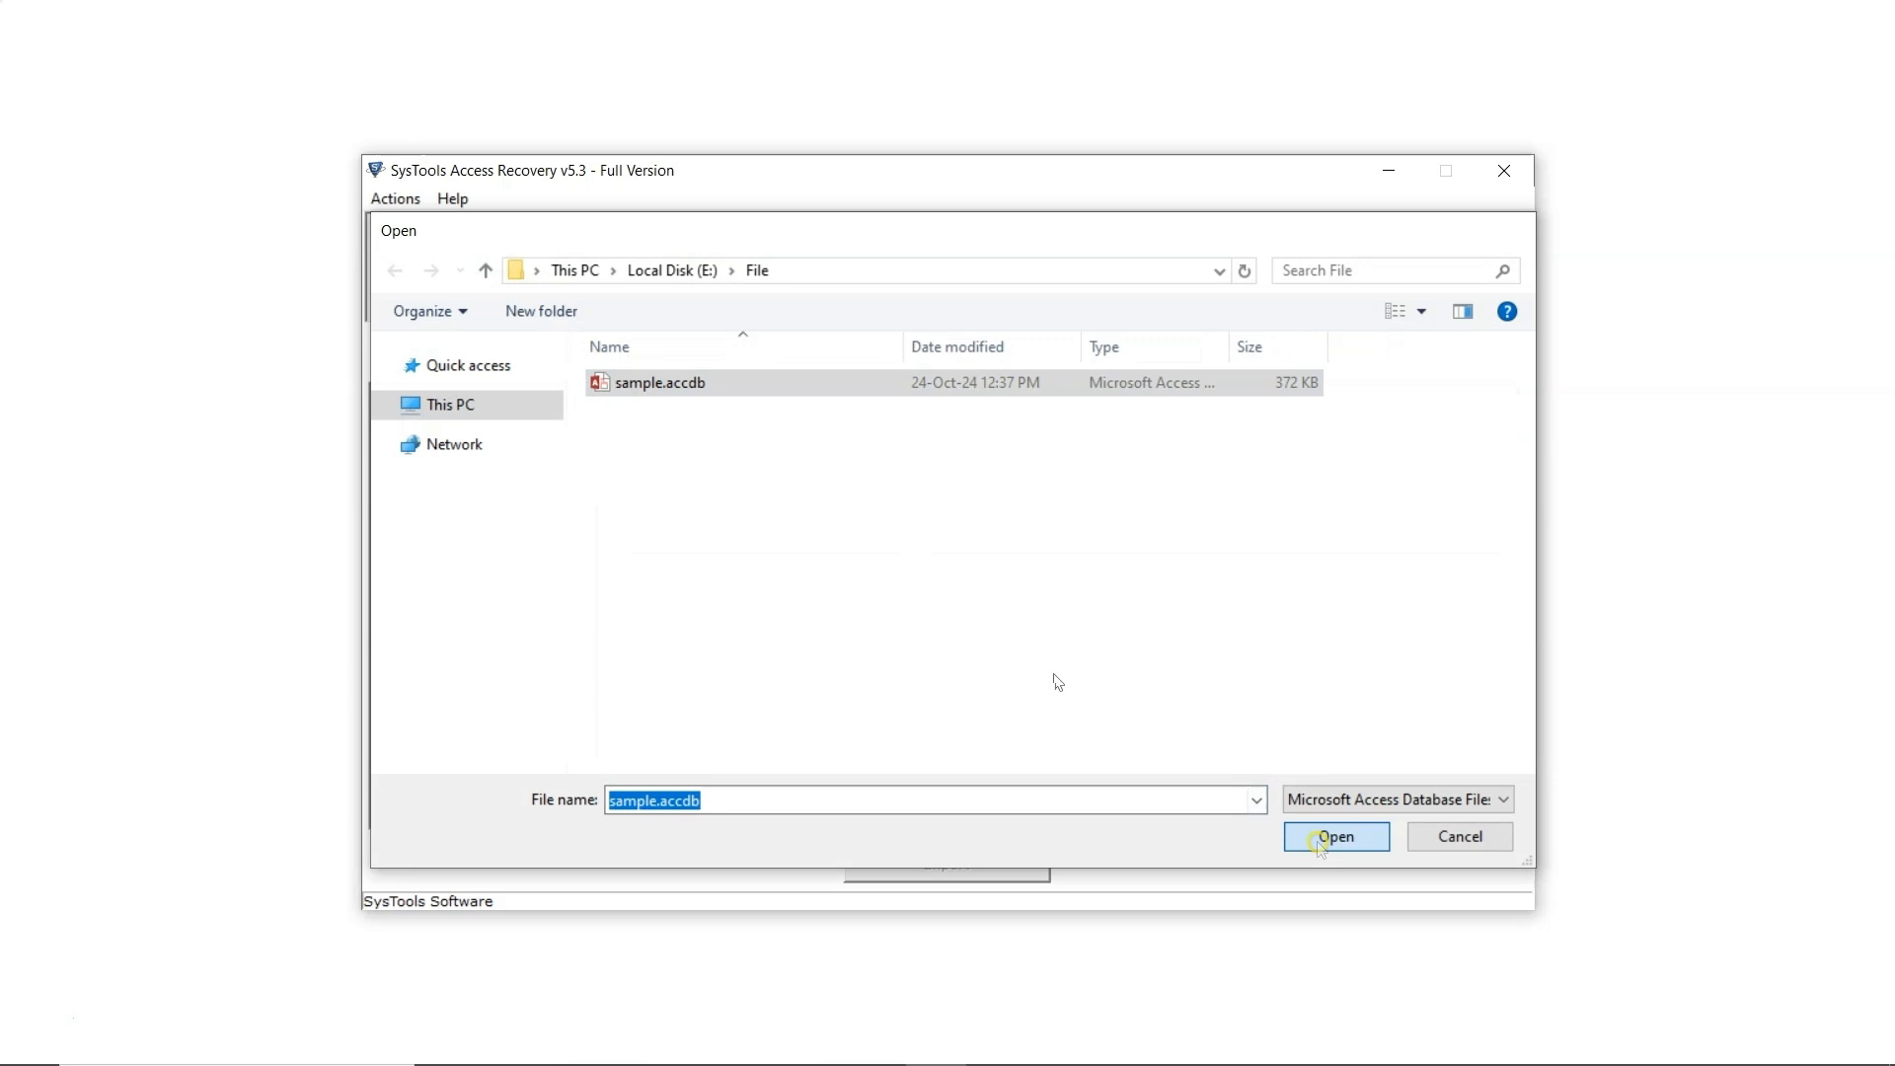
left_click(1337, 837)
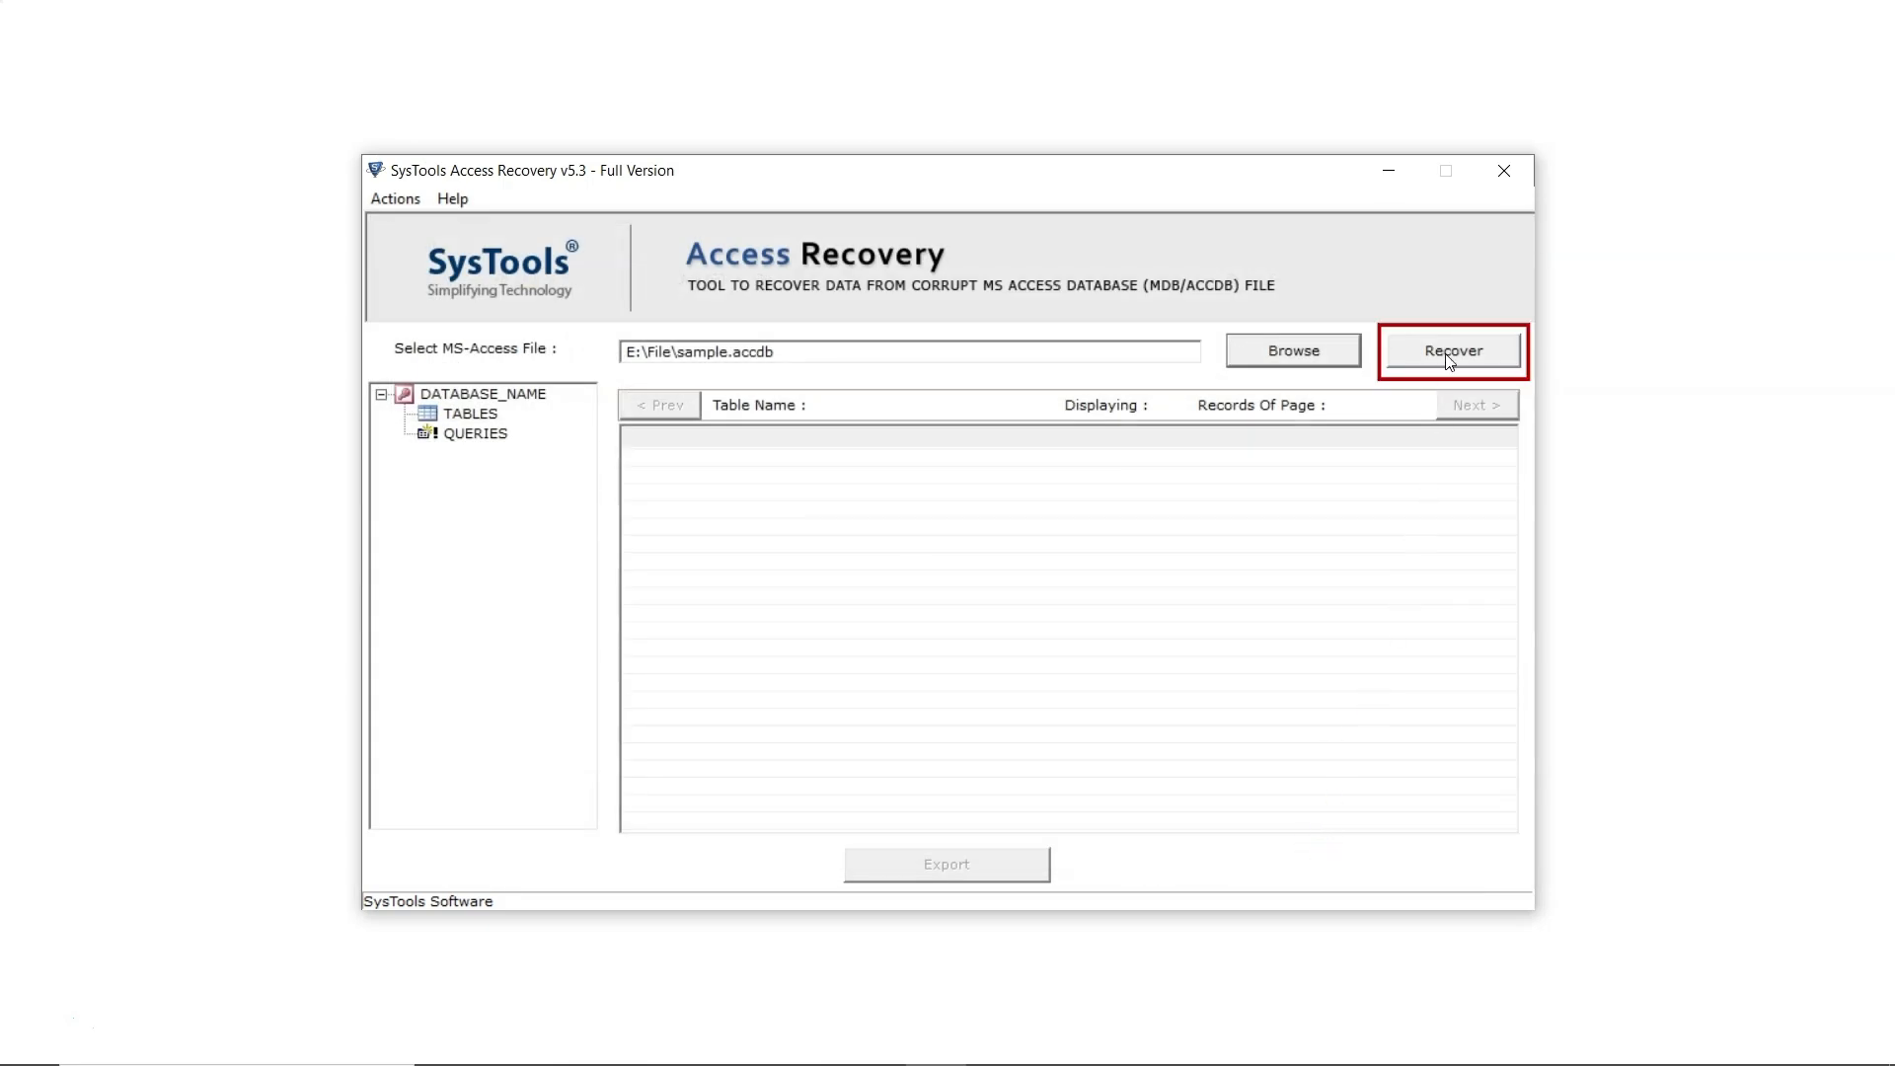
left_click(1453, 351)
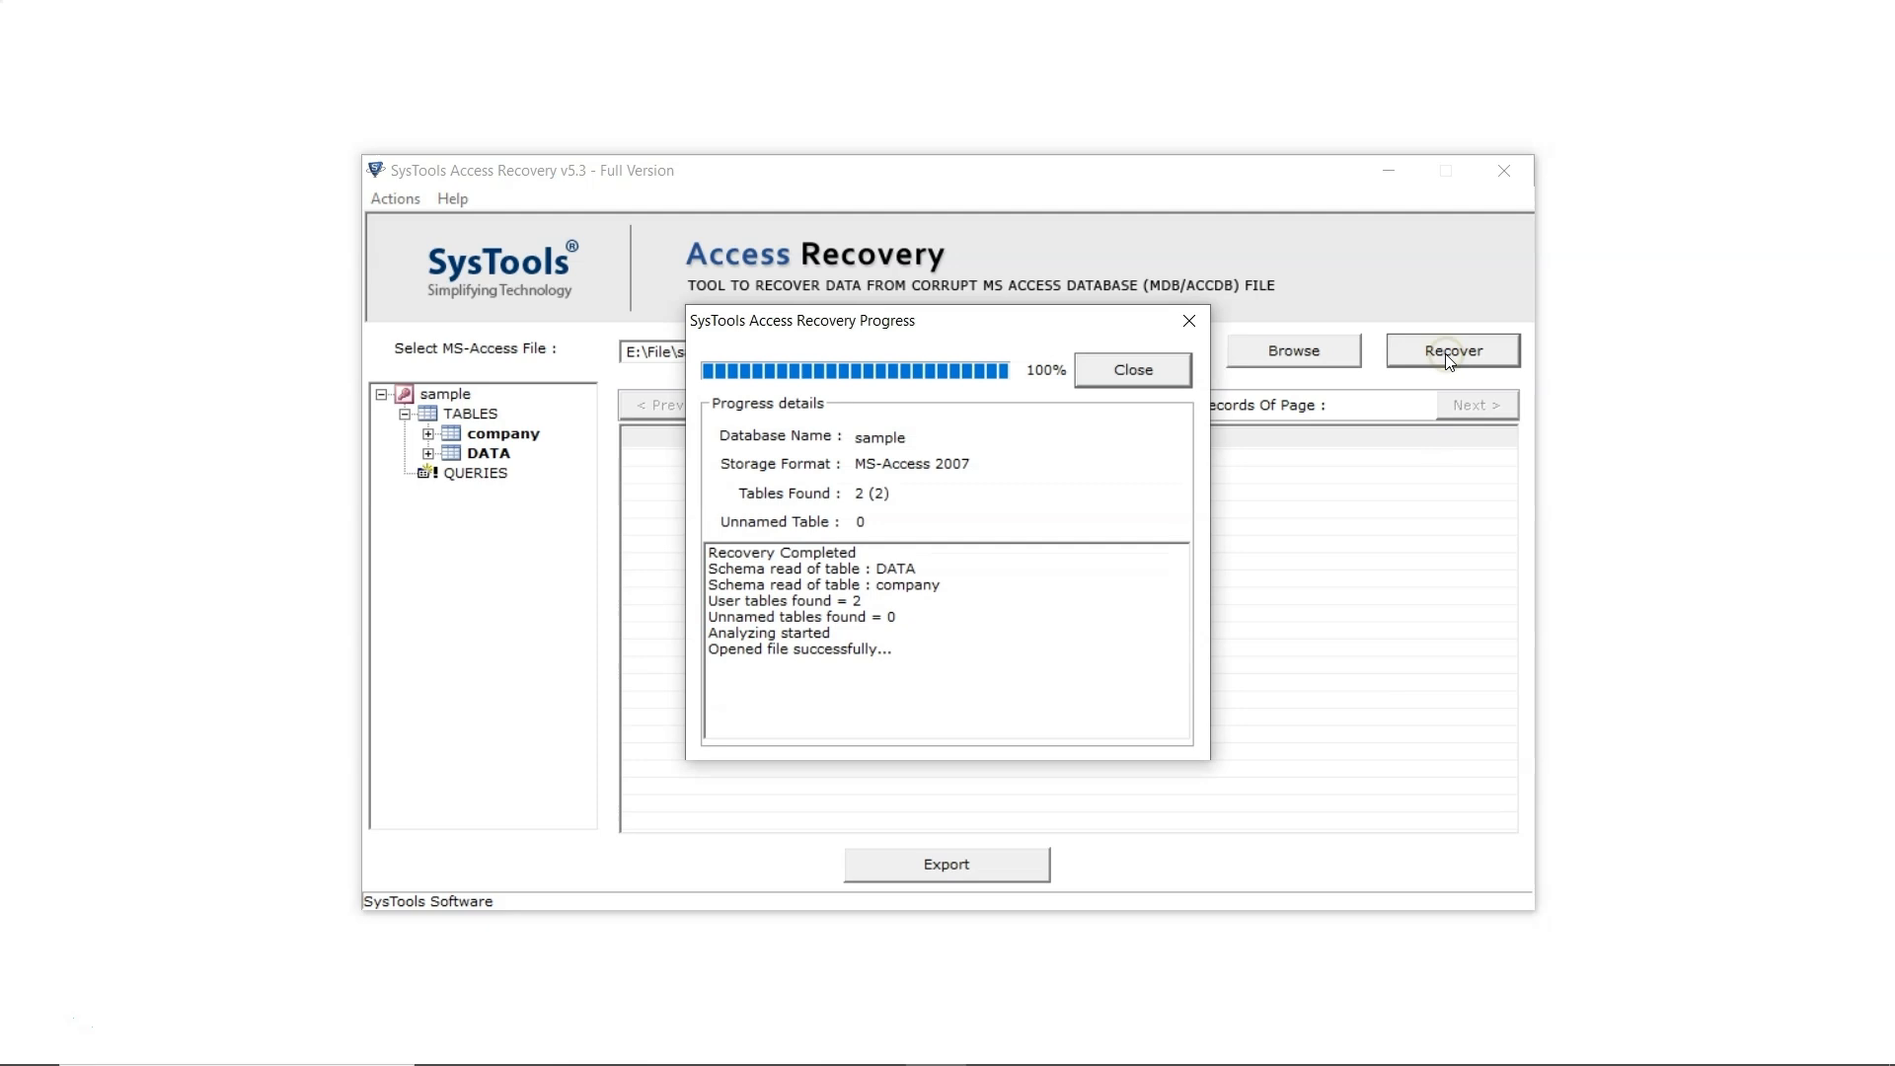
mouse_move(1380, 381)
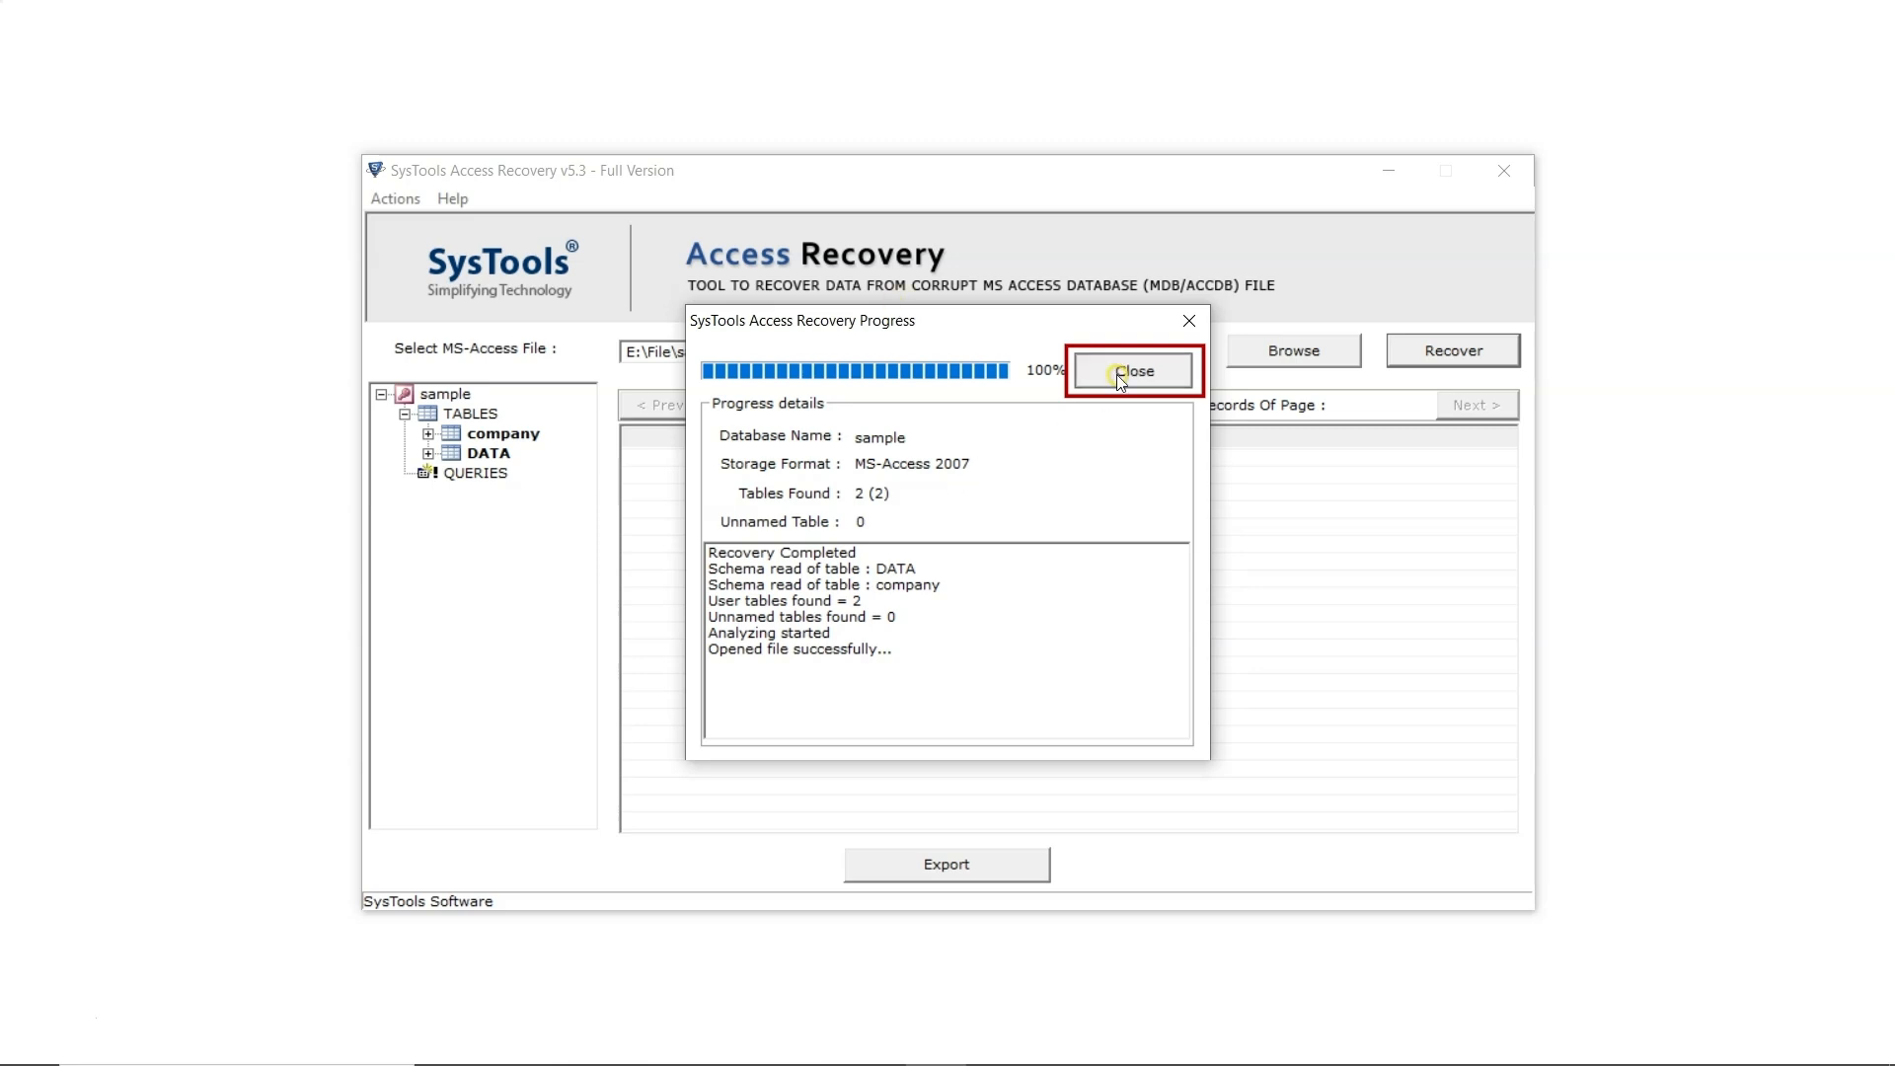
left_click(1131, 369)
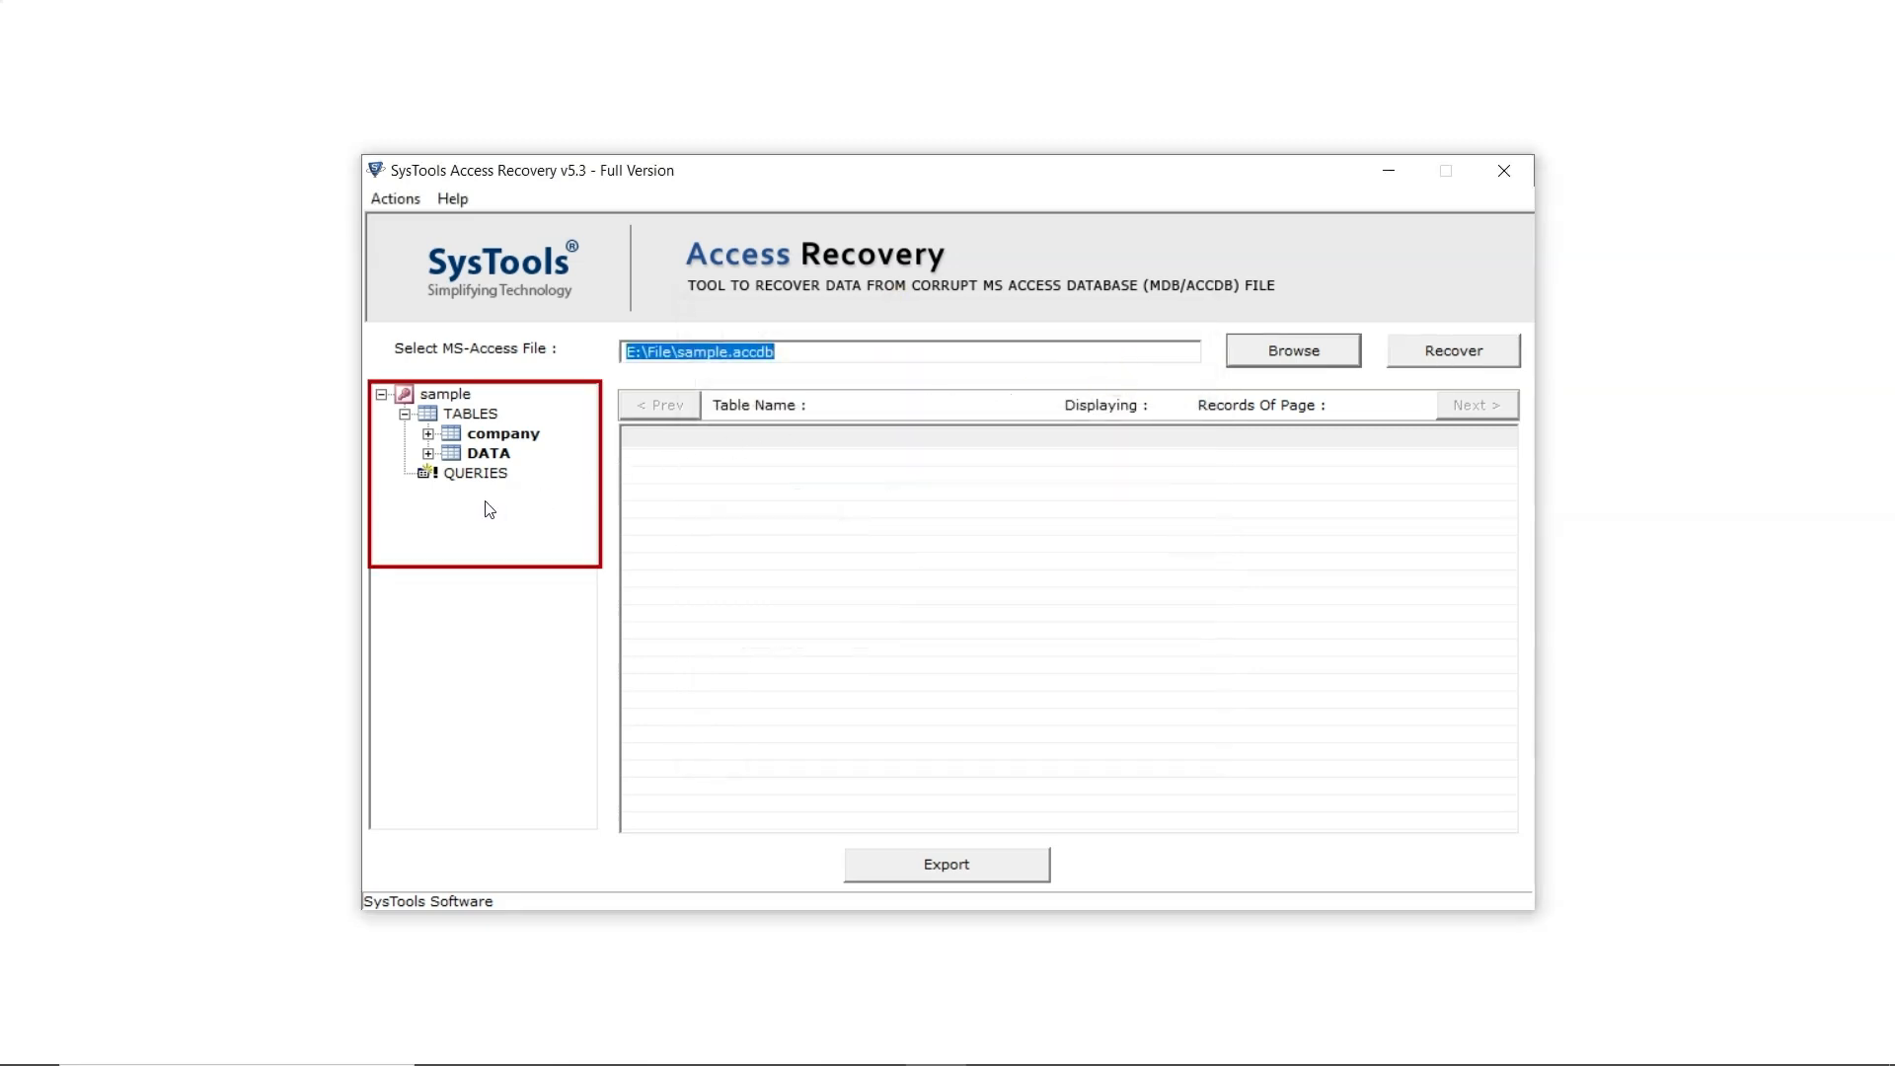
Preview the recovered company and DATA tables with their ID, Field1 and Name rows
left_click(505, 434)
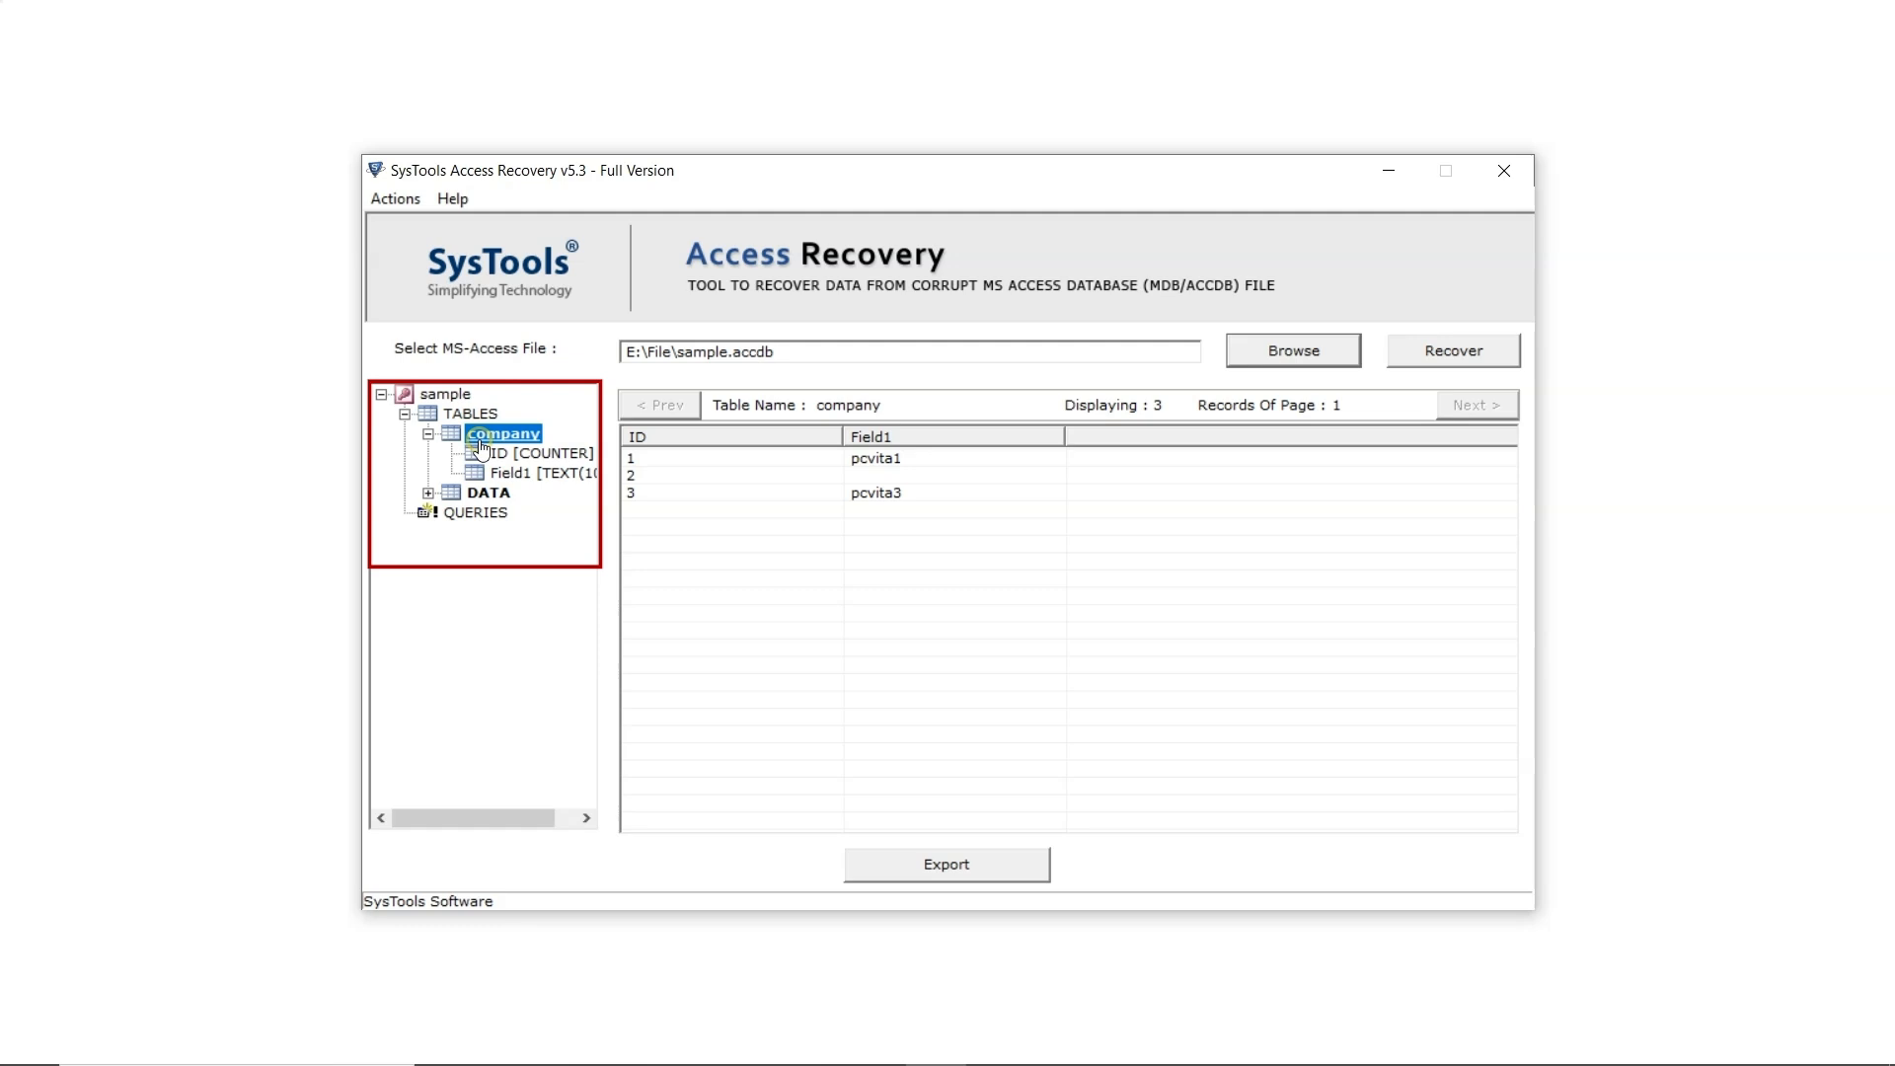
left_click(531, 472)
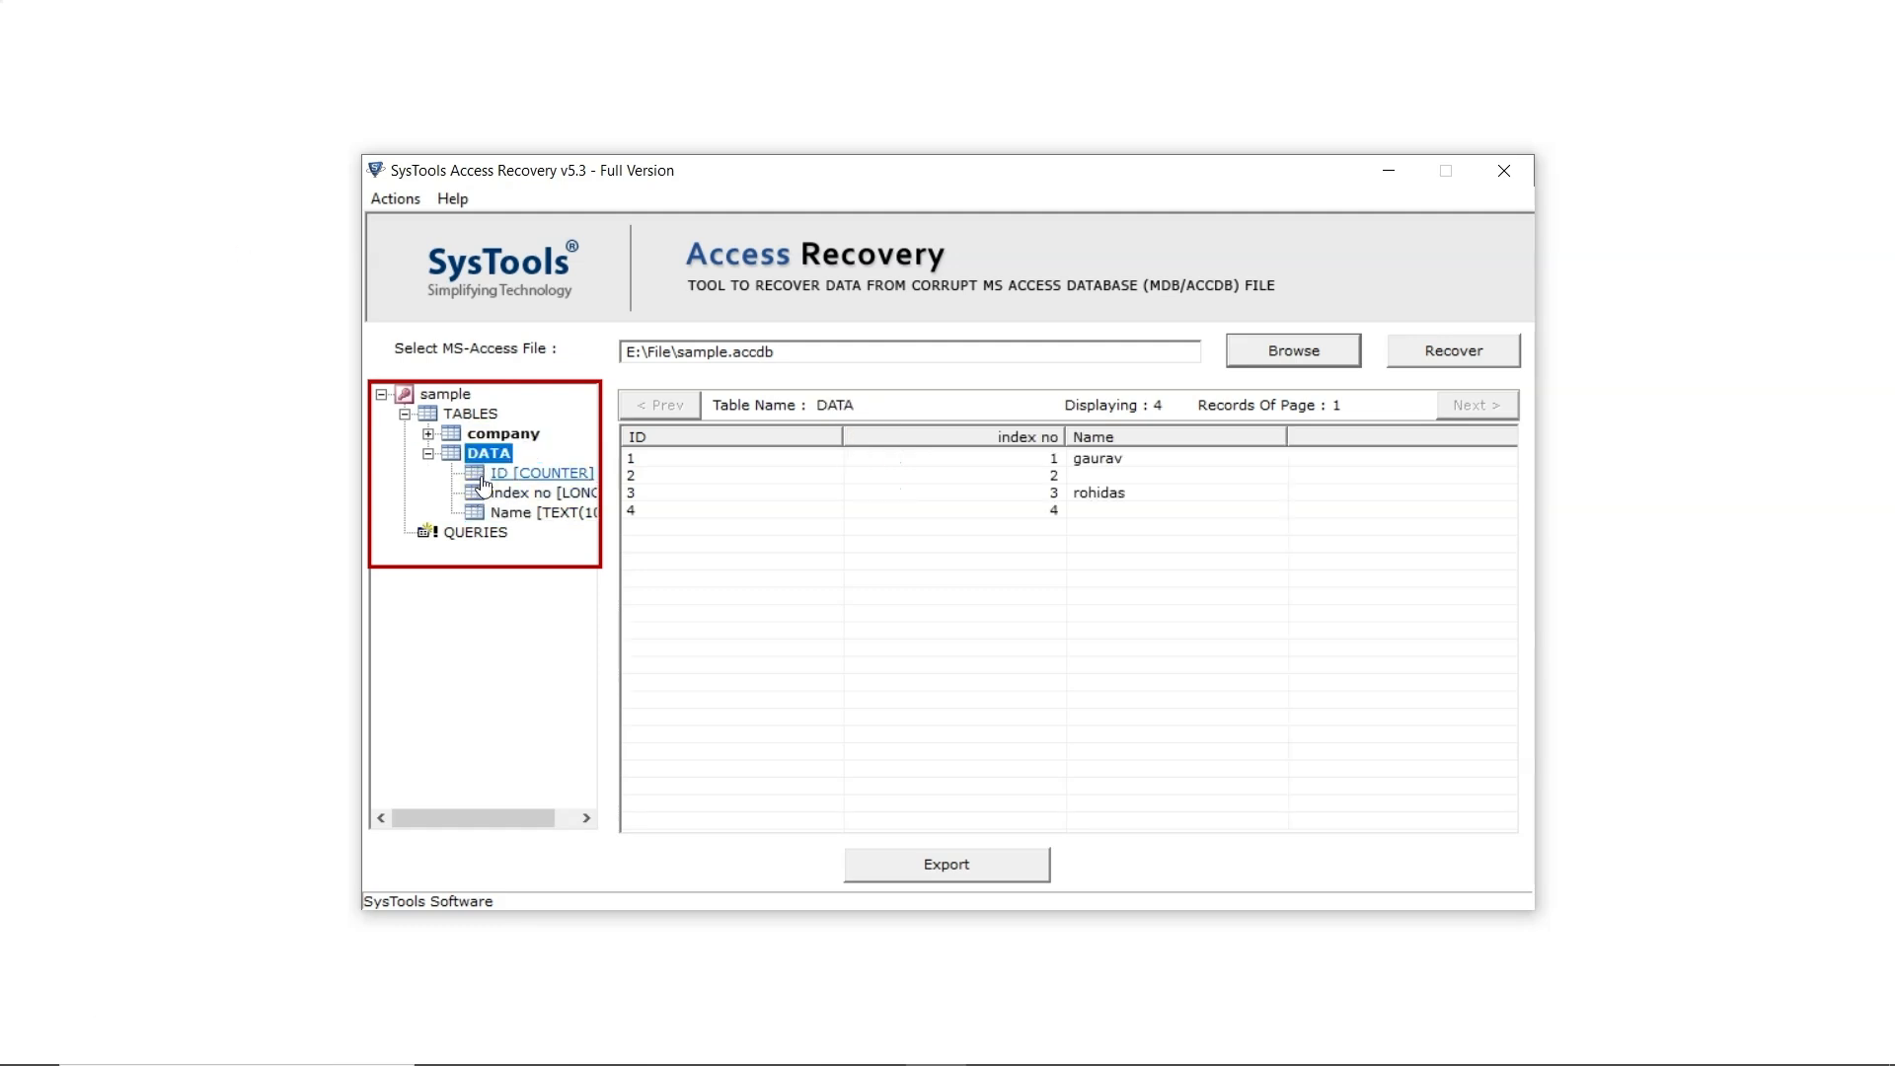
left_click(506, 432)
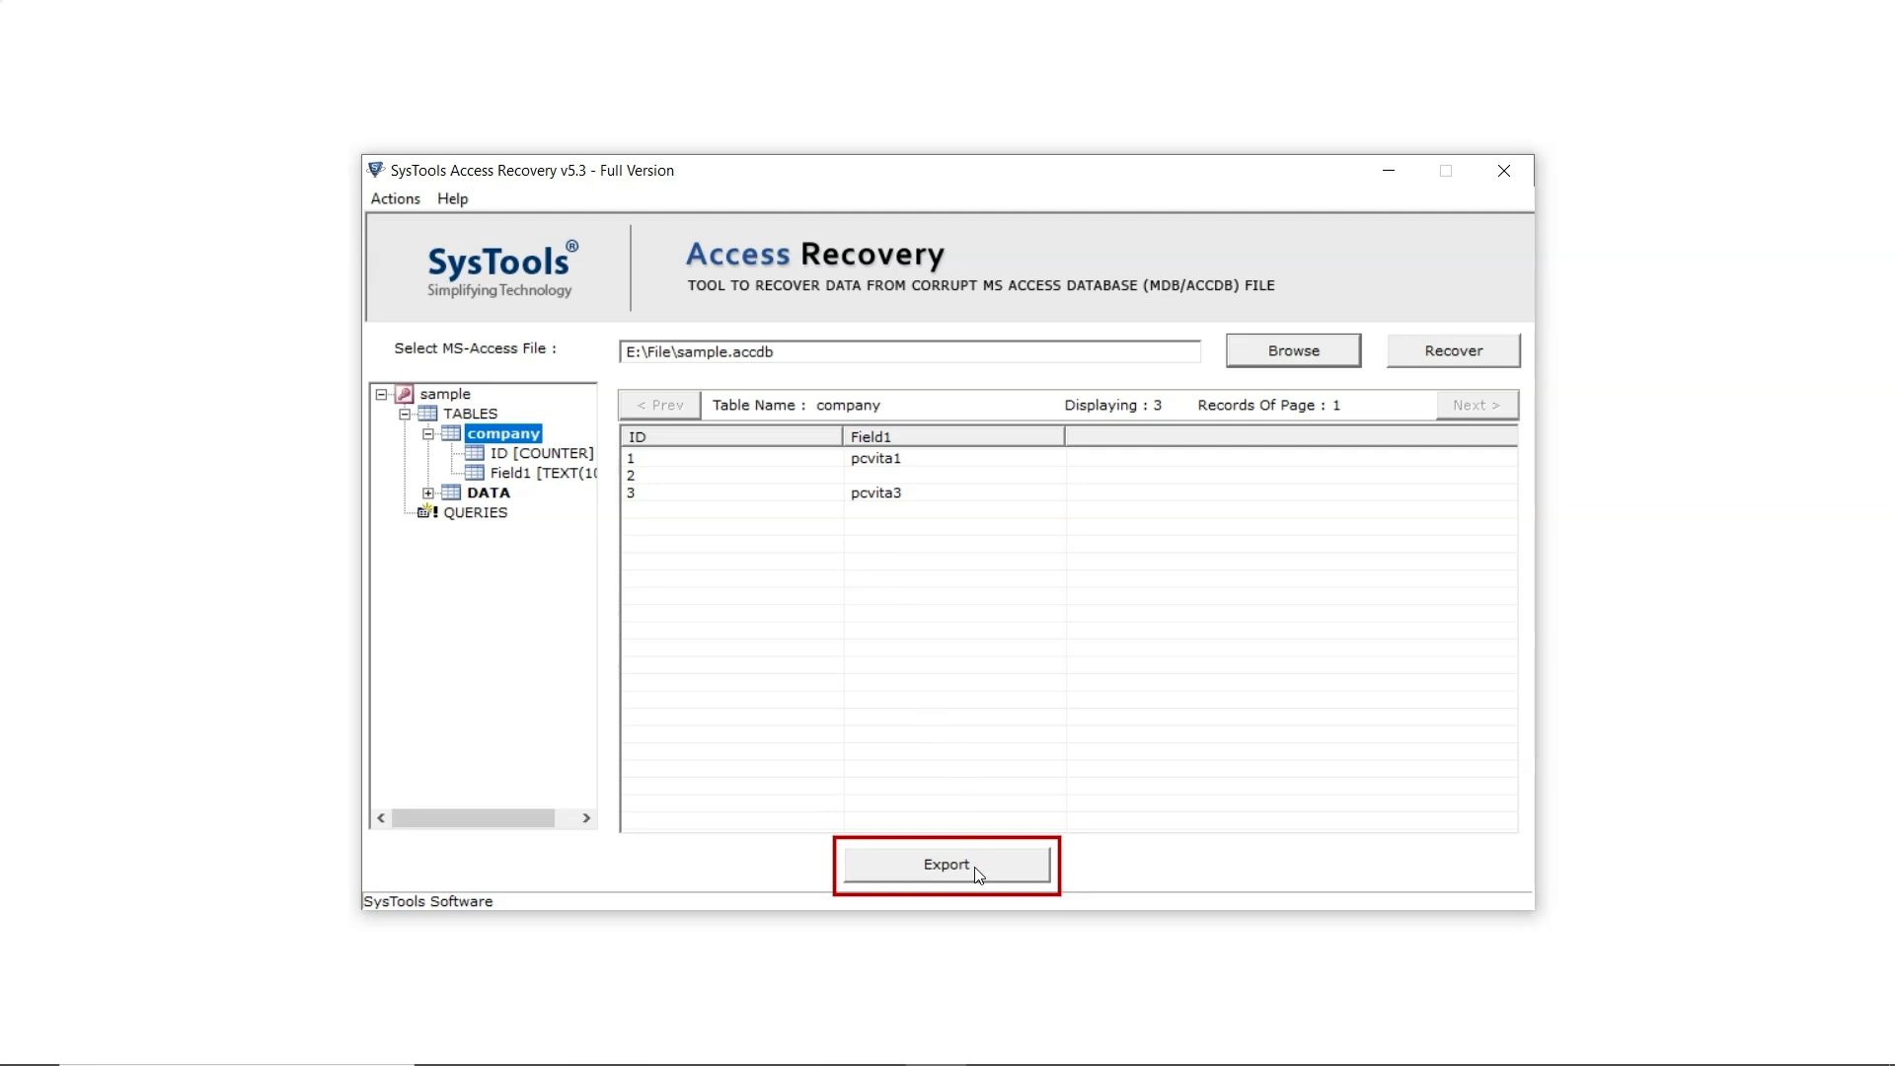
Export the recovered tables as CSV with Schema & Data into E:\Files (company 3, DATA 4 records)
left_click(946, 863)
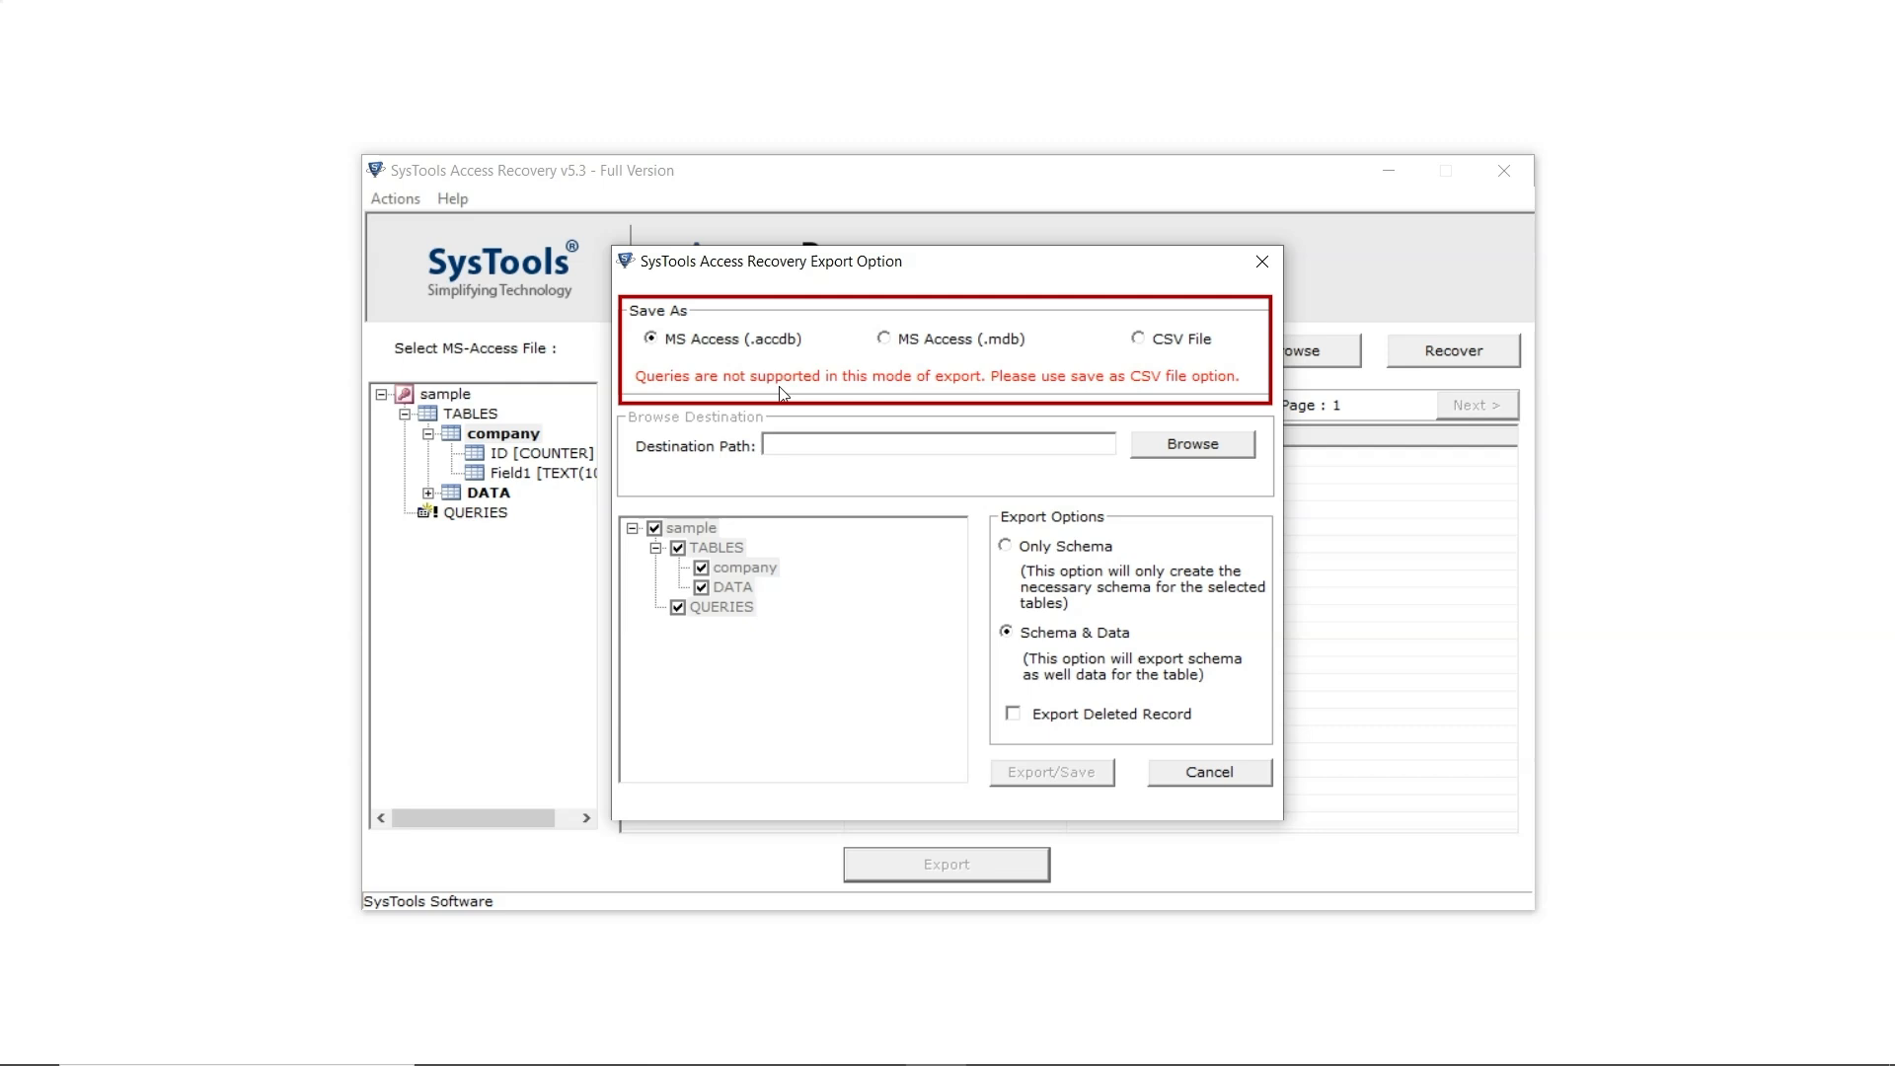
left_click(885, 338)
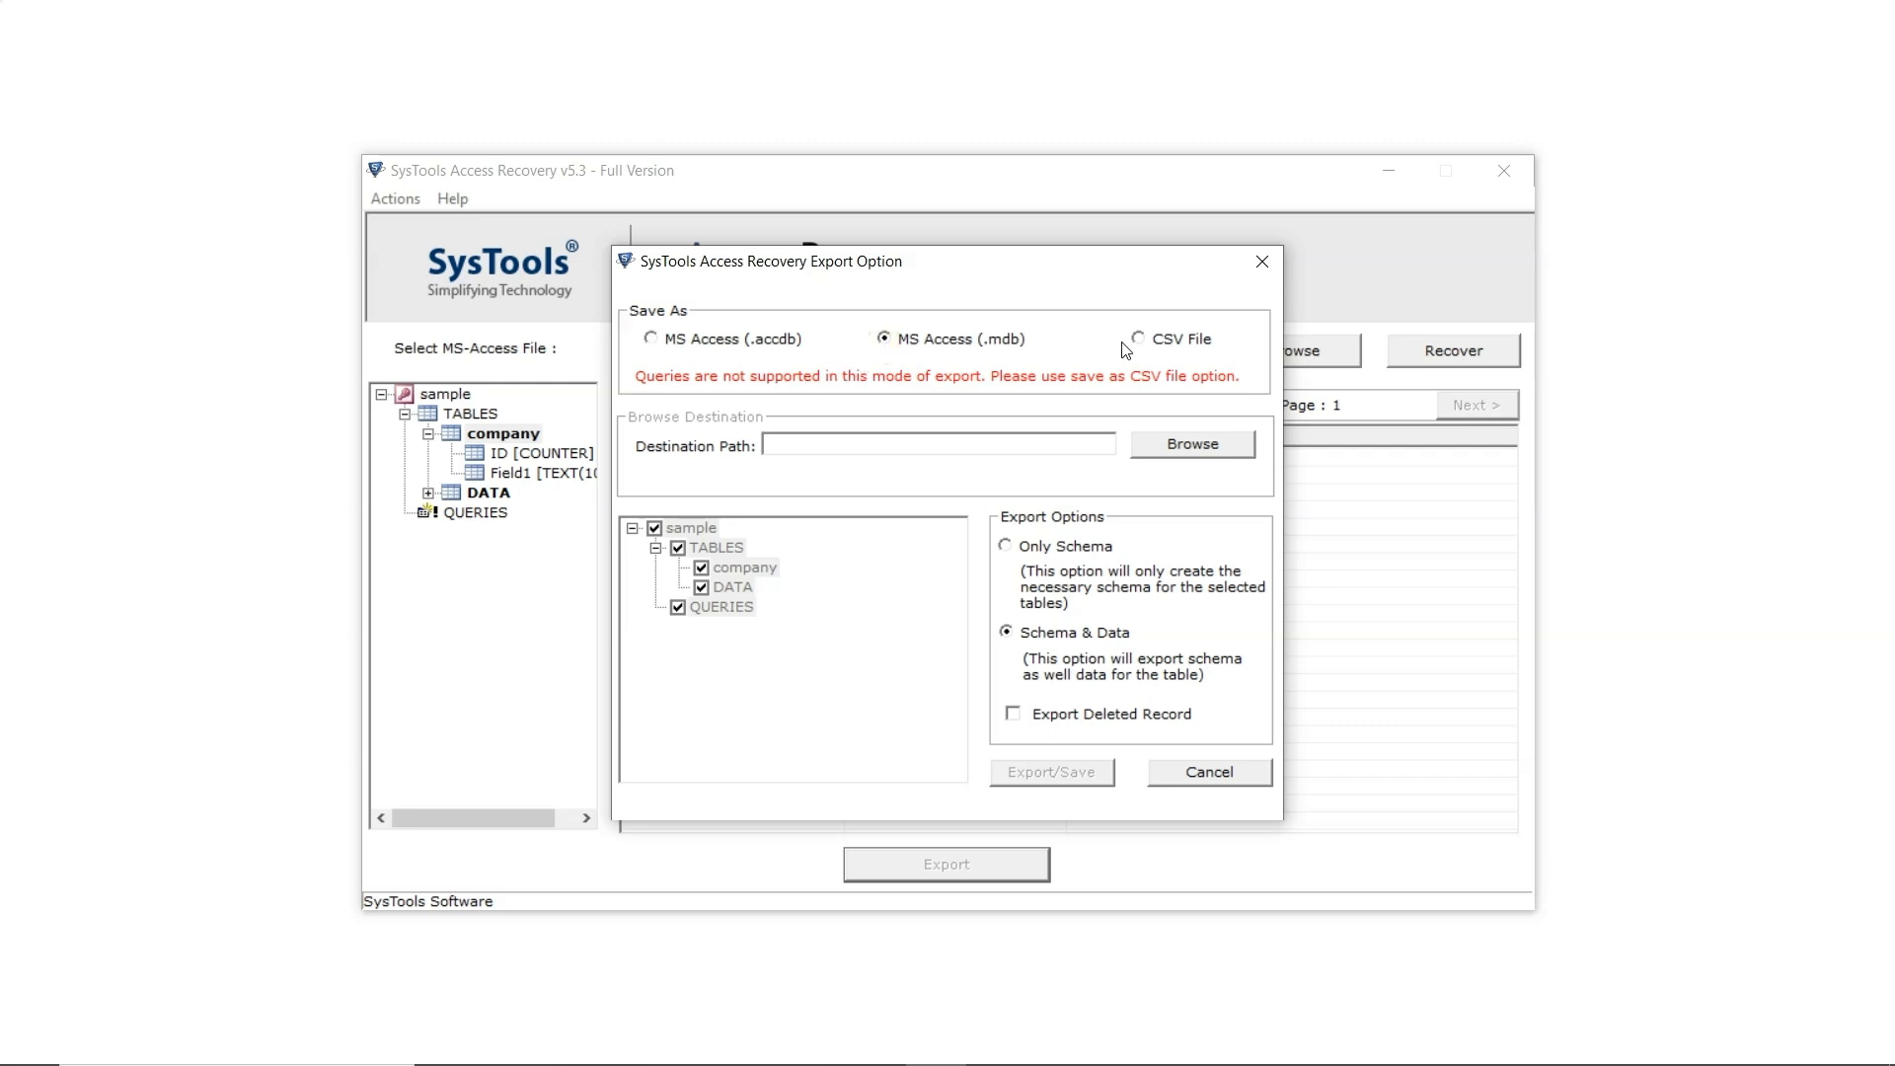
left_click(1137, 338)
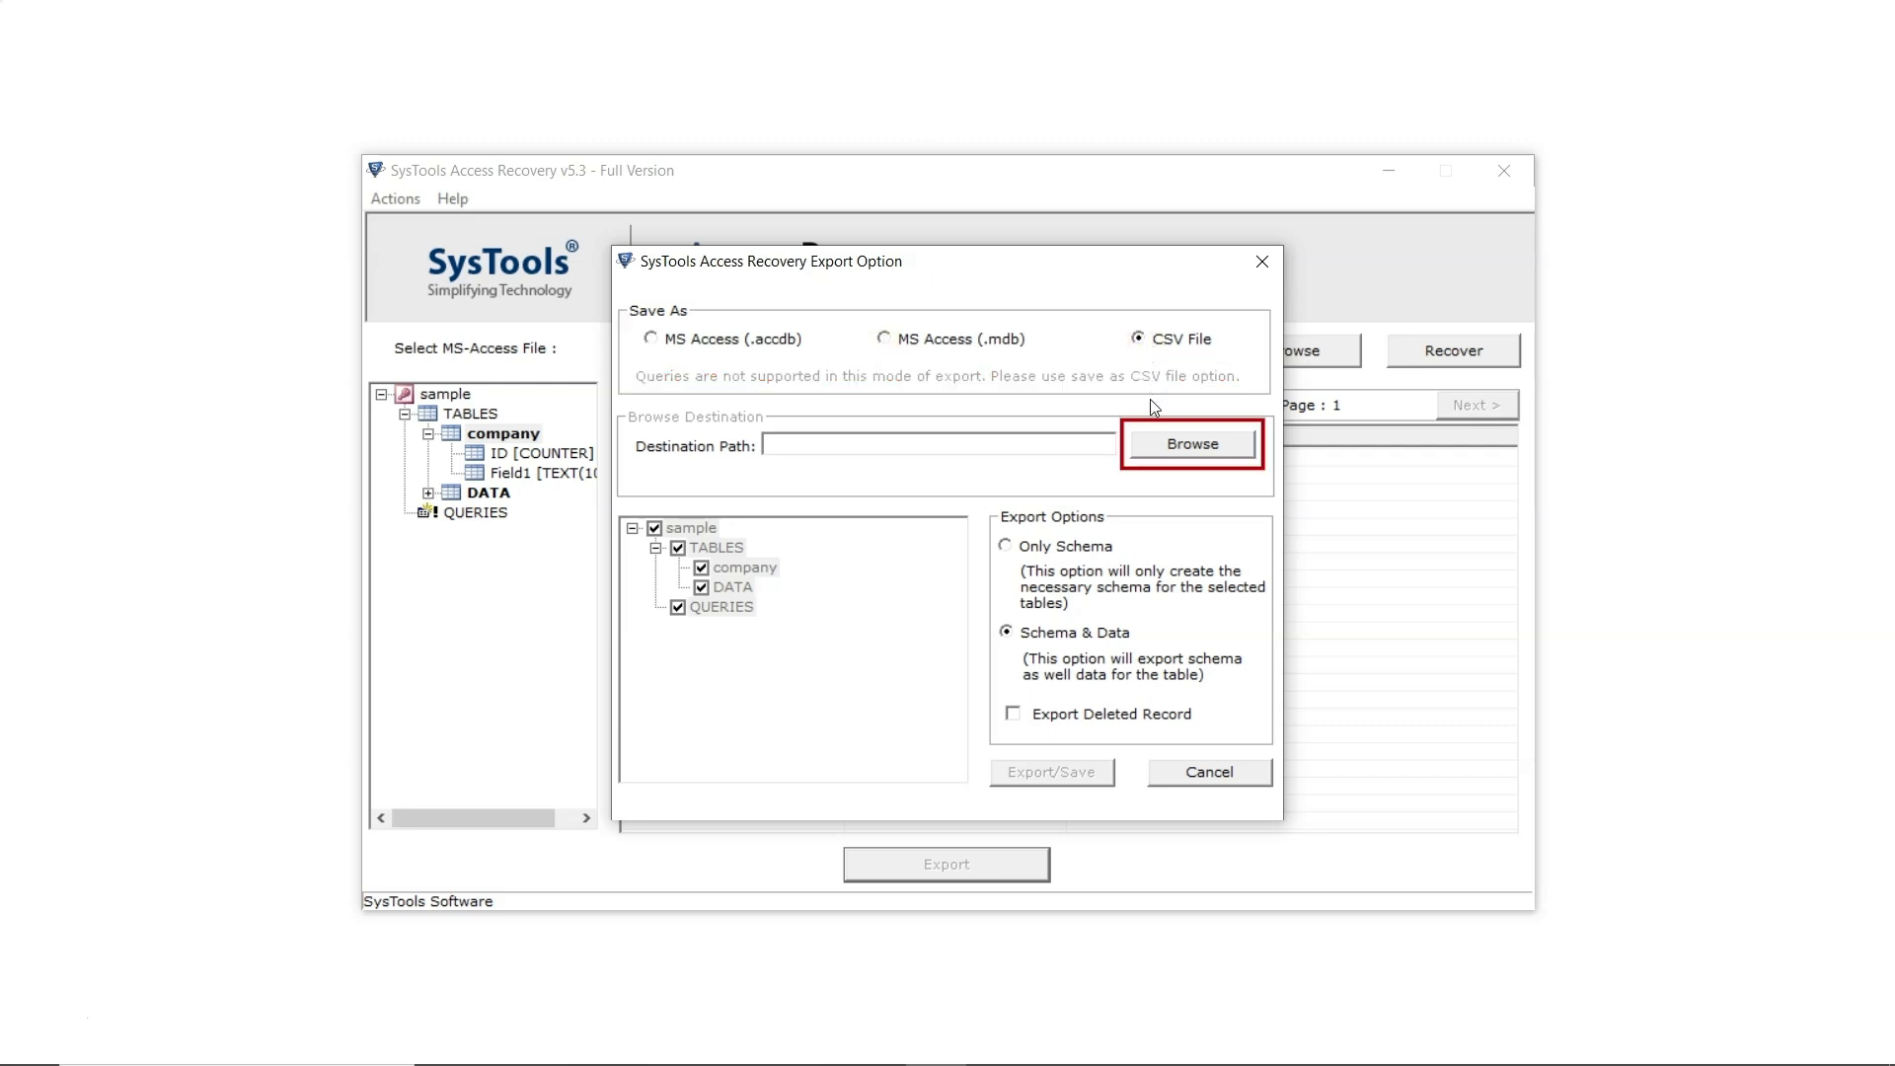
left_click(1190, 442)
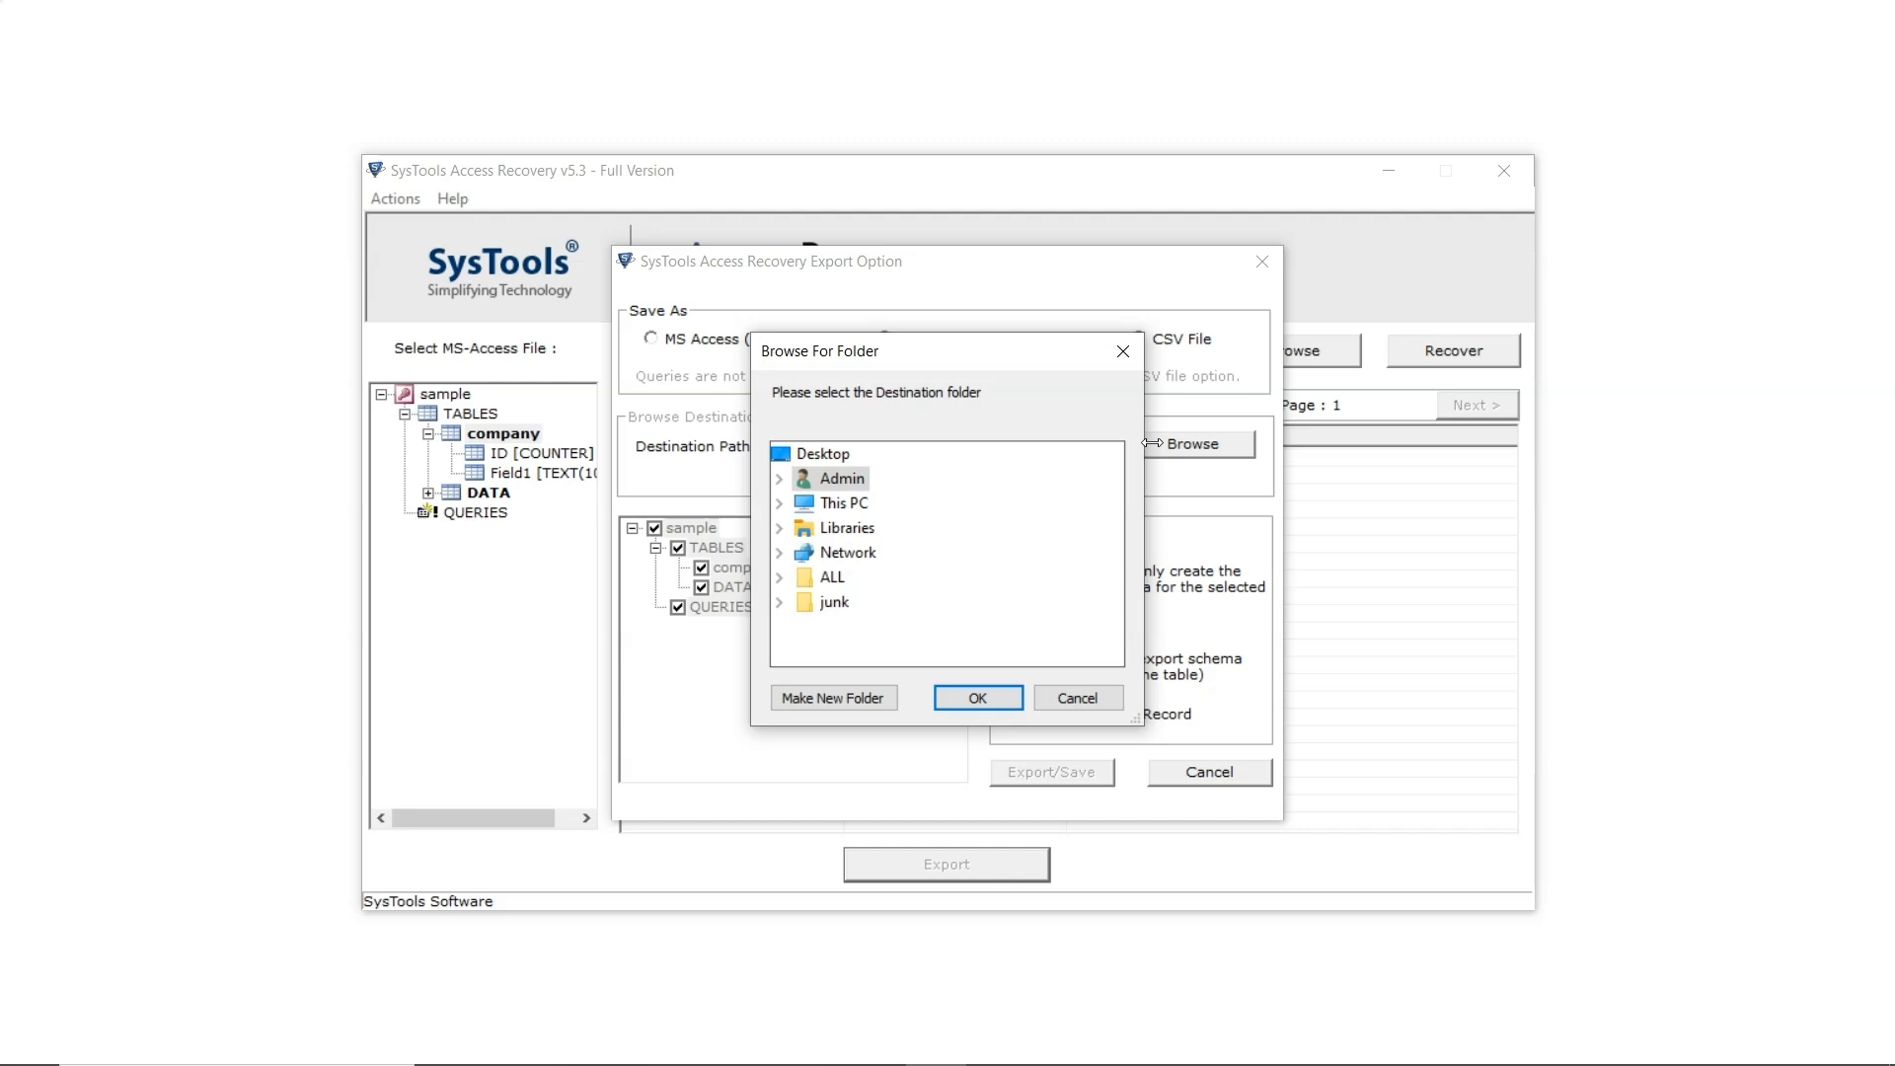
left_click(881, 600)
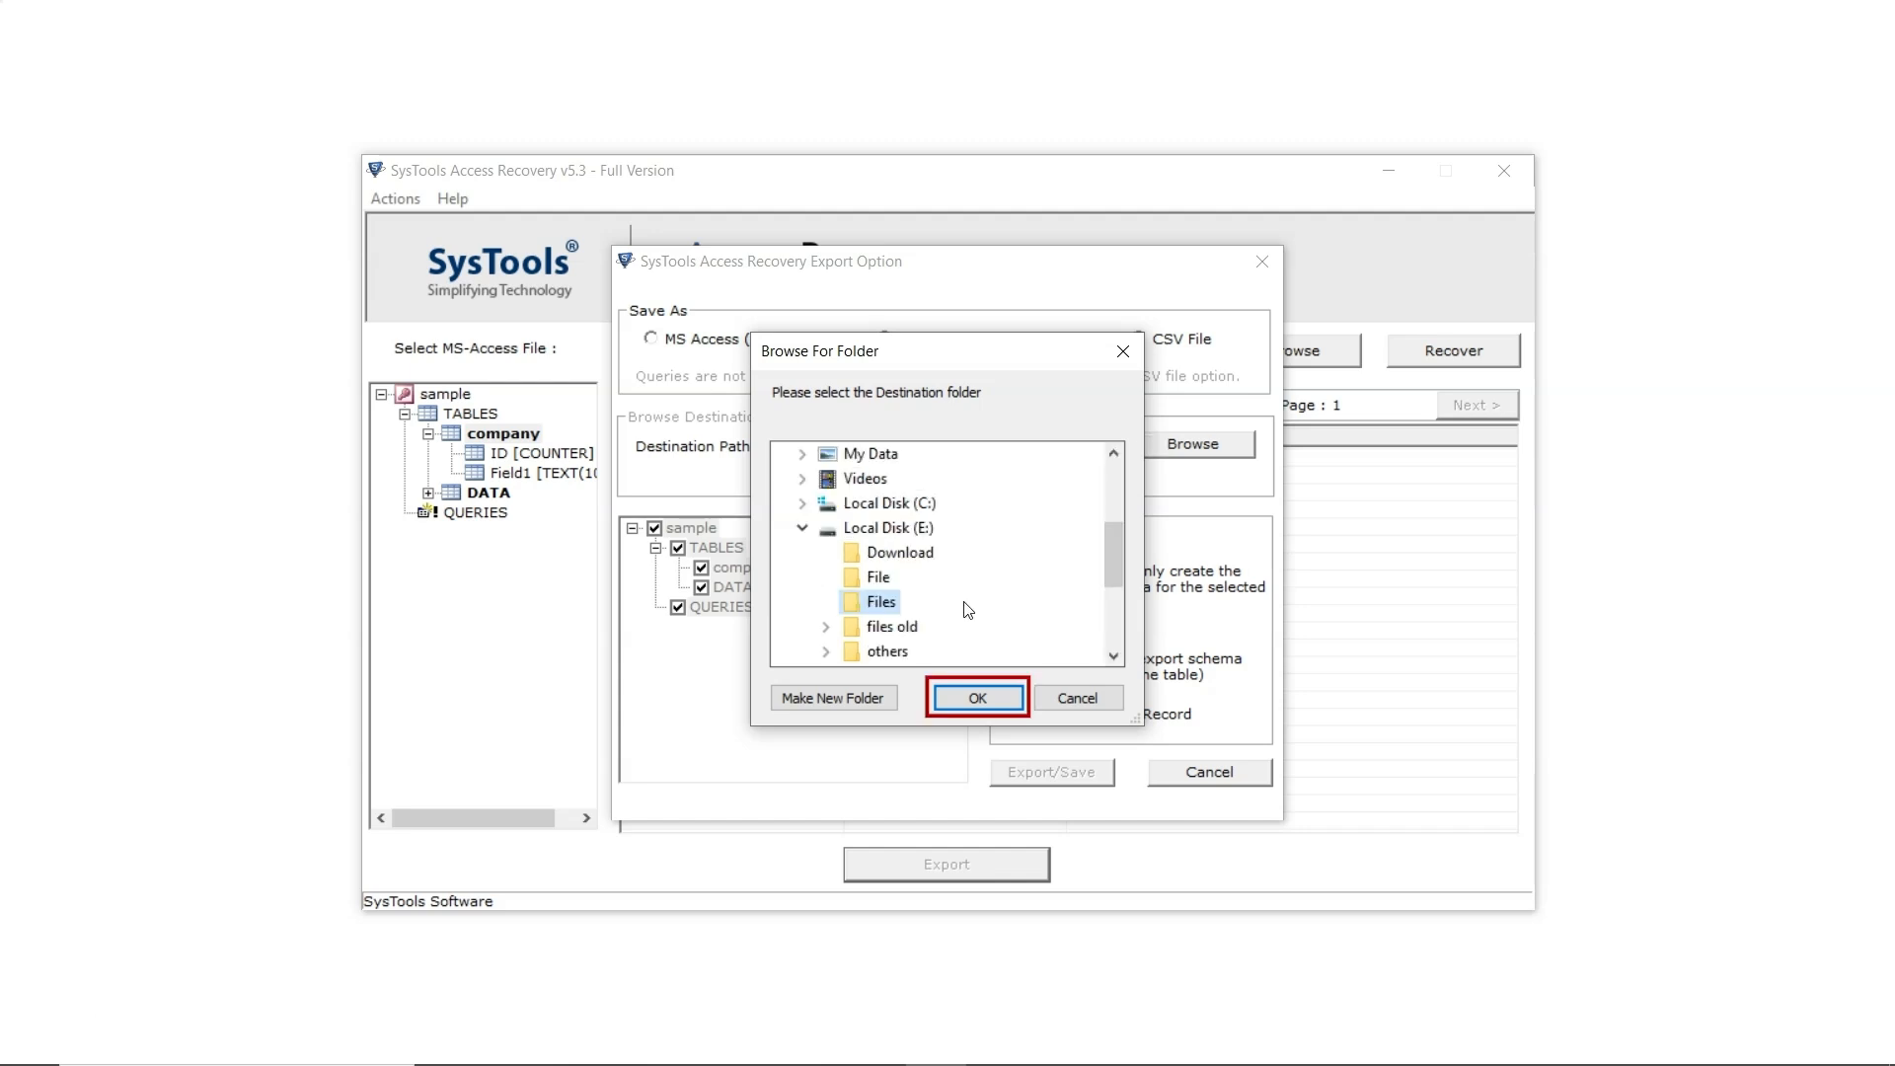
left_click(975, 697)
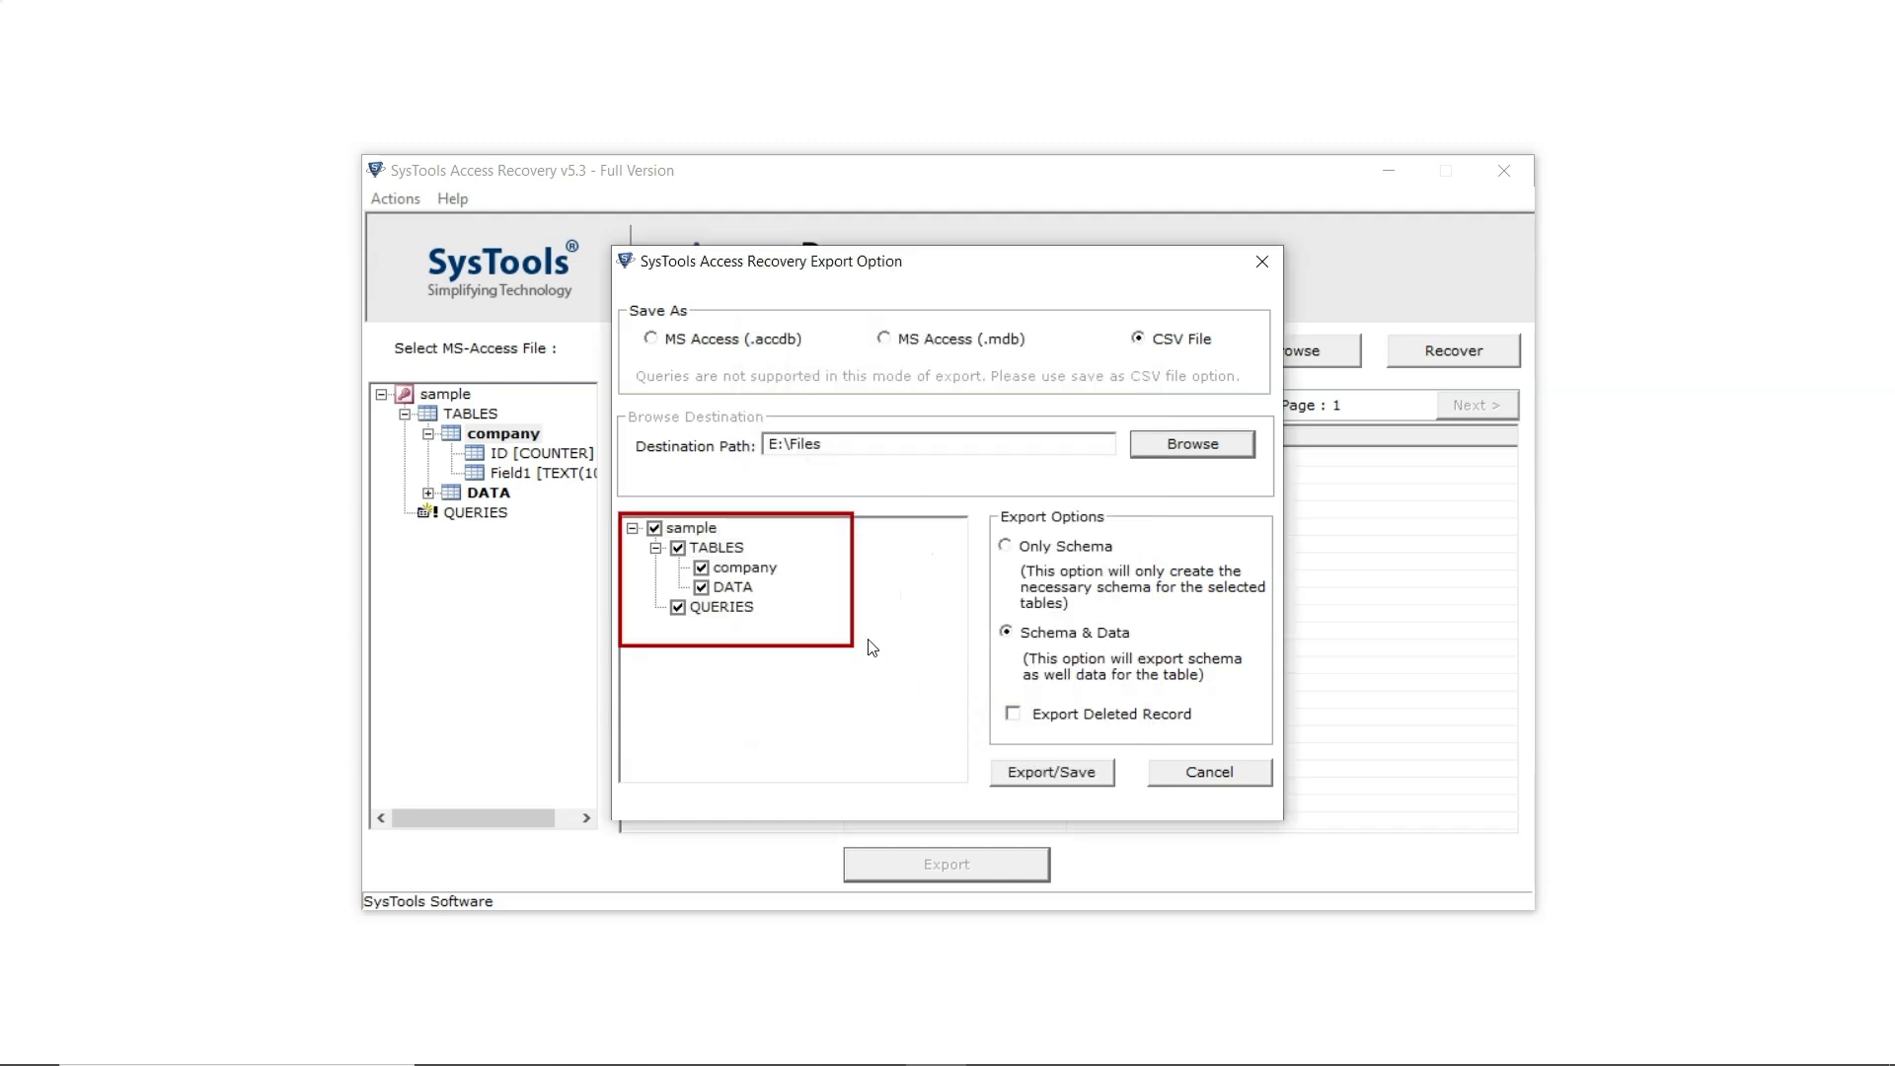
mouse_move(789, 598)
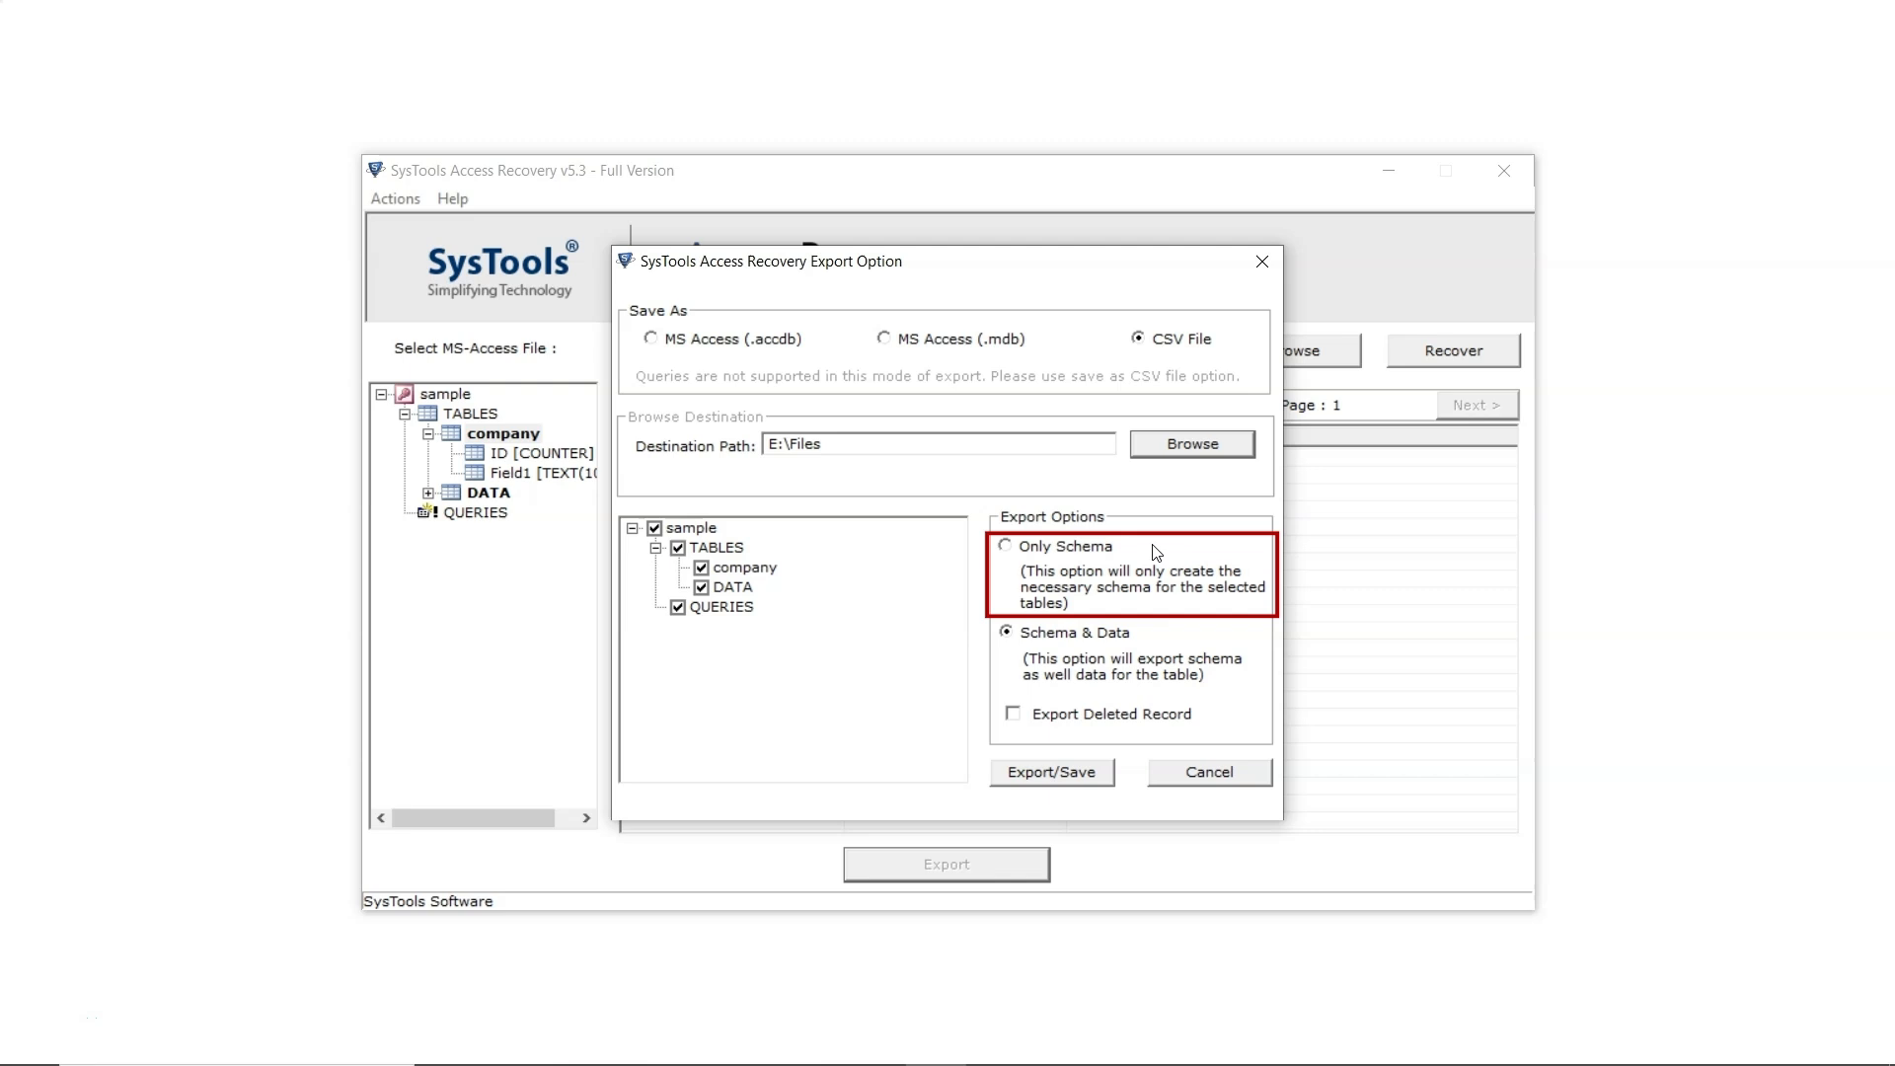
mouse_move(1068, 553)
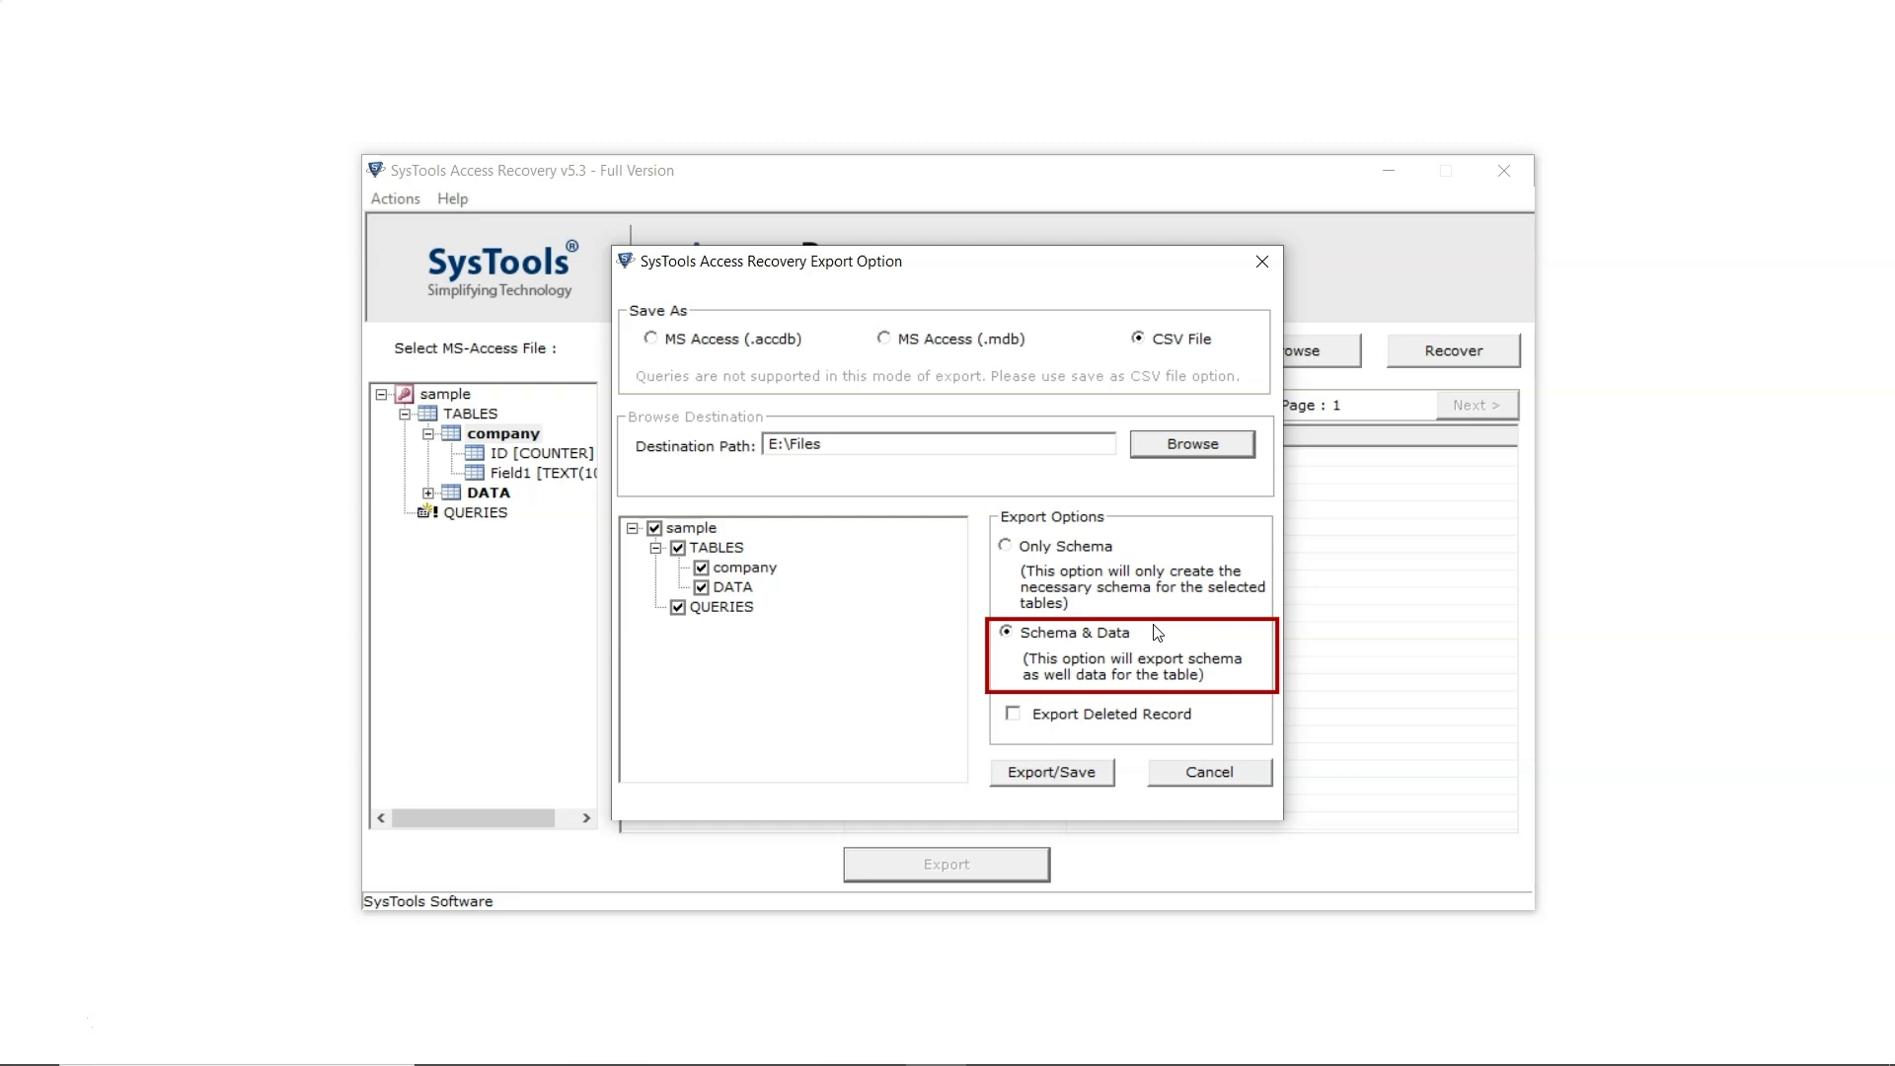
mouse_move(1159, 637)
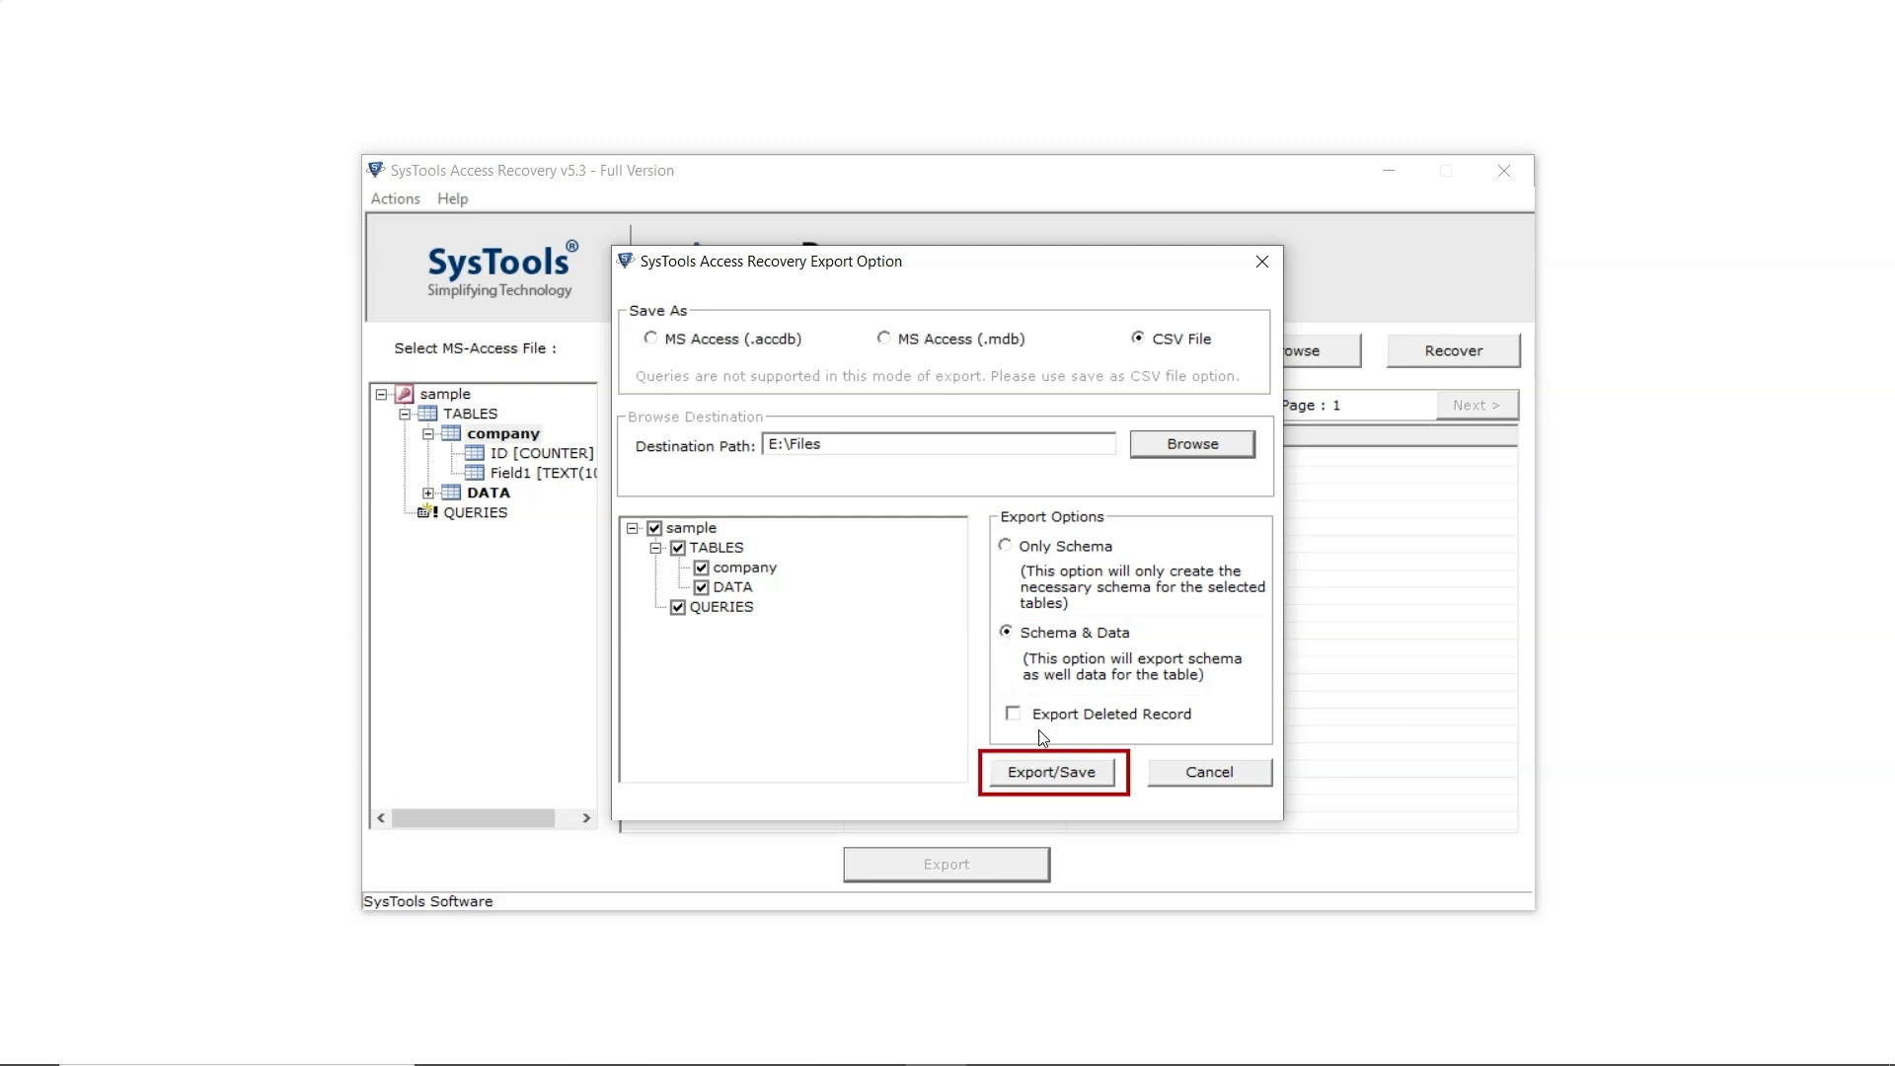
left_click(1052, 772)
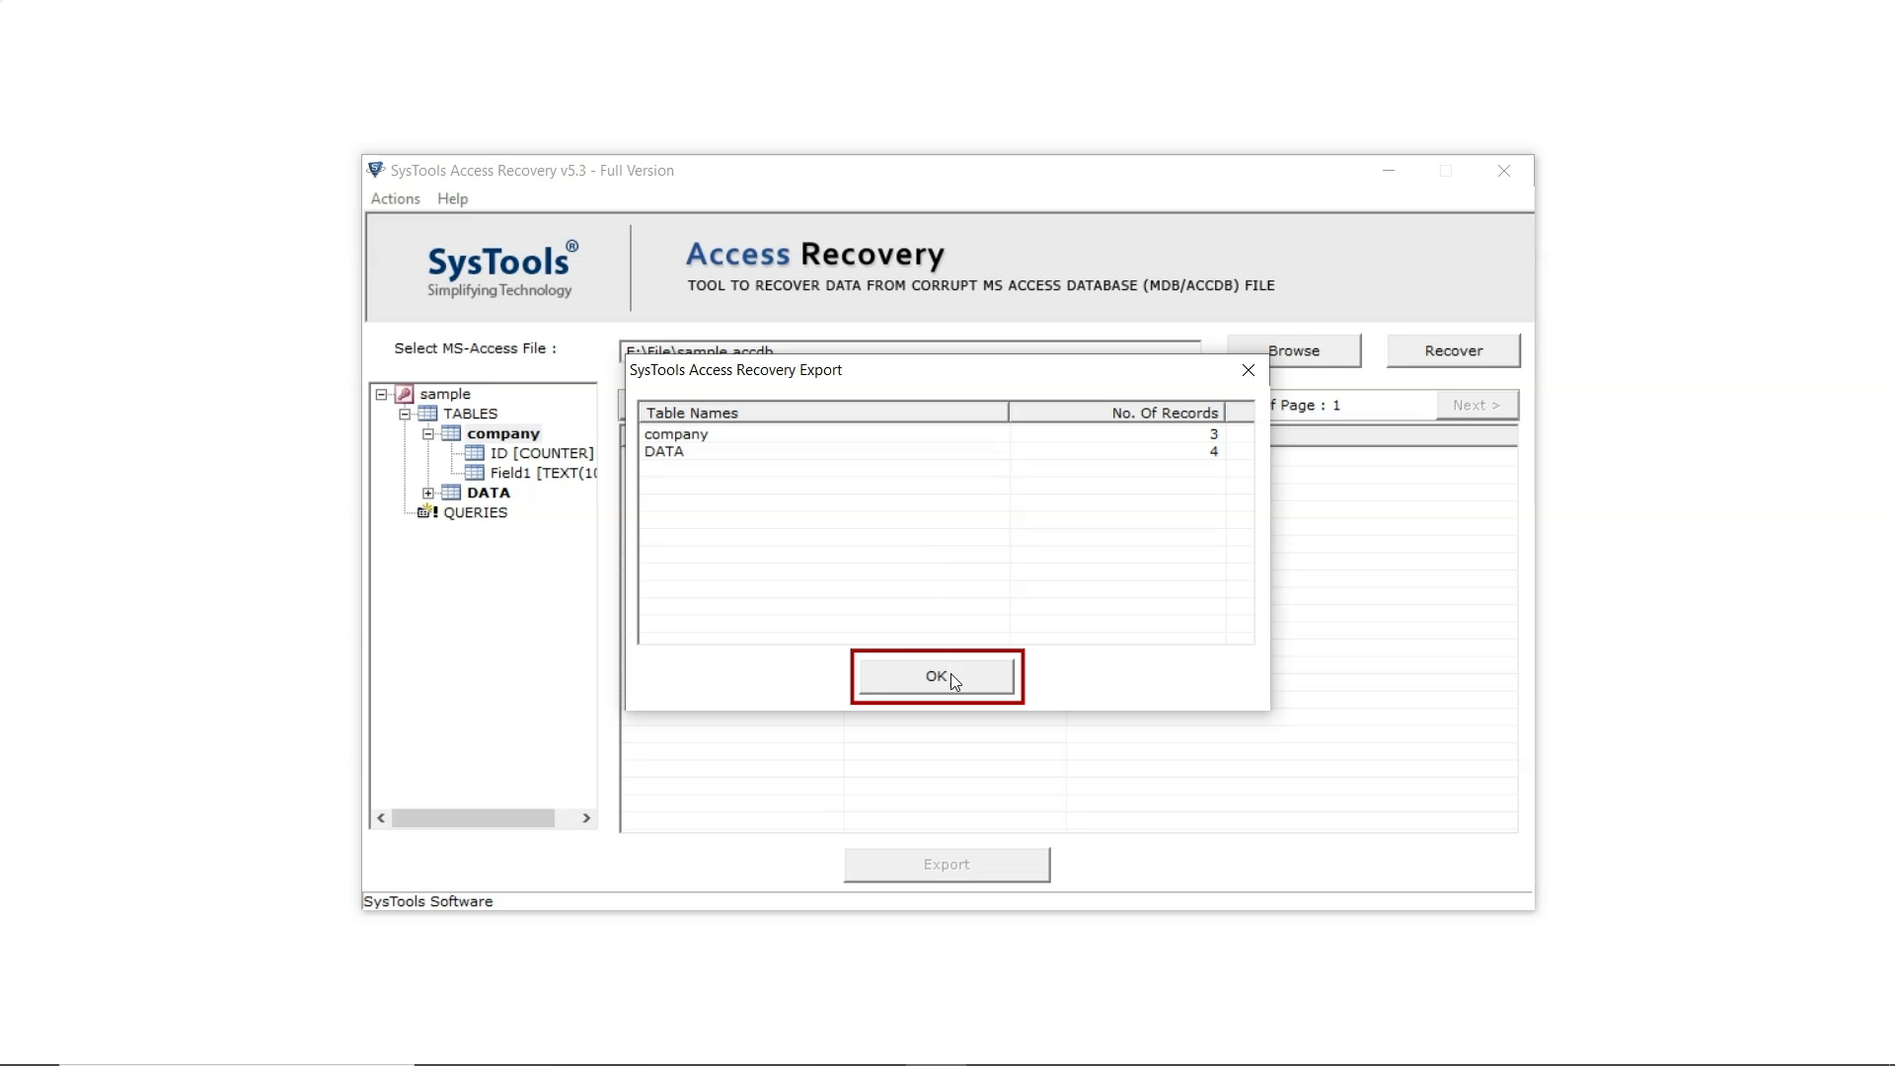
Browse into SysTools_Access_Recovery\Tables in E:\Files and select company.csv
left_click(936, 675)
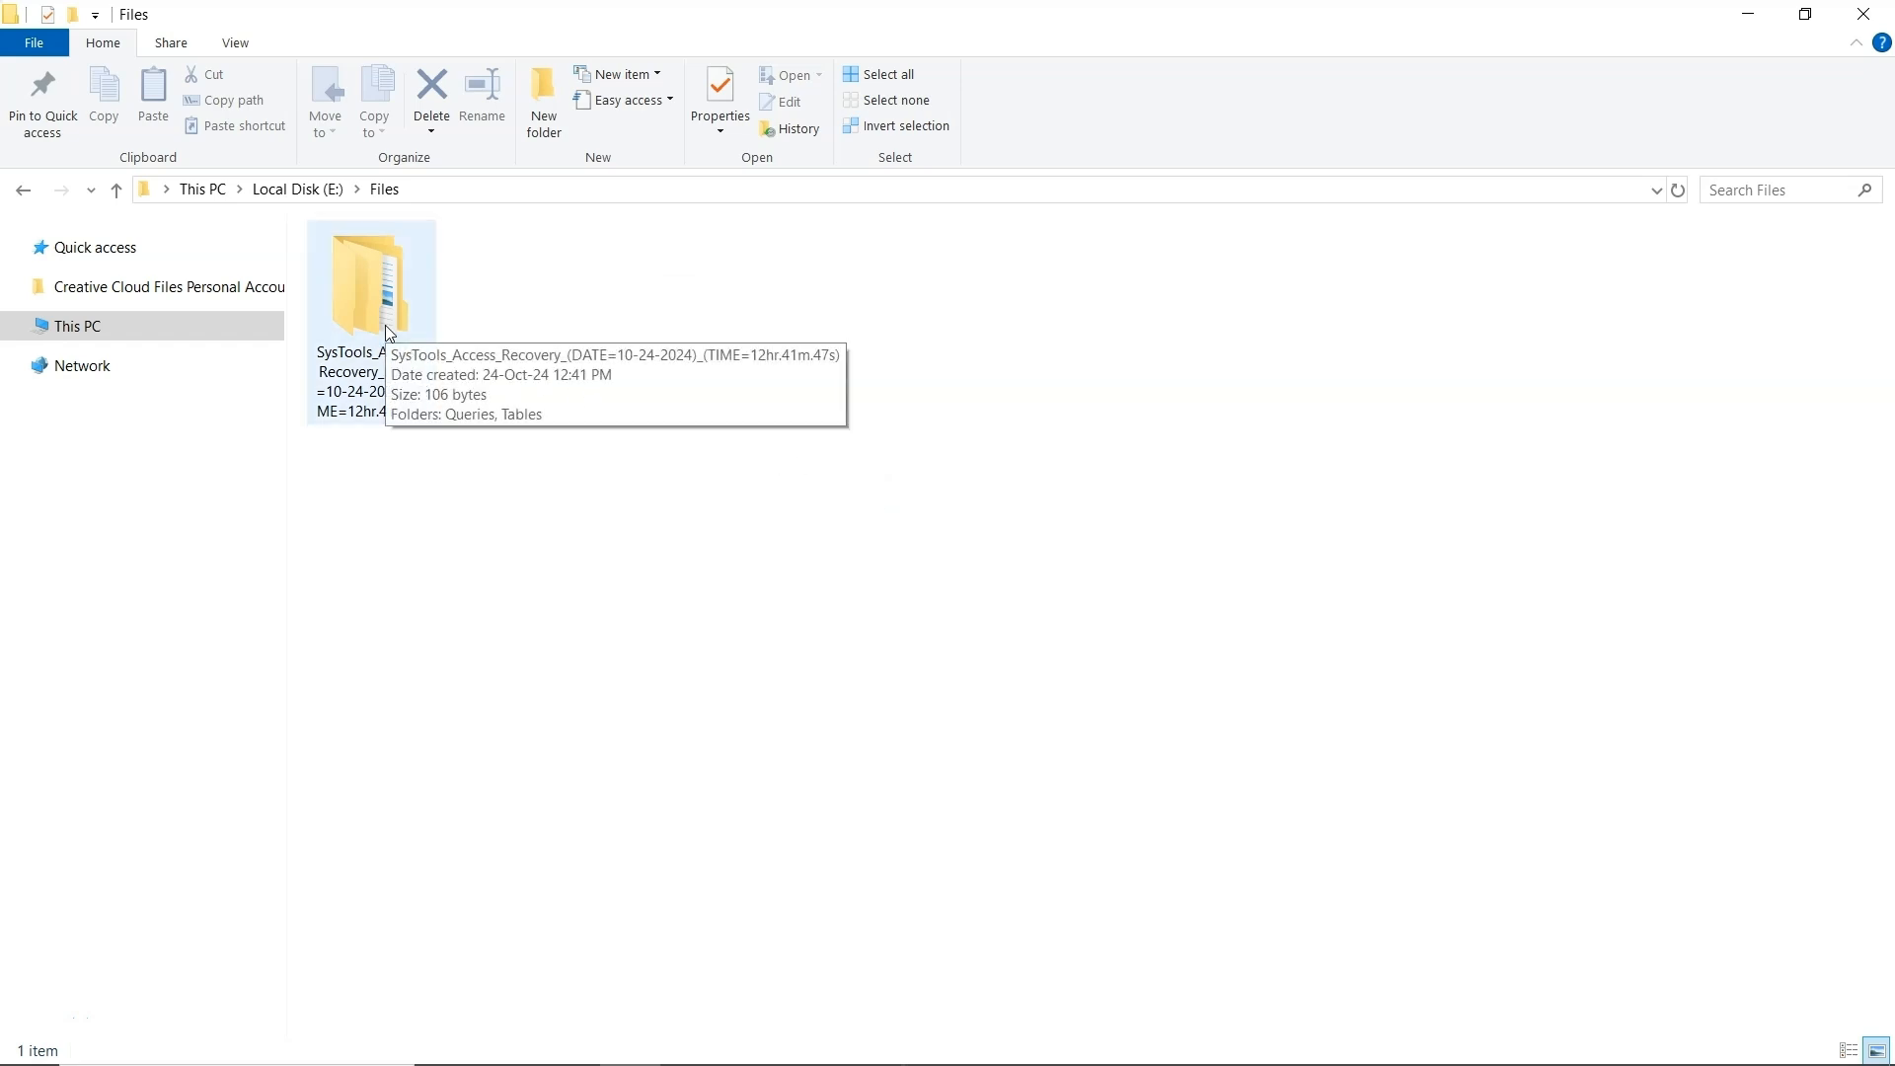
double_click(373, 280)
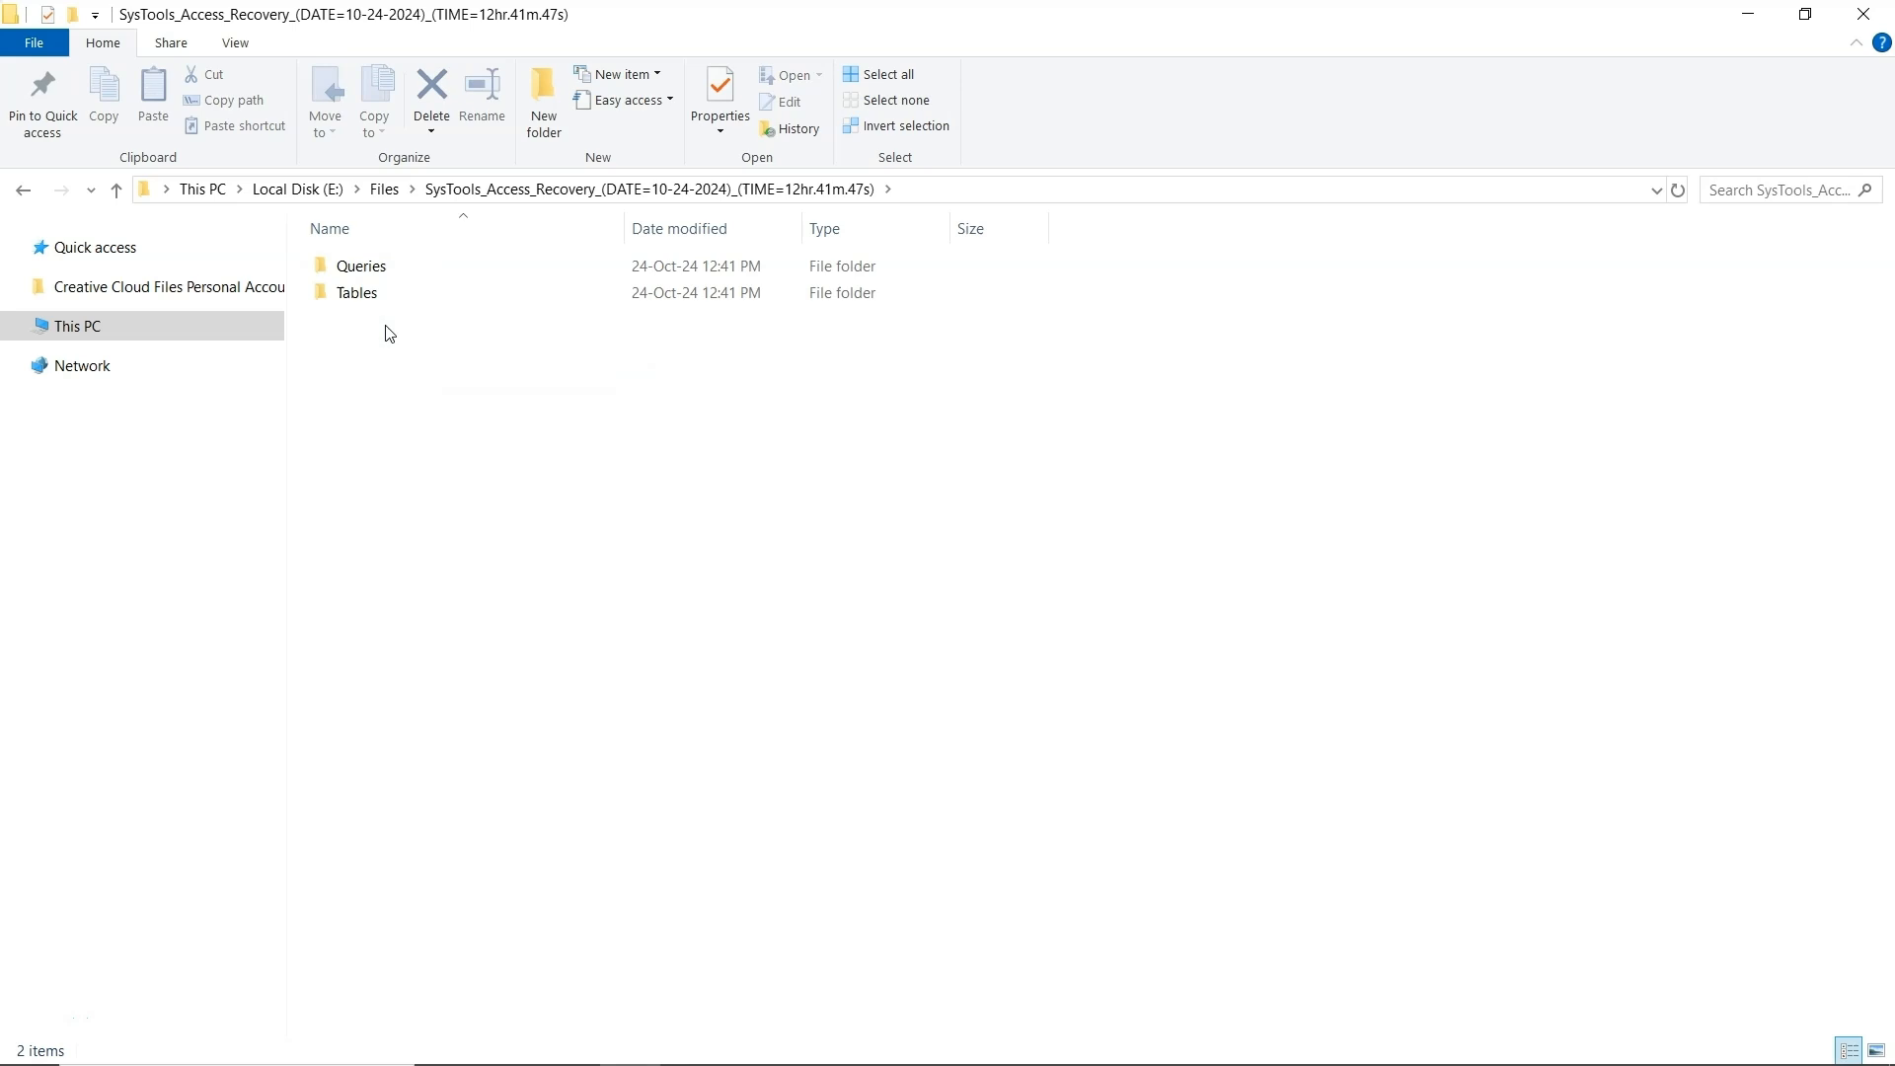
double_click(359, 265)
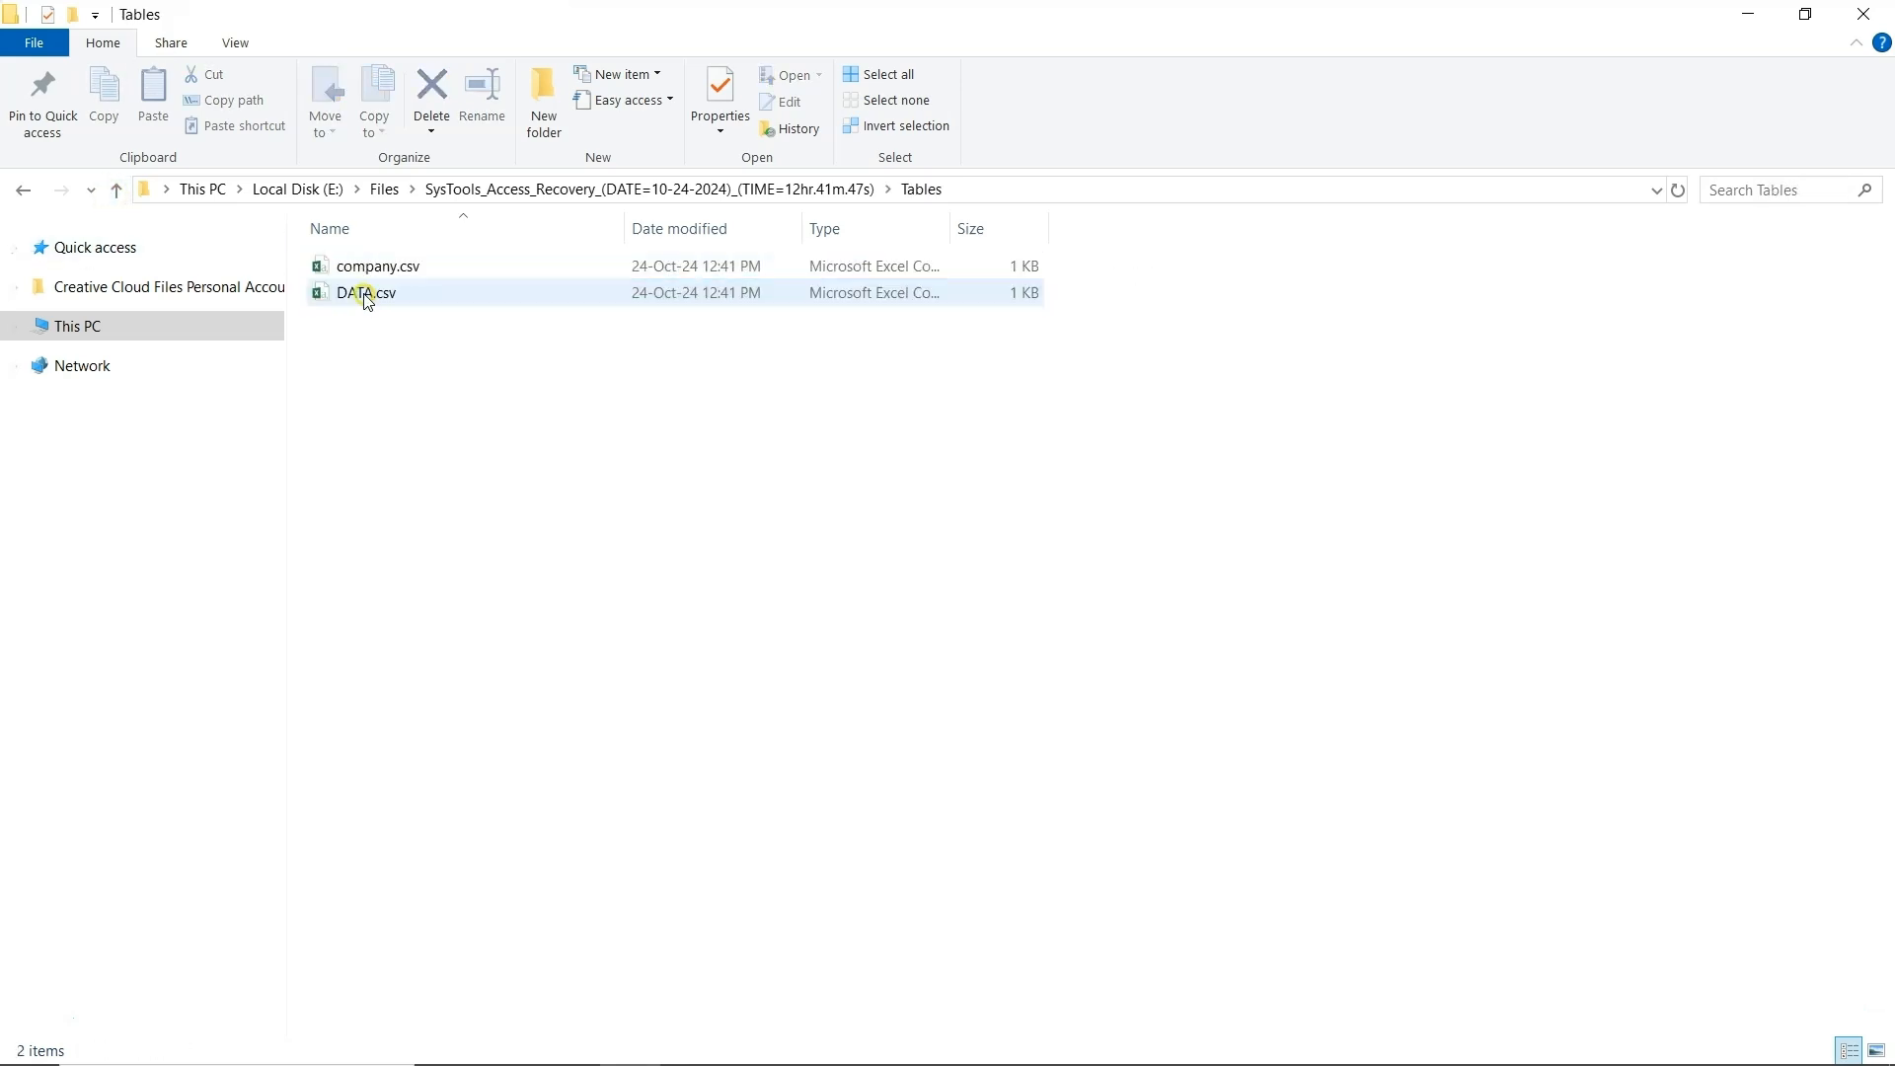
left_click(391, 337)
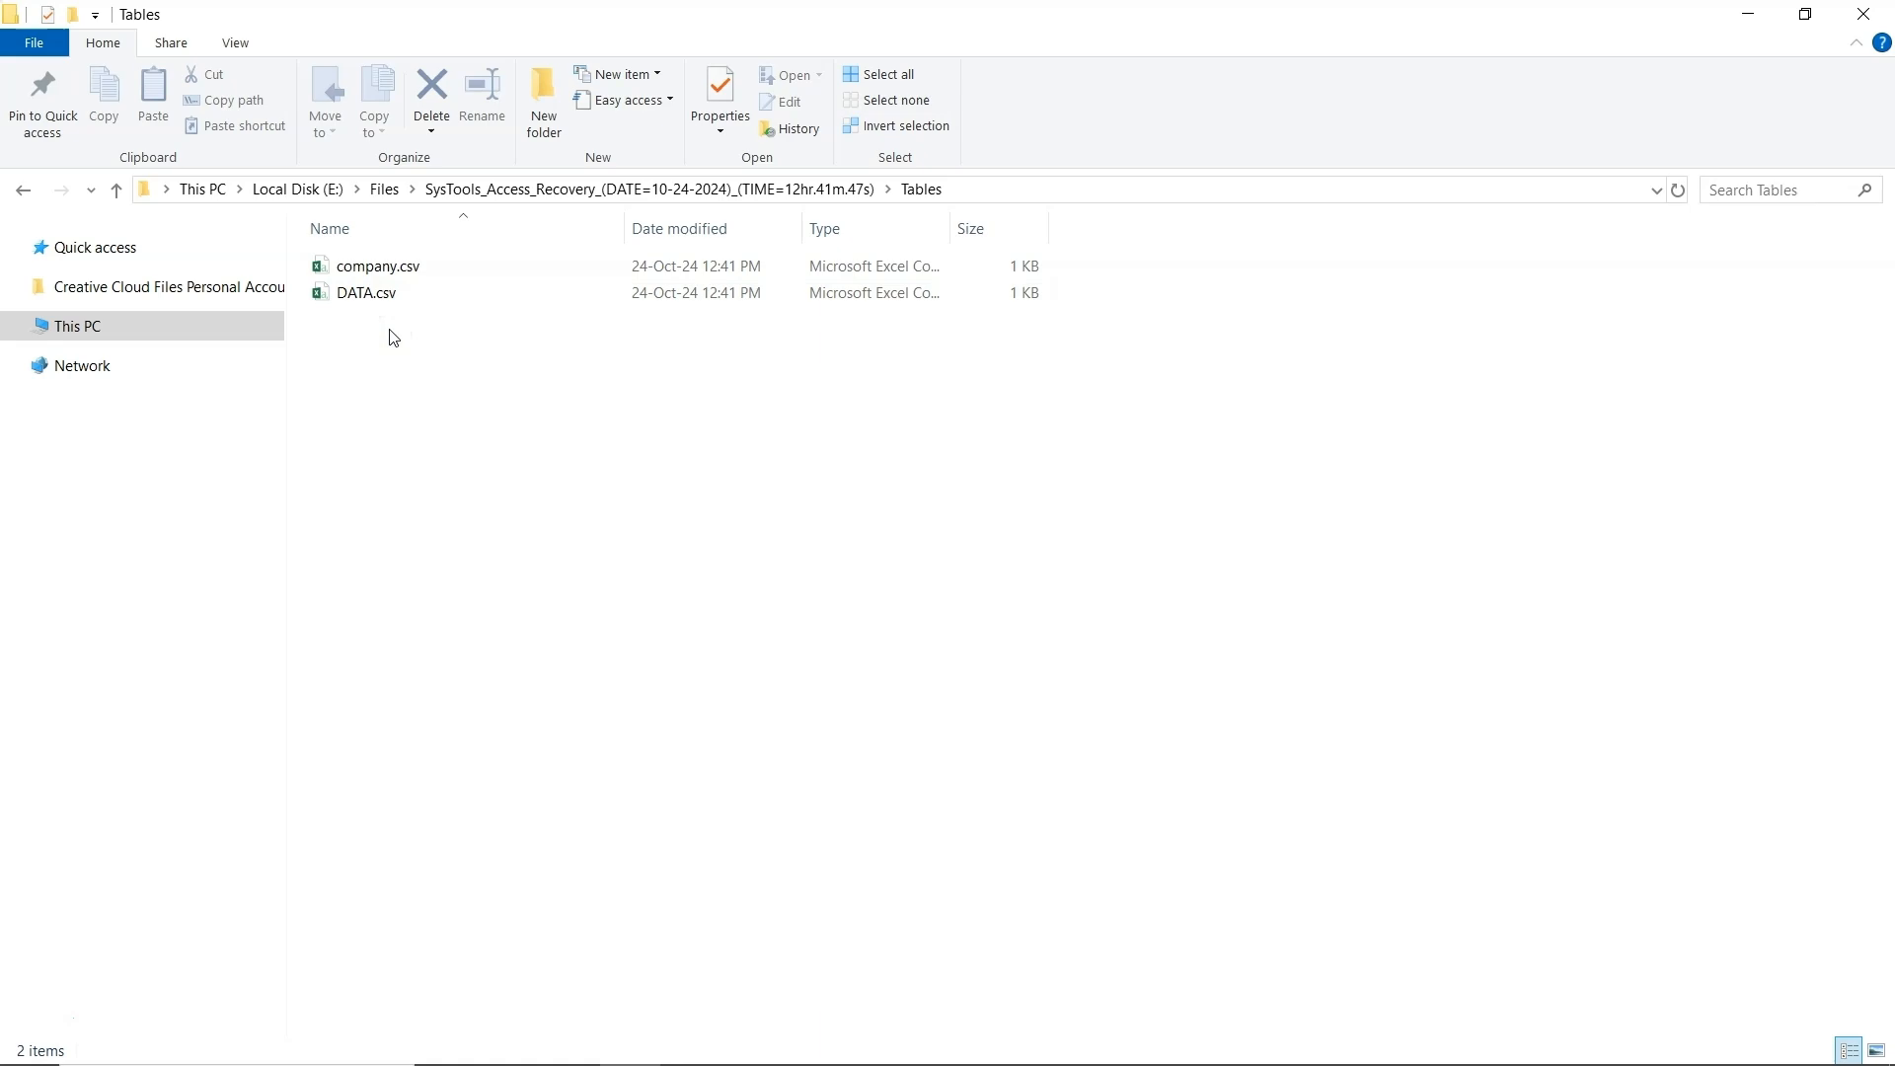
left_click(379, 266)
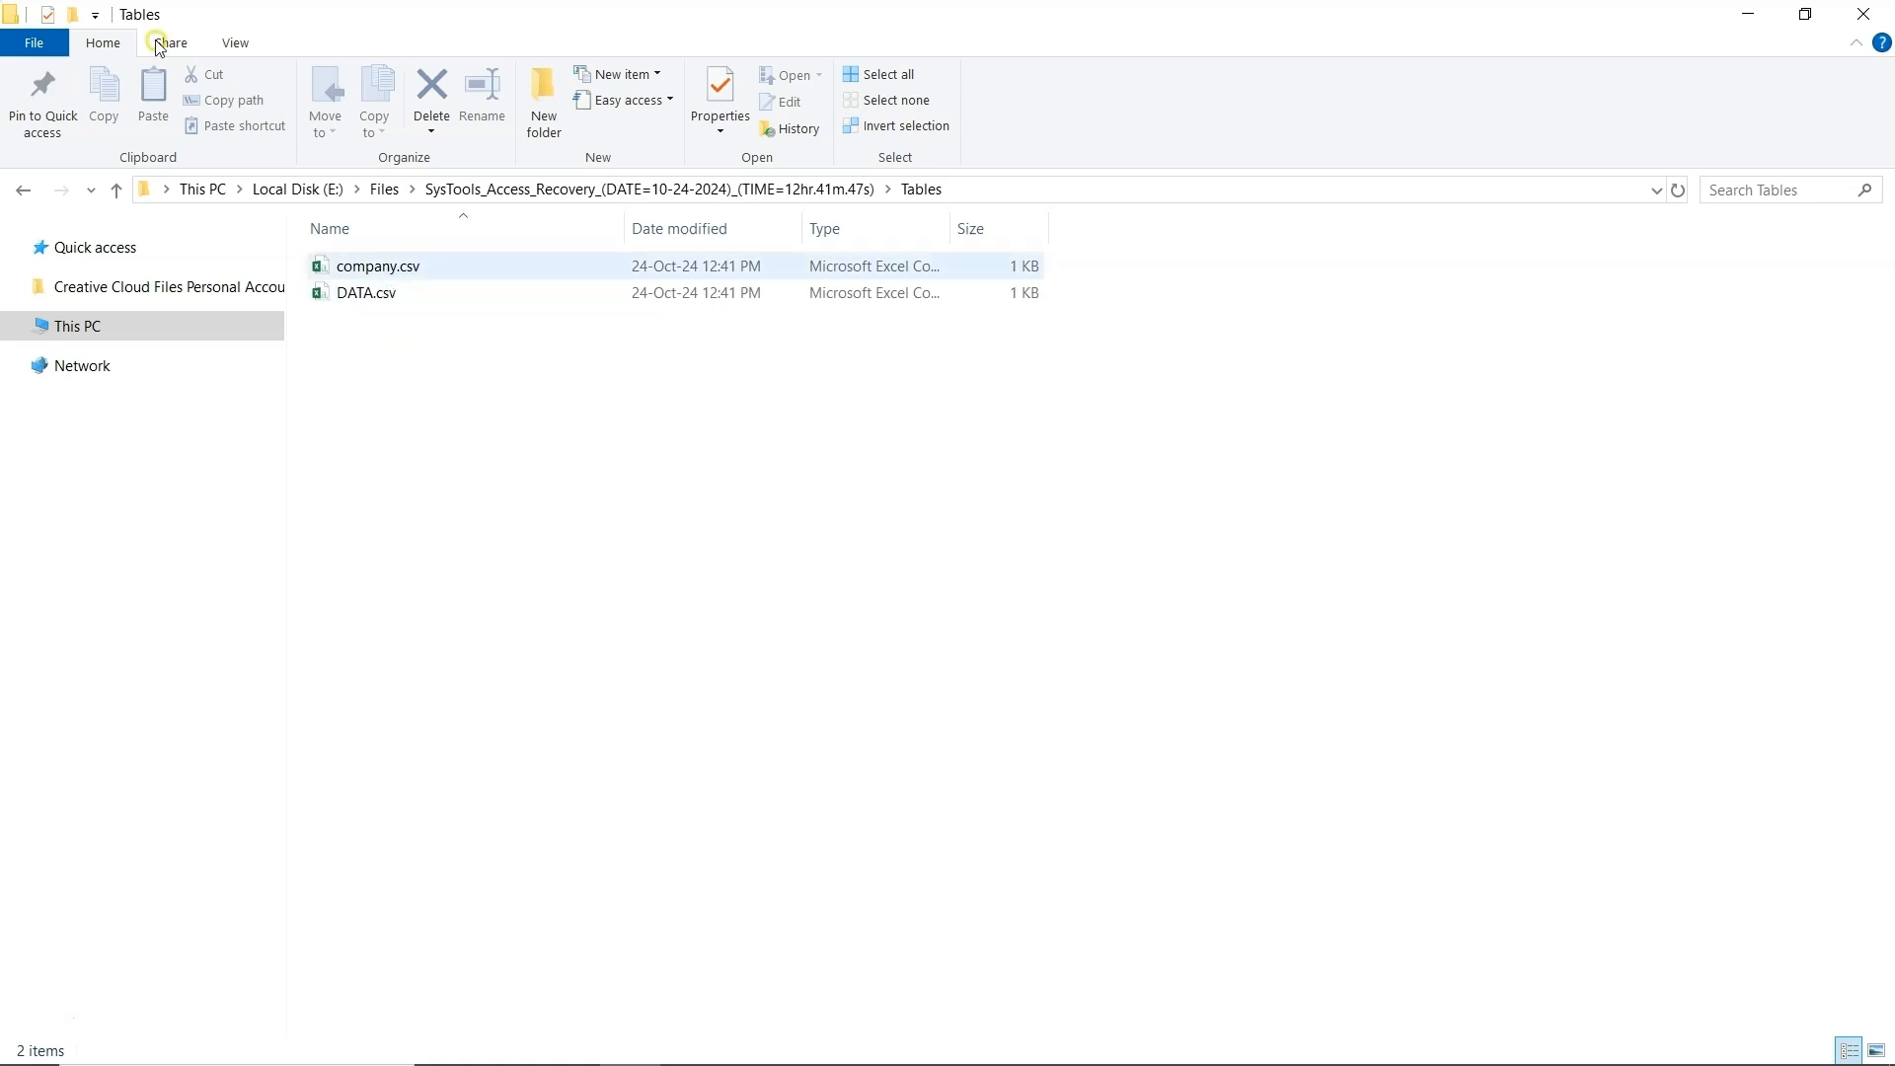
Open company.csv in Excel past the format and SYLK warnings and highlight its ID/Field1 rows
double_click(379, 265)
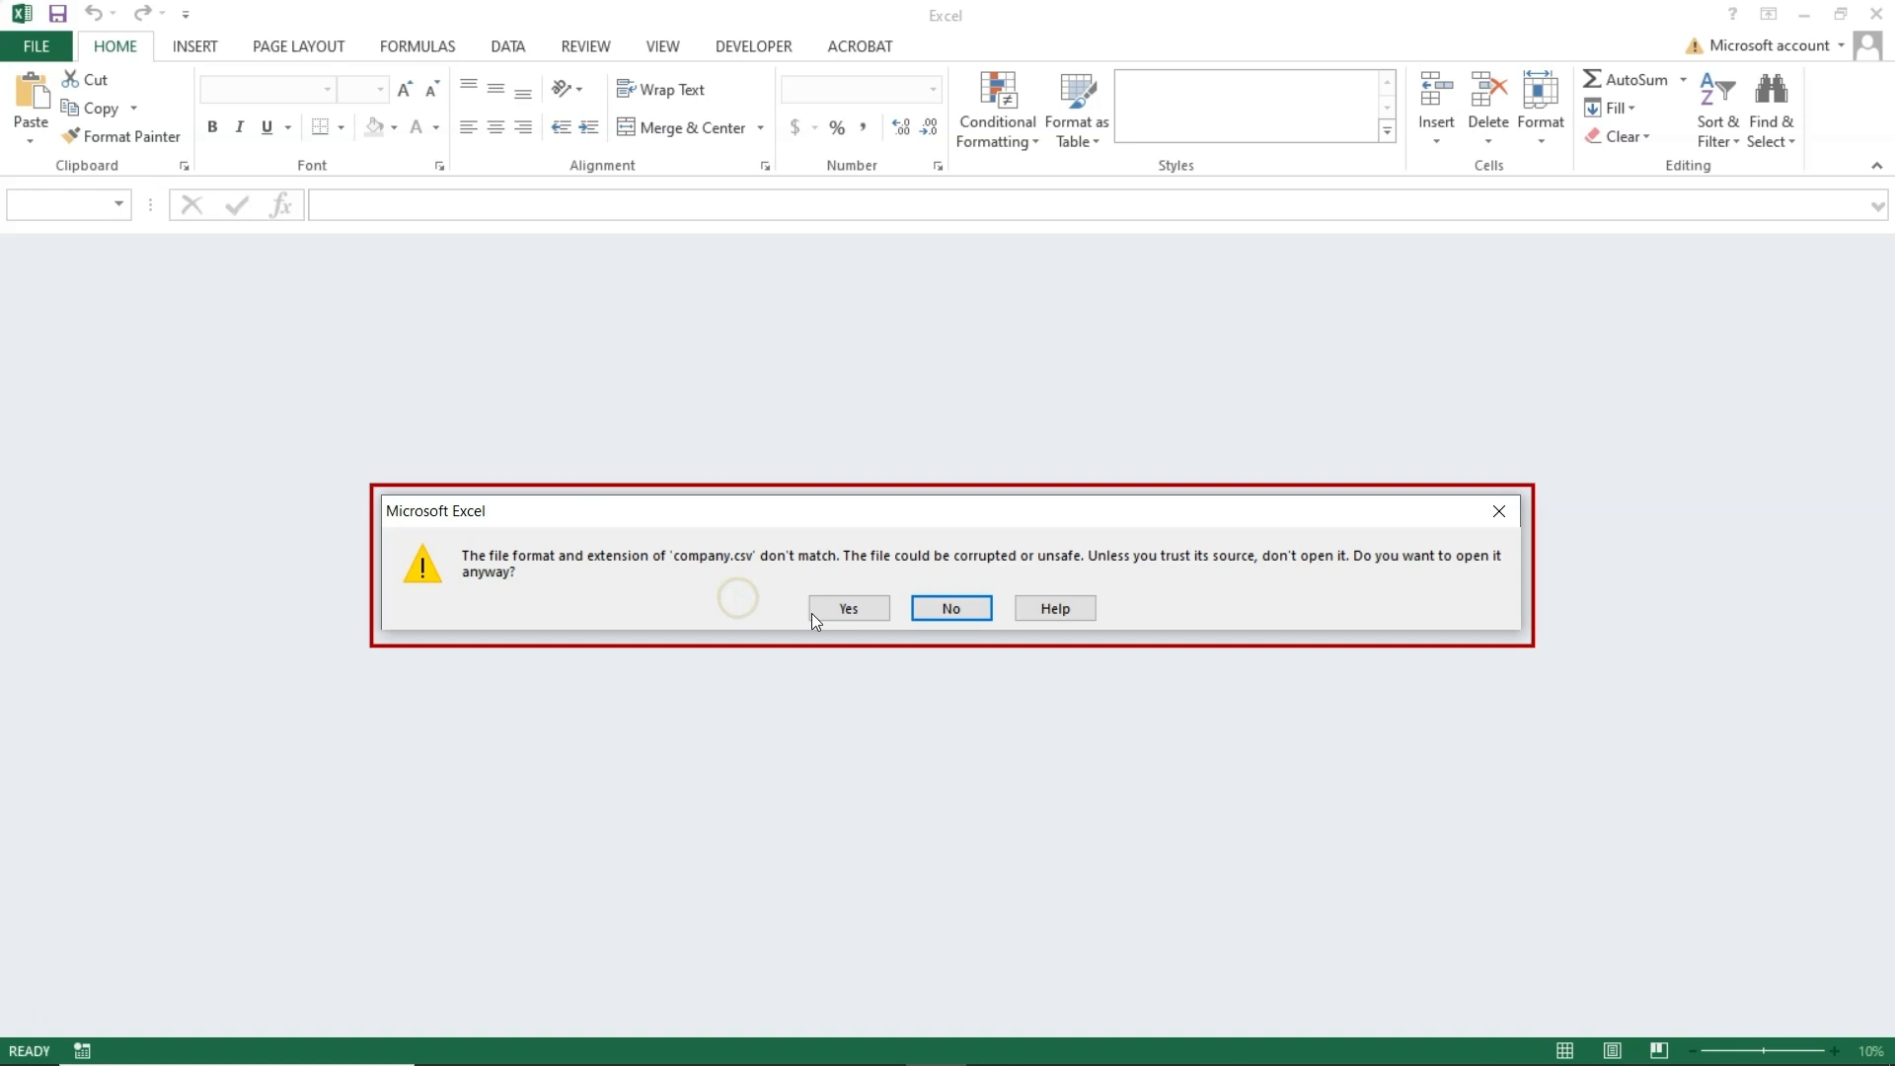
left_click(847, 608)
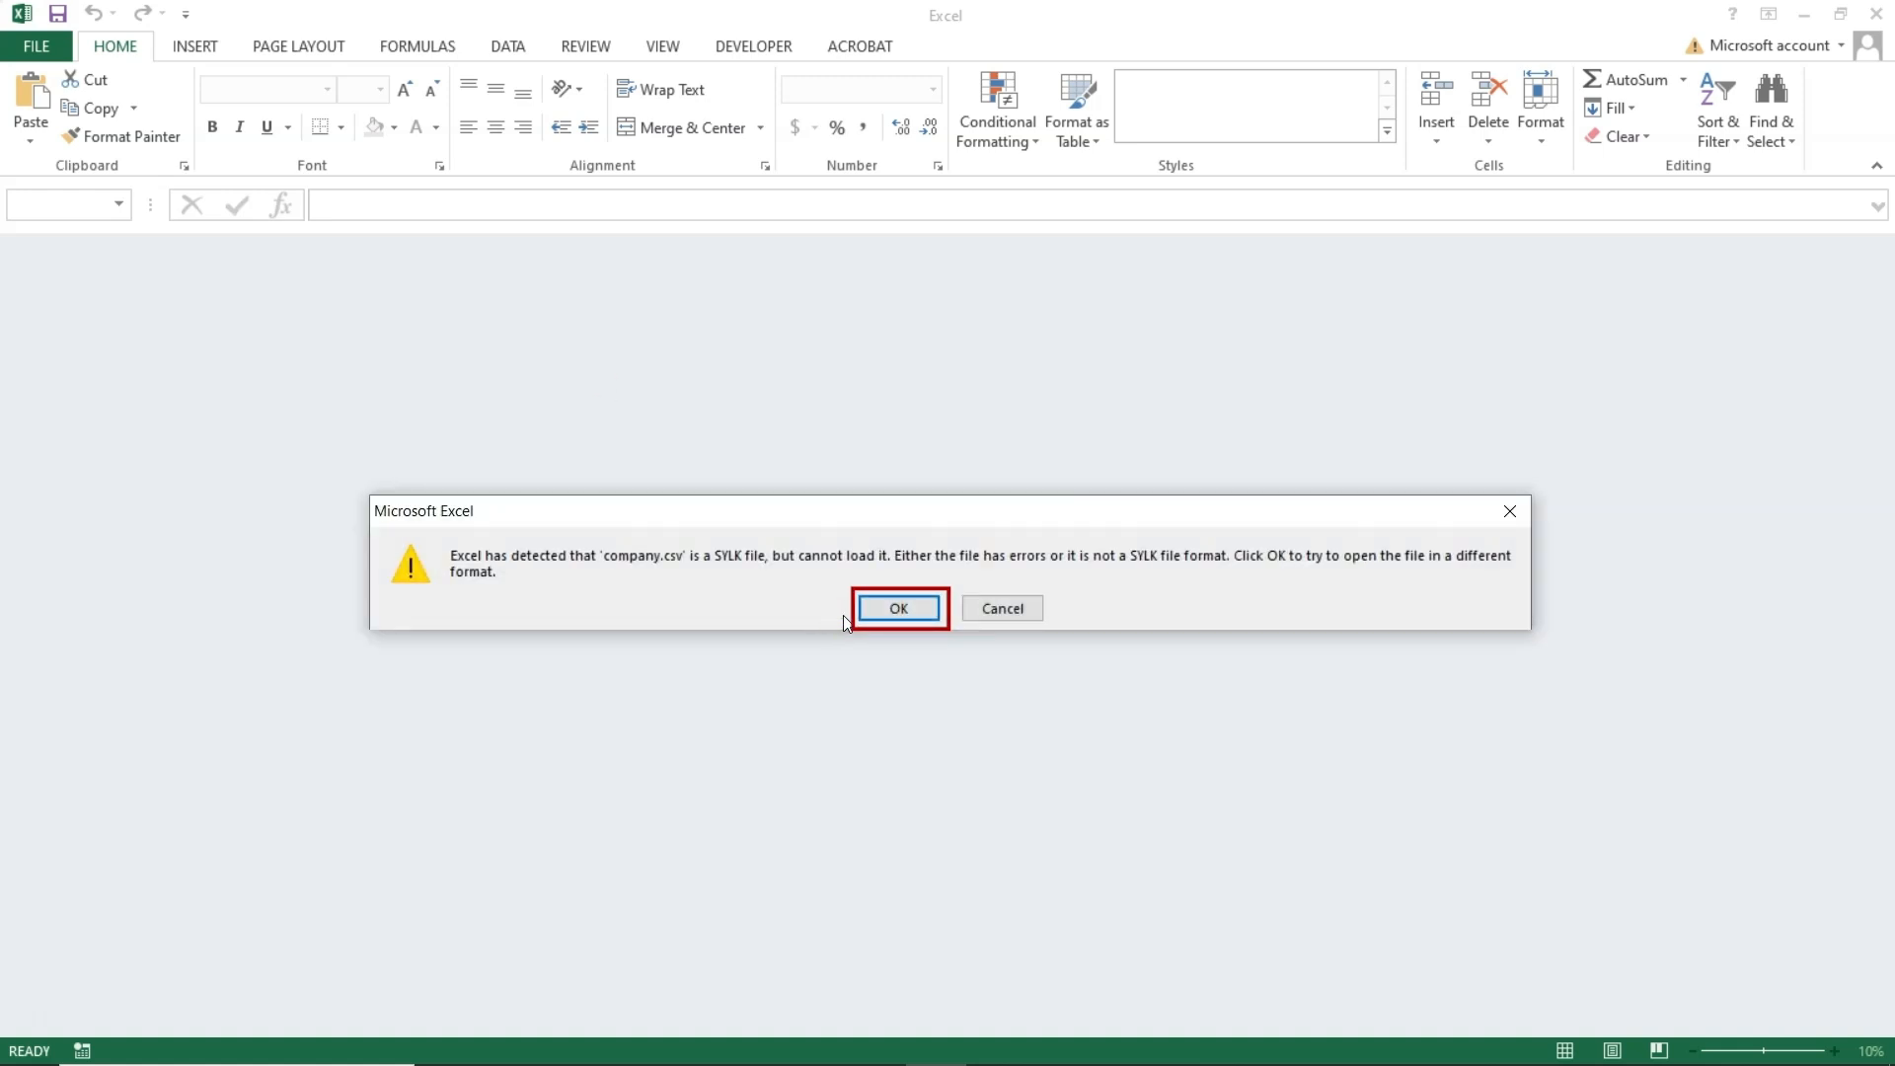
left_click(896, 608)
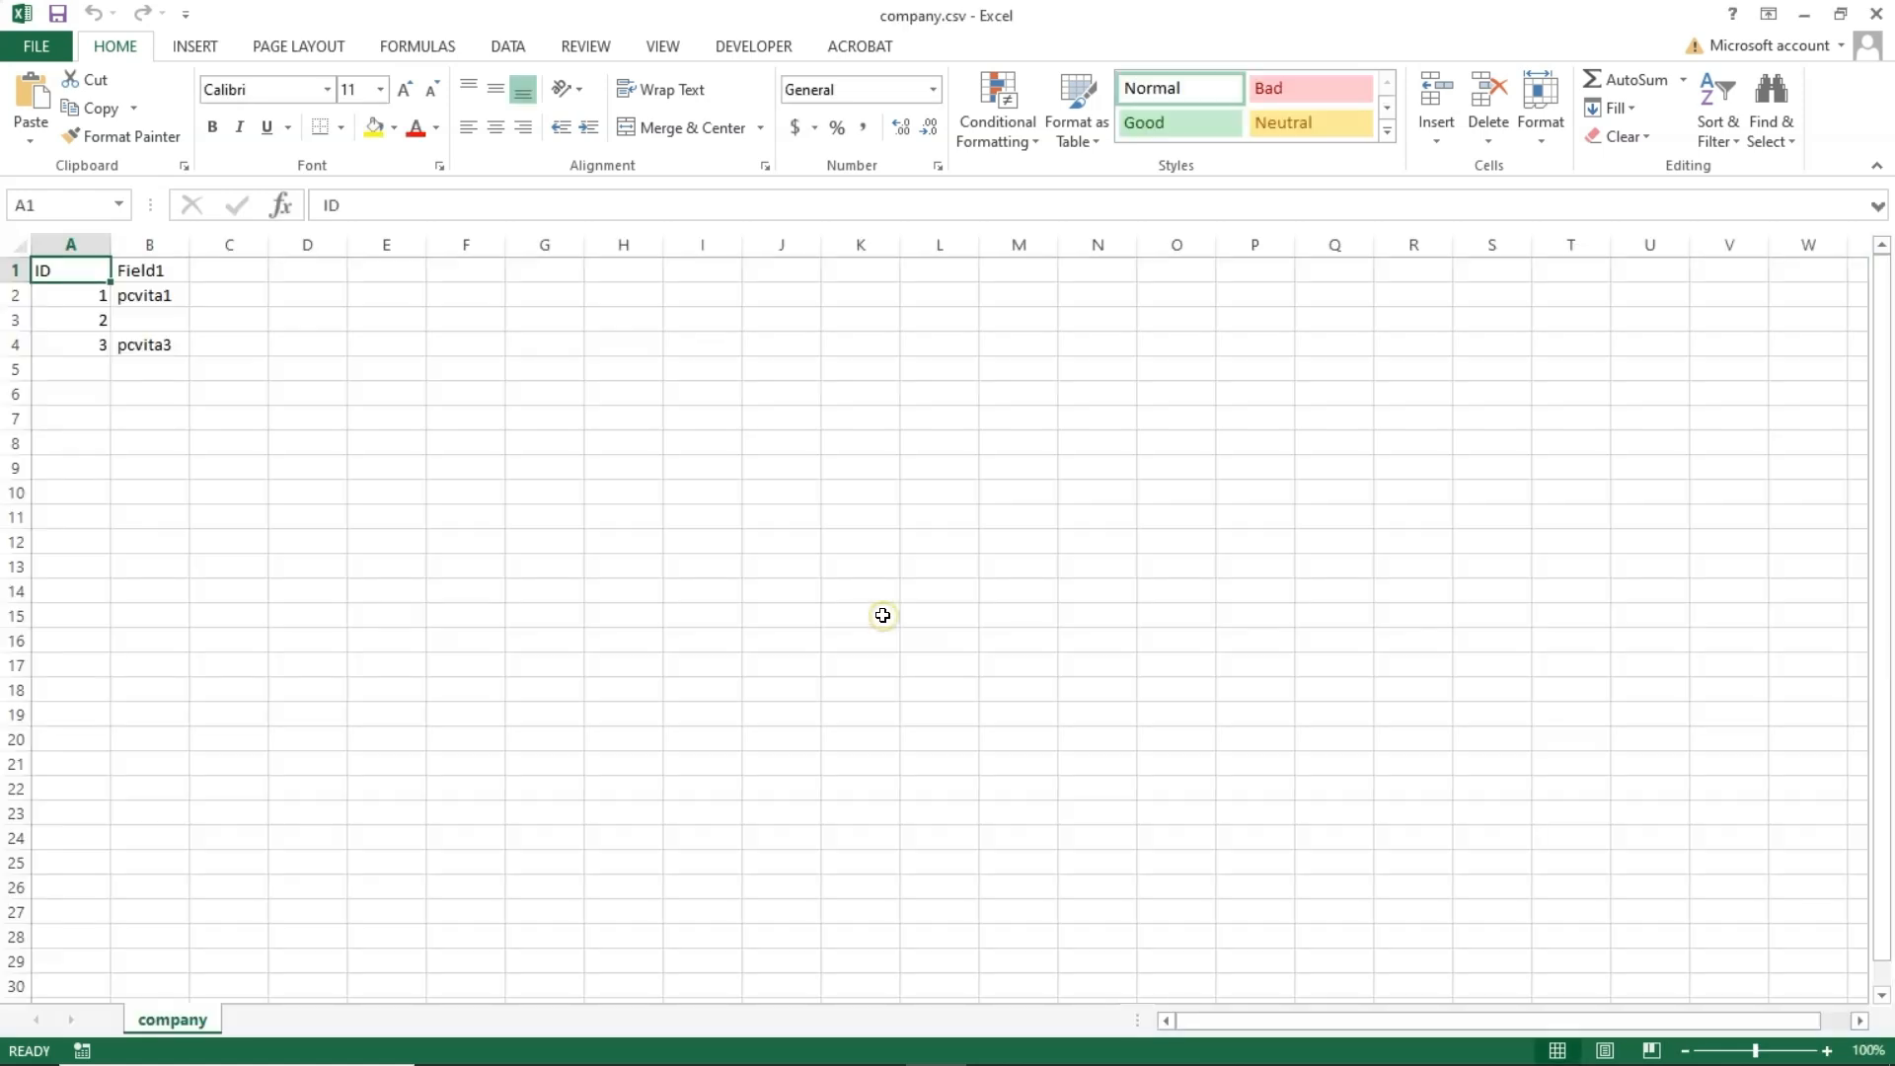
left_click_drag(69, 271, 308, 444)
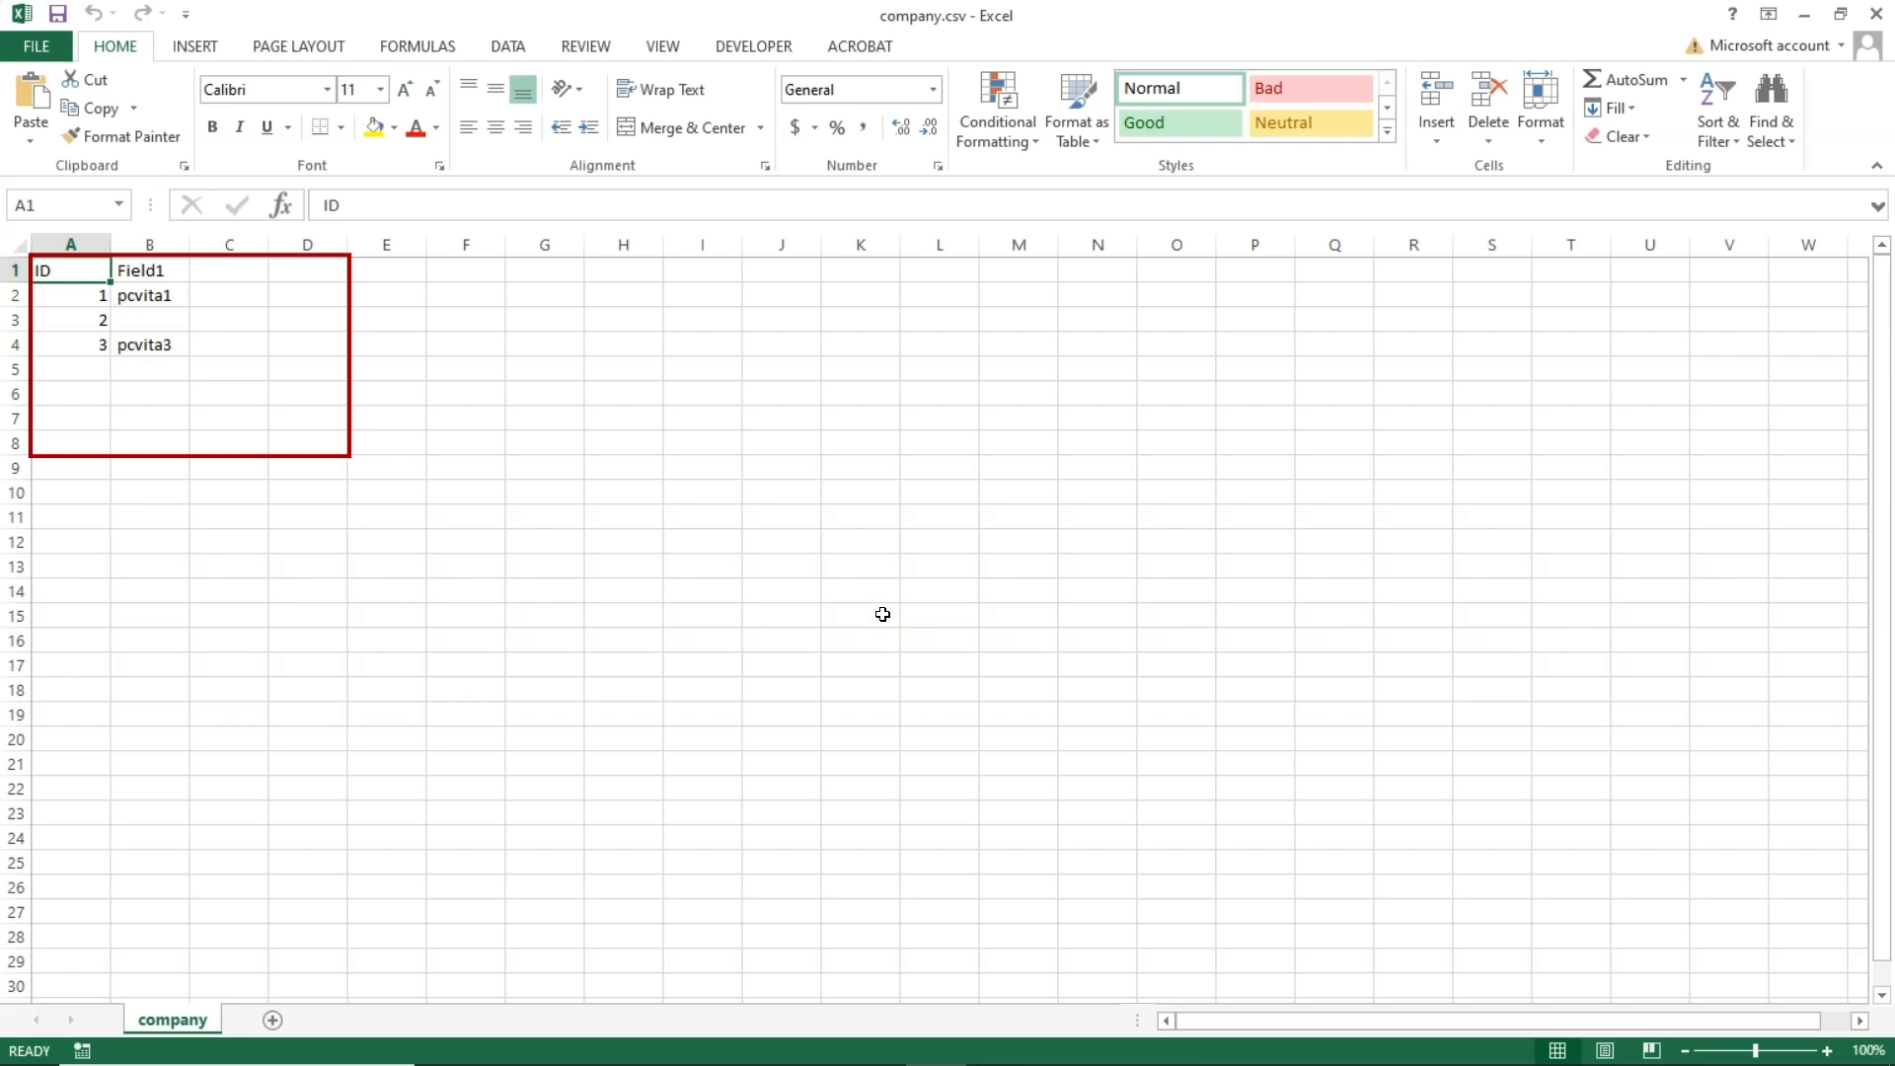